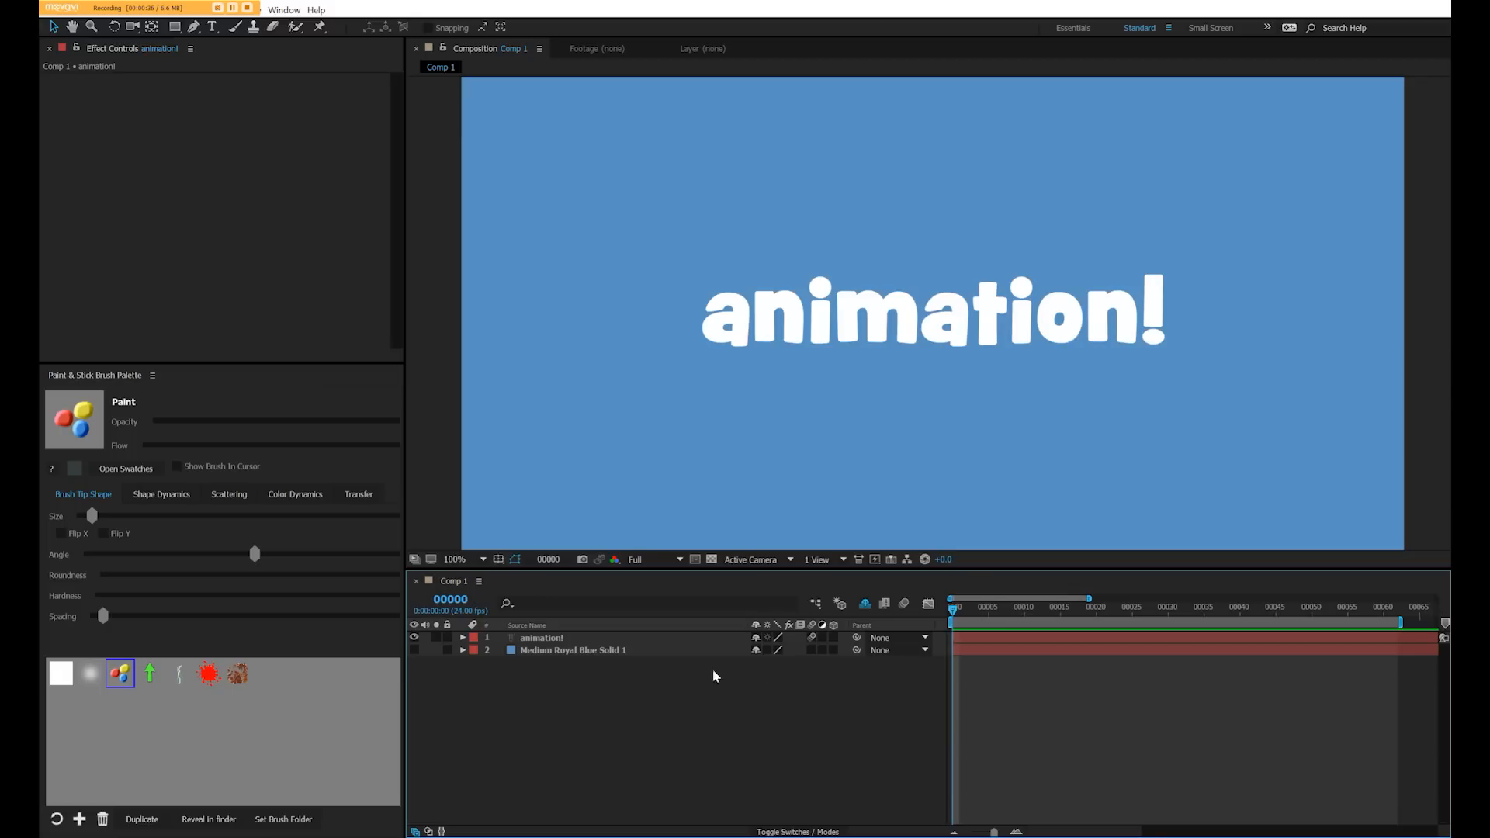
- Keyframe the animation! text starting at -1x-170° rotation and 223% scale
click(540, 638)
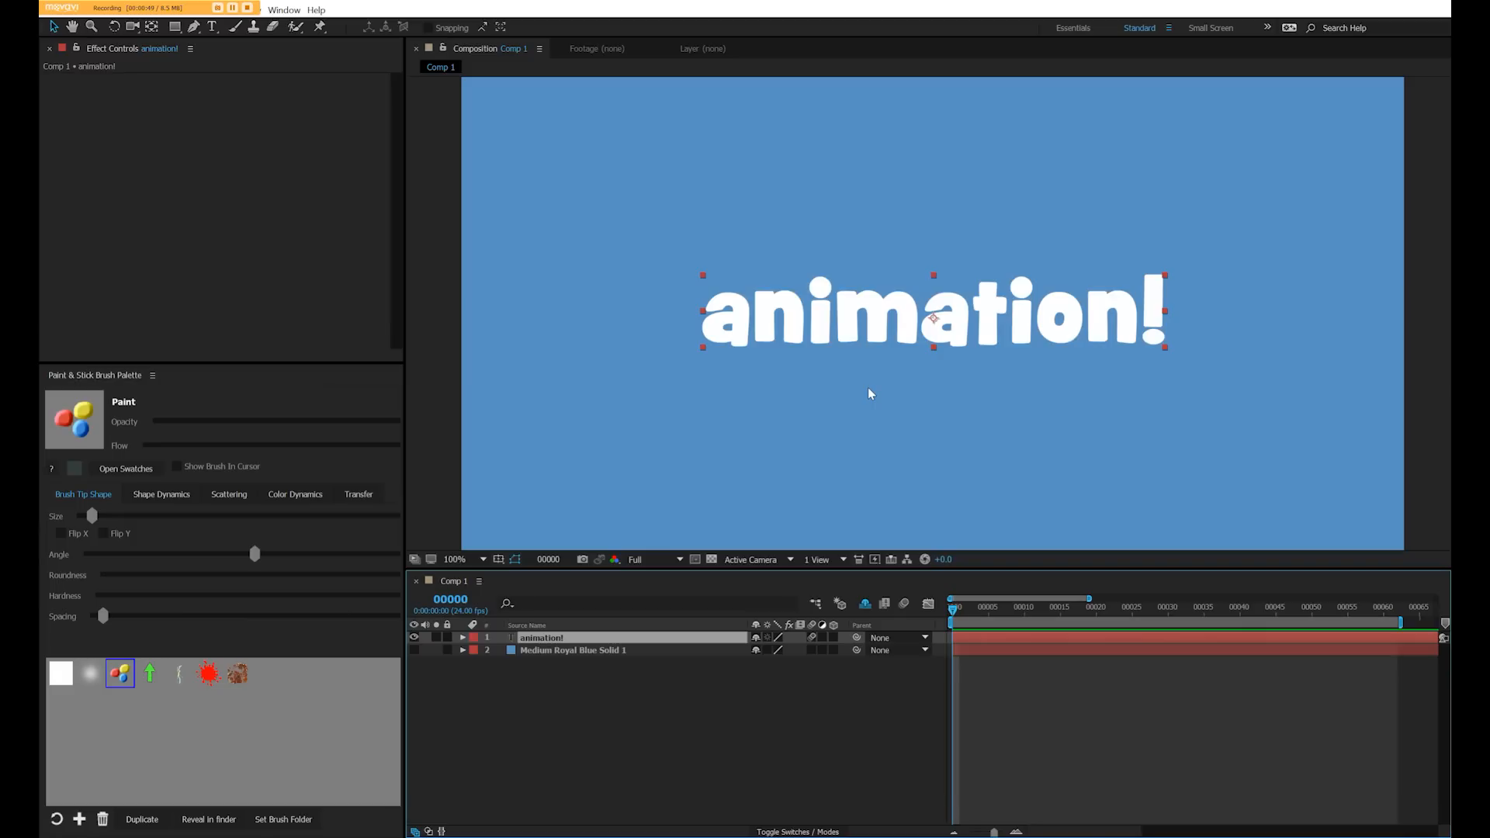
click(461, 638)
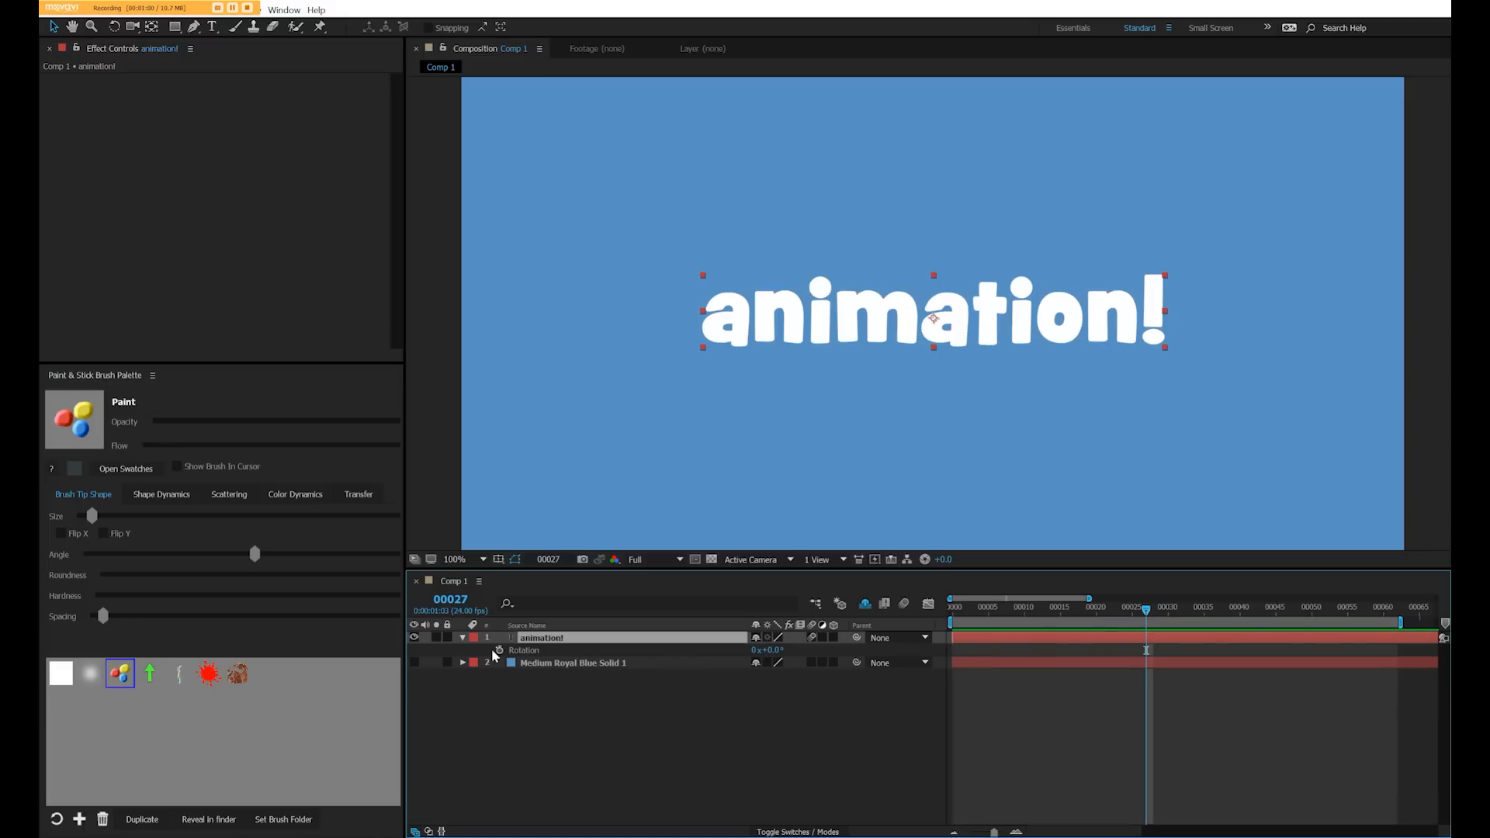
click(1101, 607)
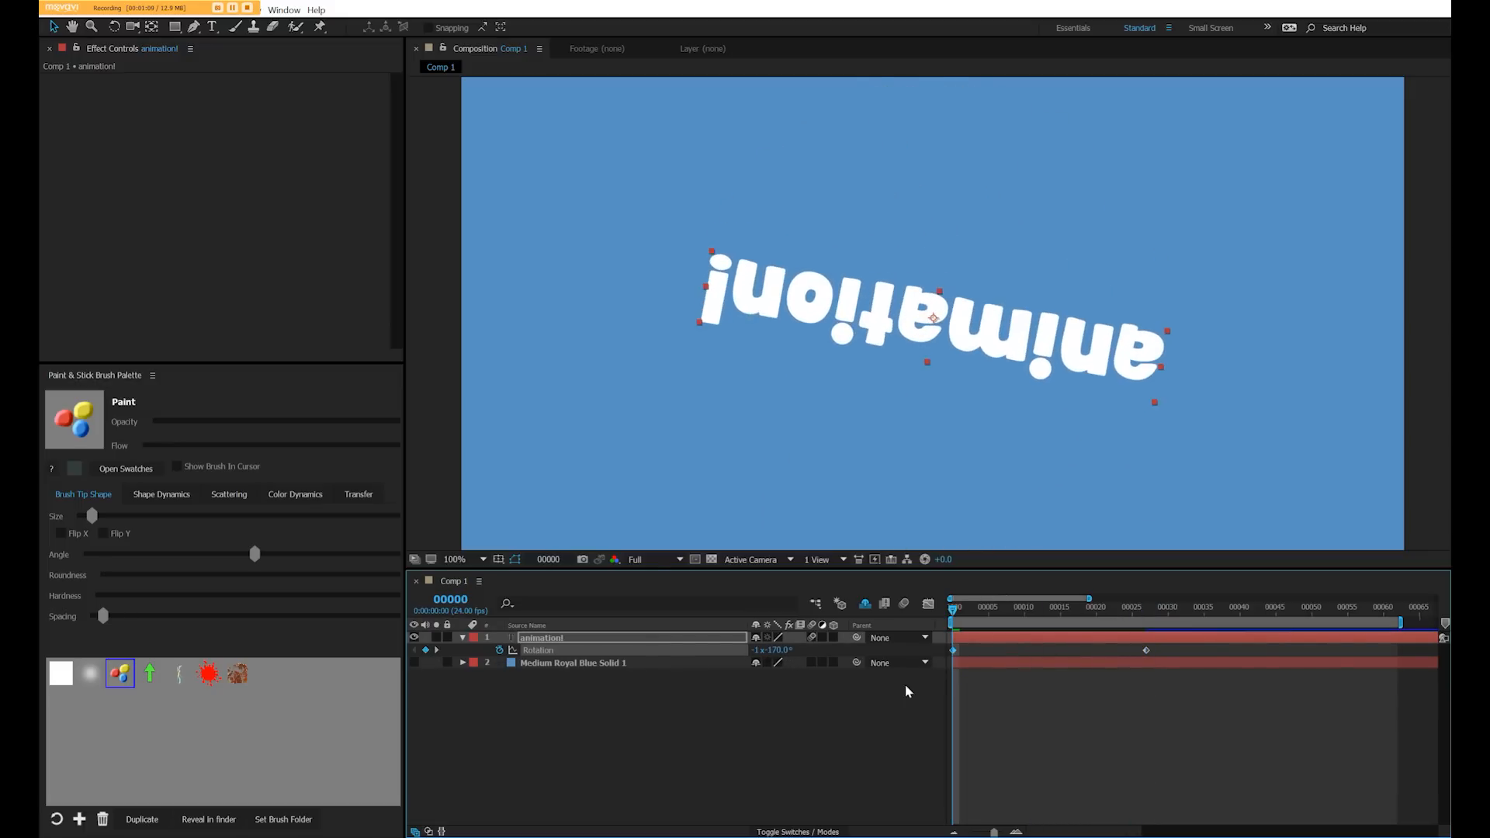
click(1145, 613)
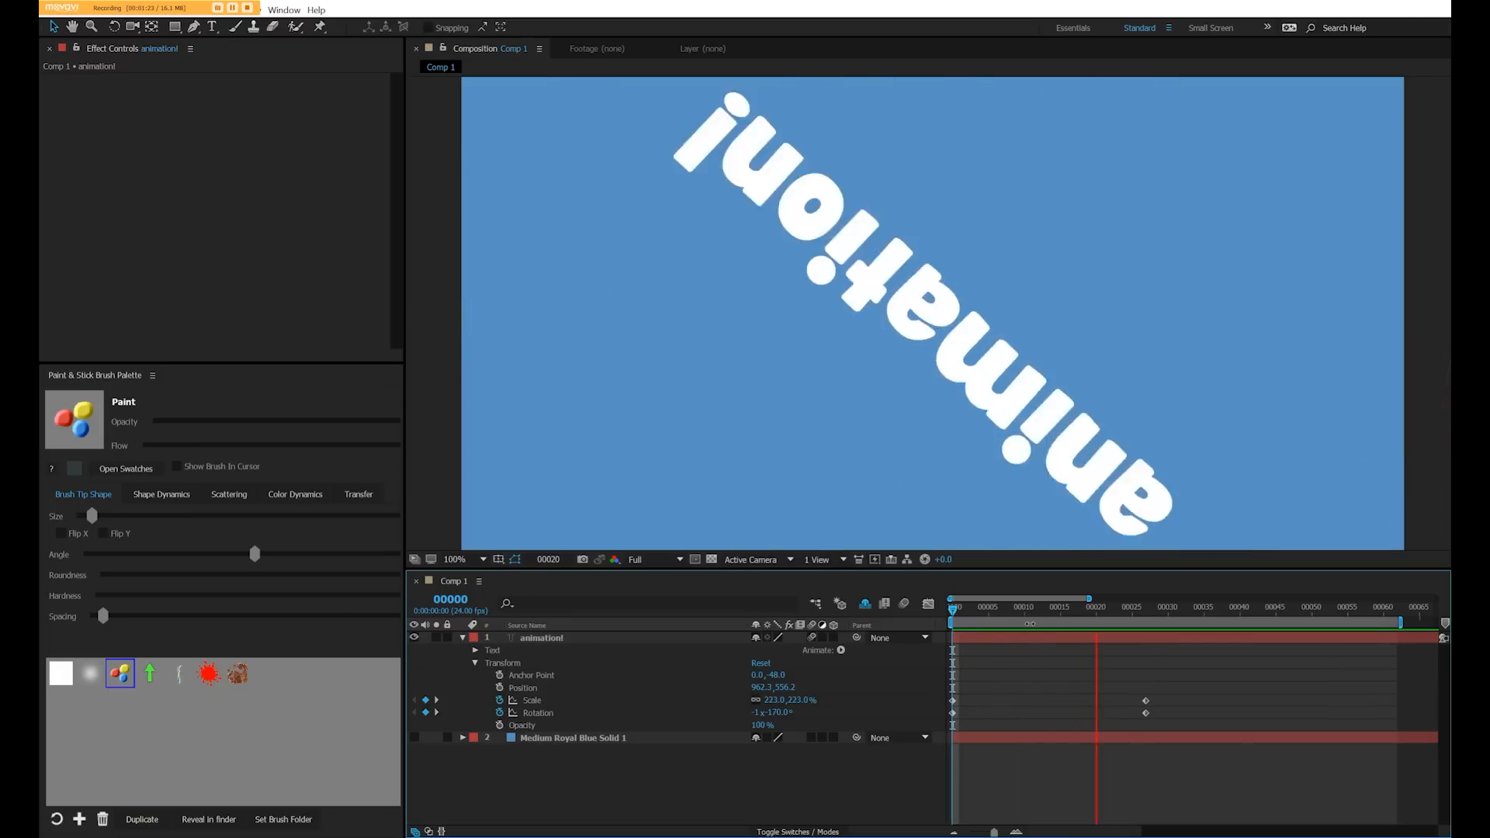
- Add a Tracking animator and end at frame 43 with 100% scale and 0° rotation
click(840, 650)
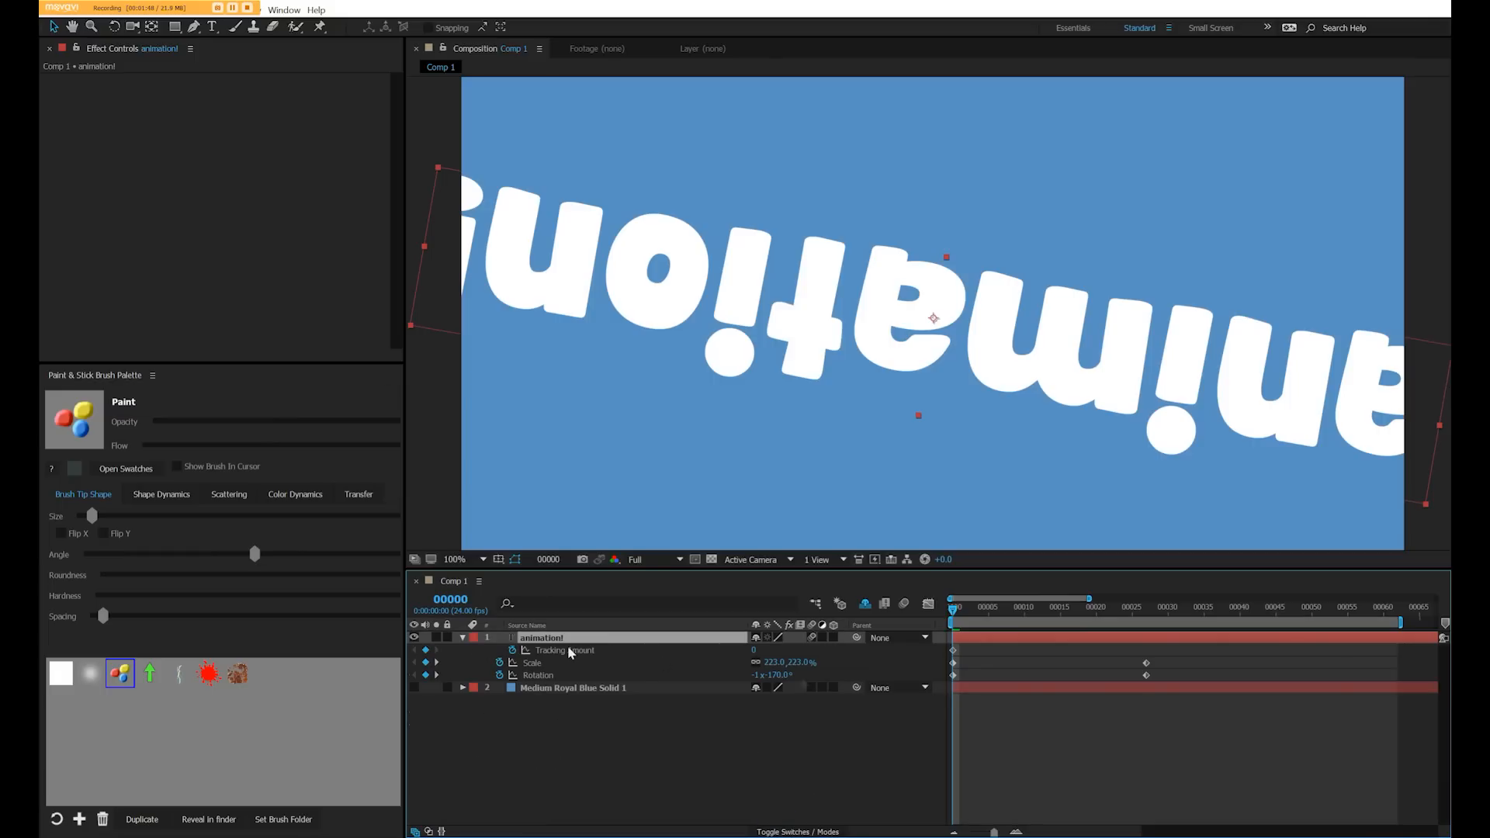
mouse_move(1207, 700)
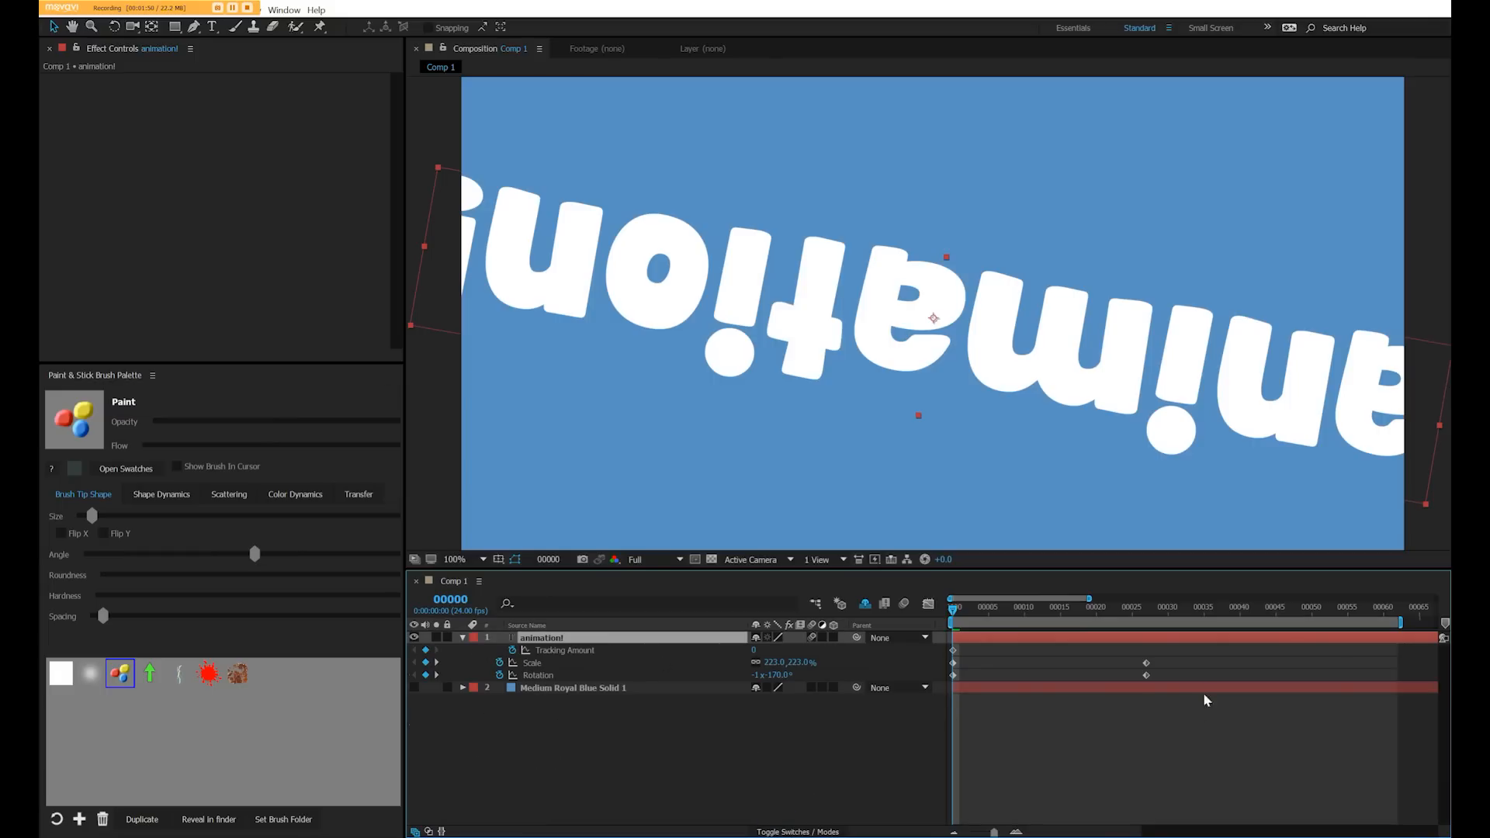
click(1146, 607)
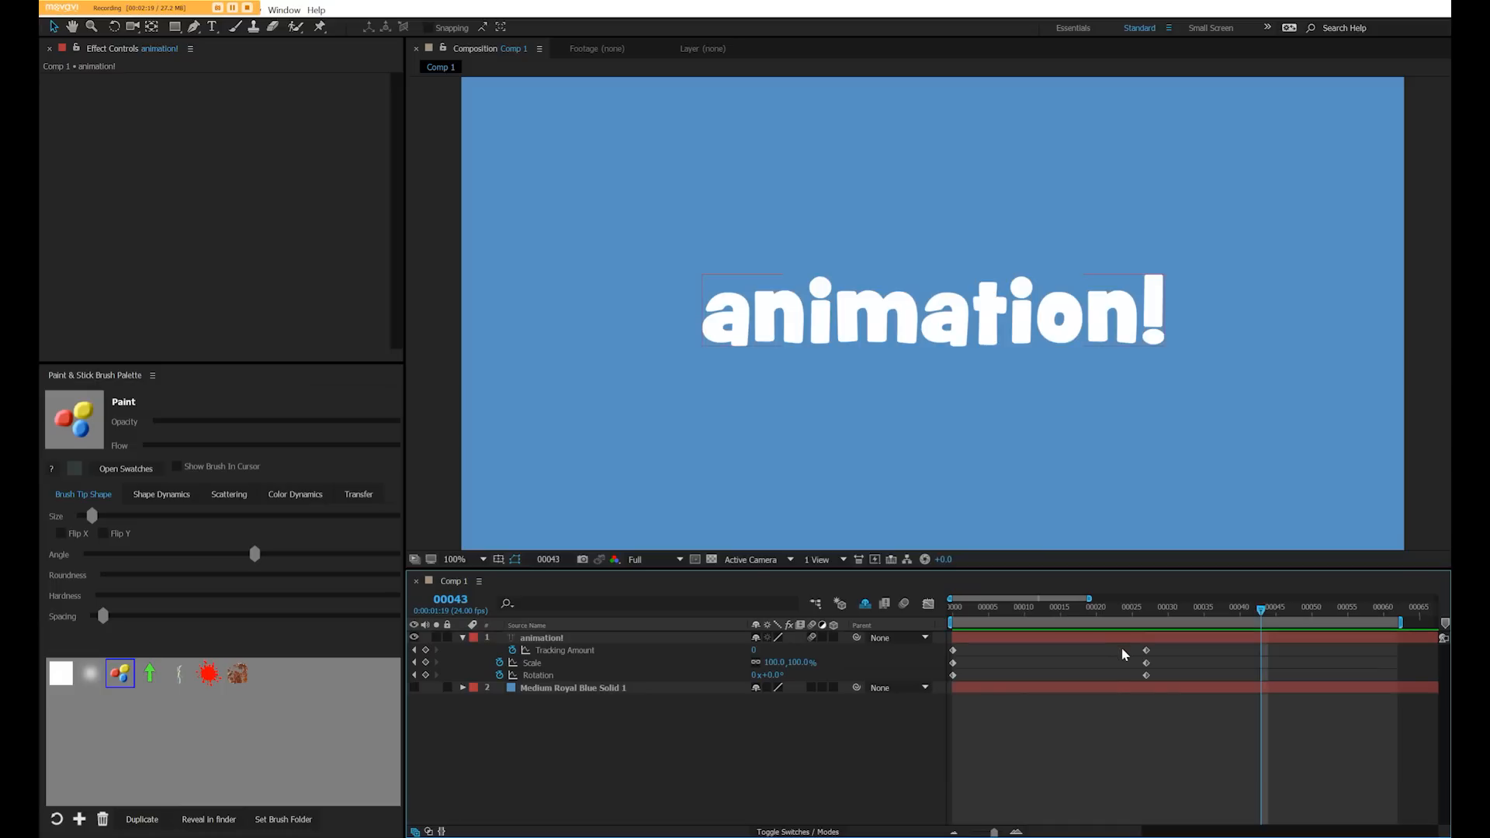
- Easy-ease the scale, rotation and tracking keyframes and offset them to stagger the motion
right_click(1146, 675)
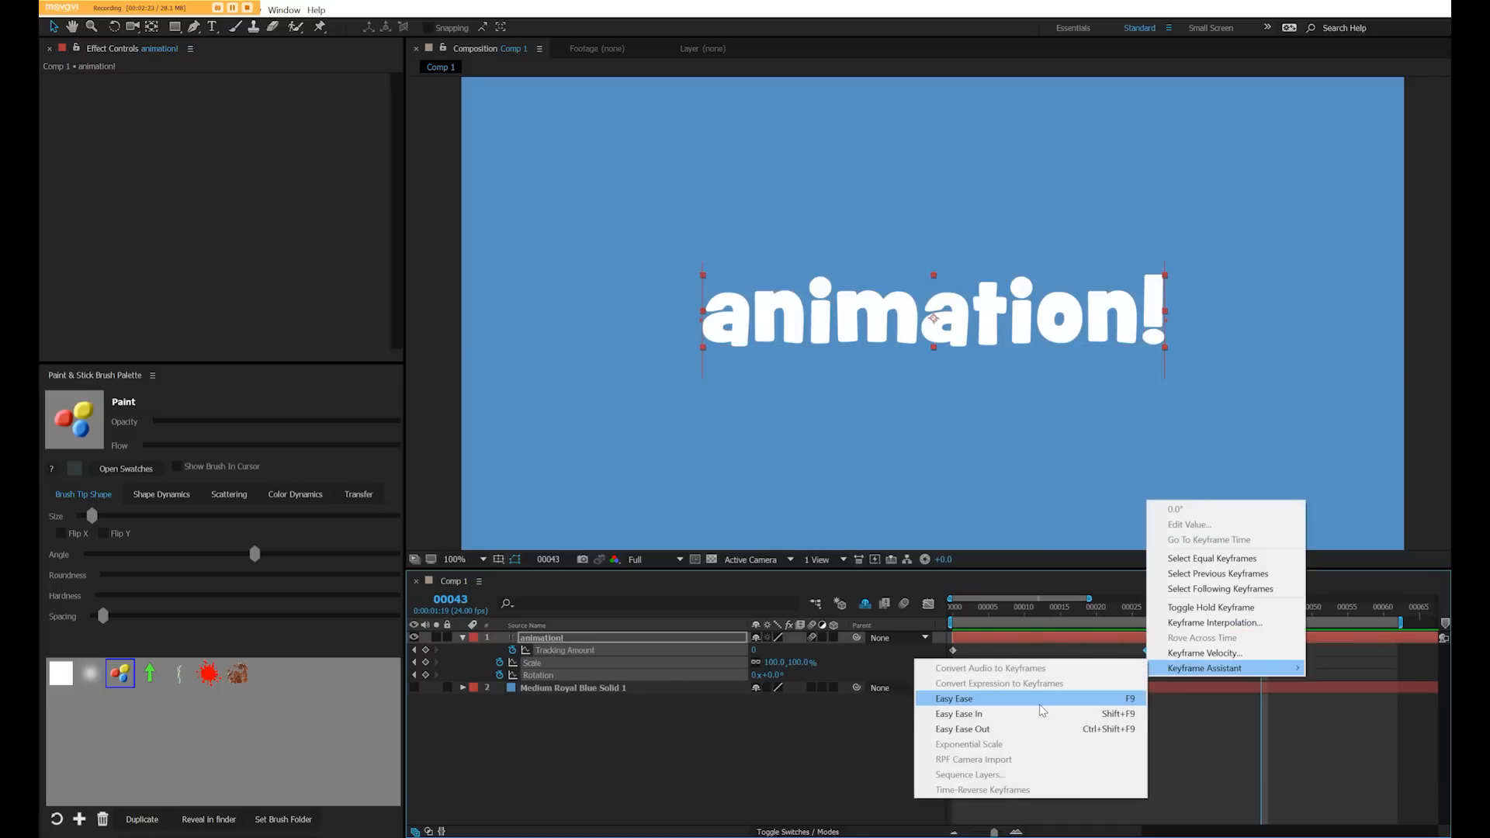
click(952, 698)
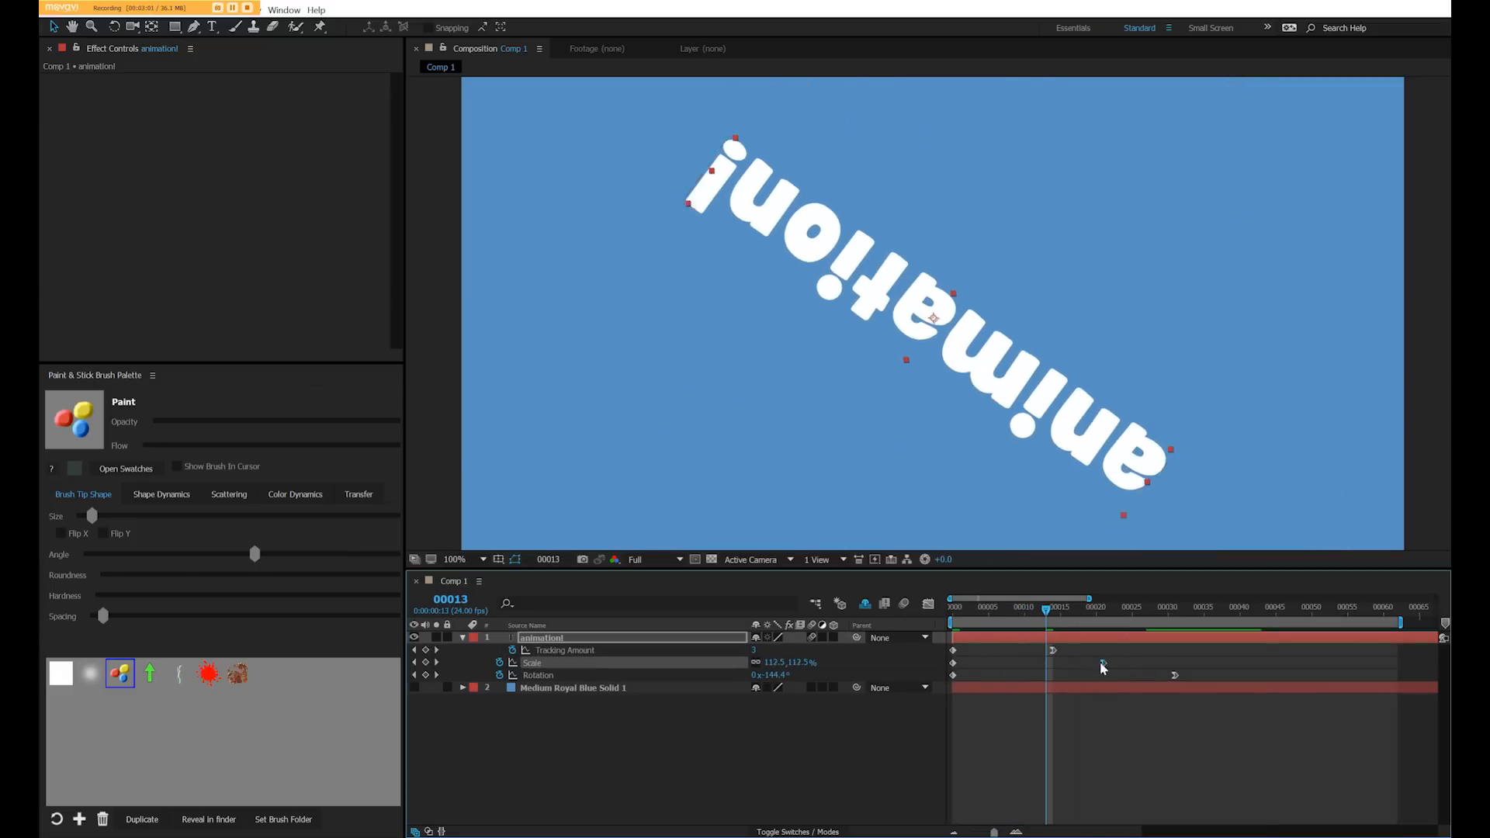
click(950, 602)
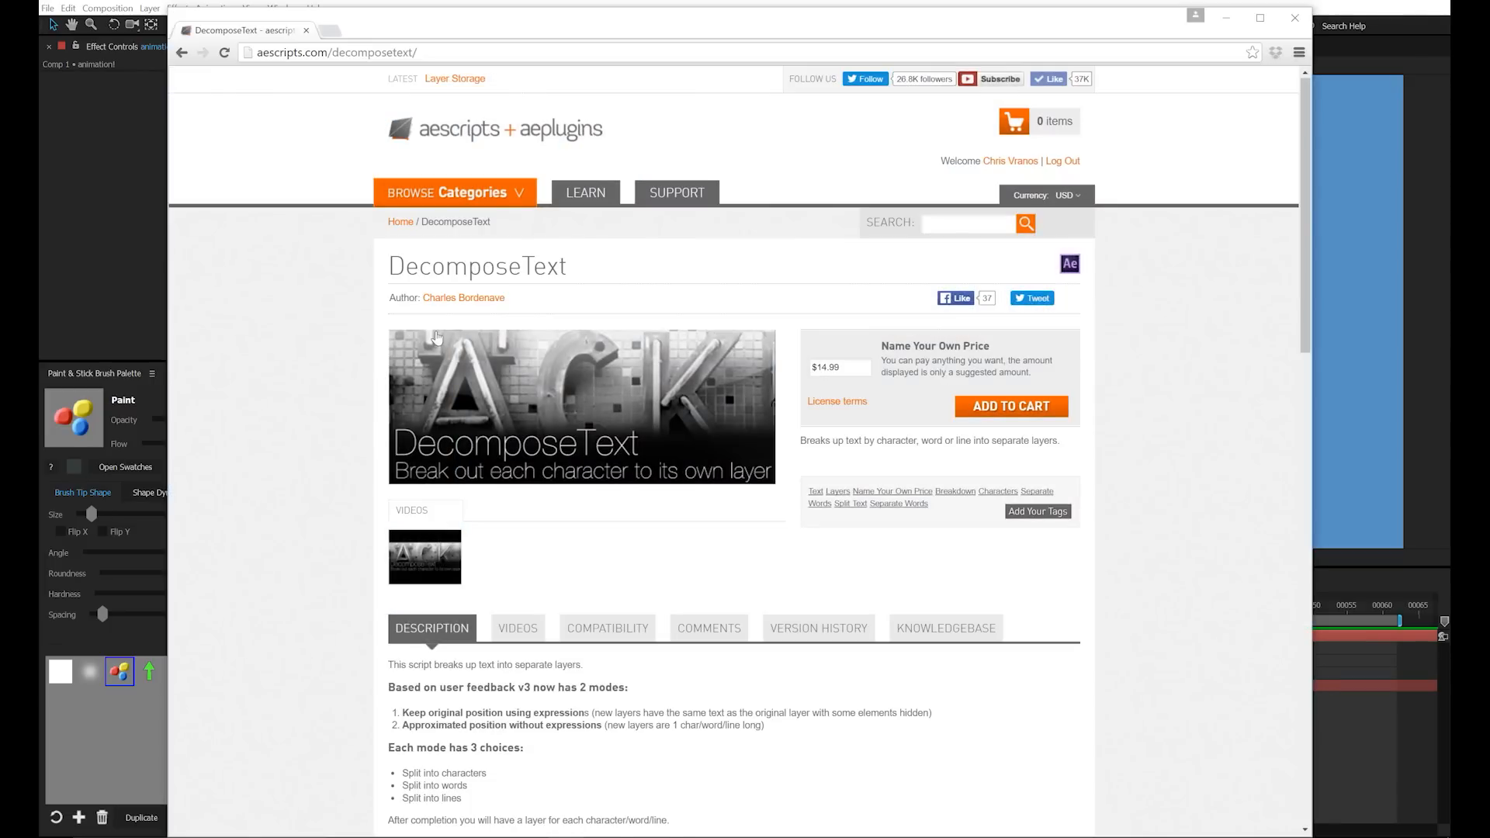
click(454, 192)
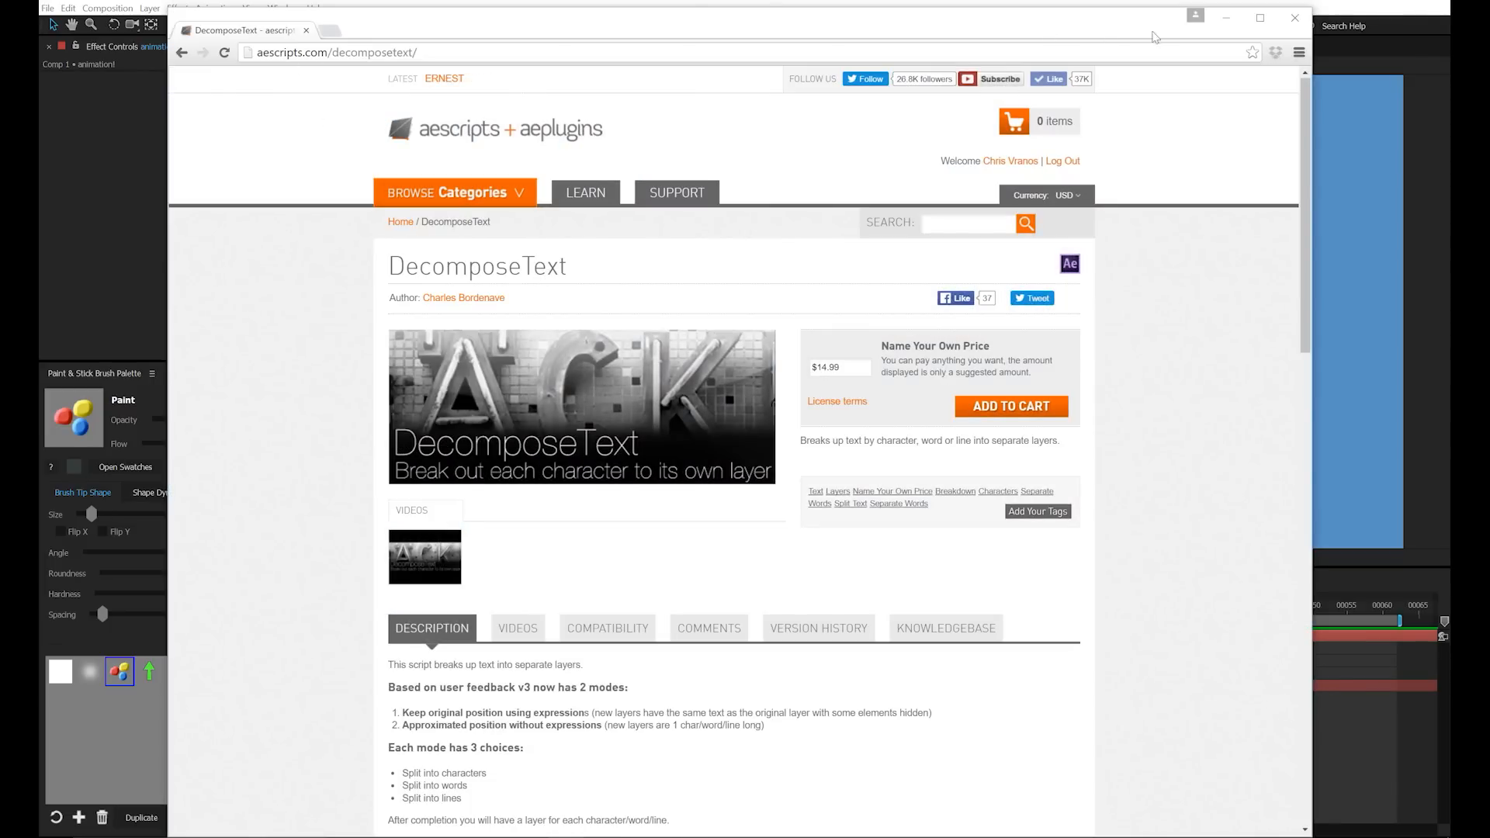
click(282, 8)
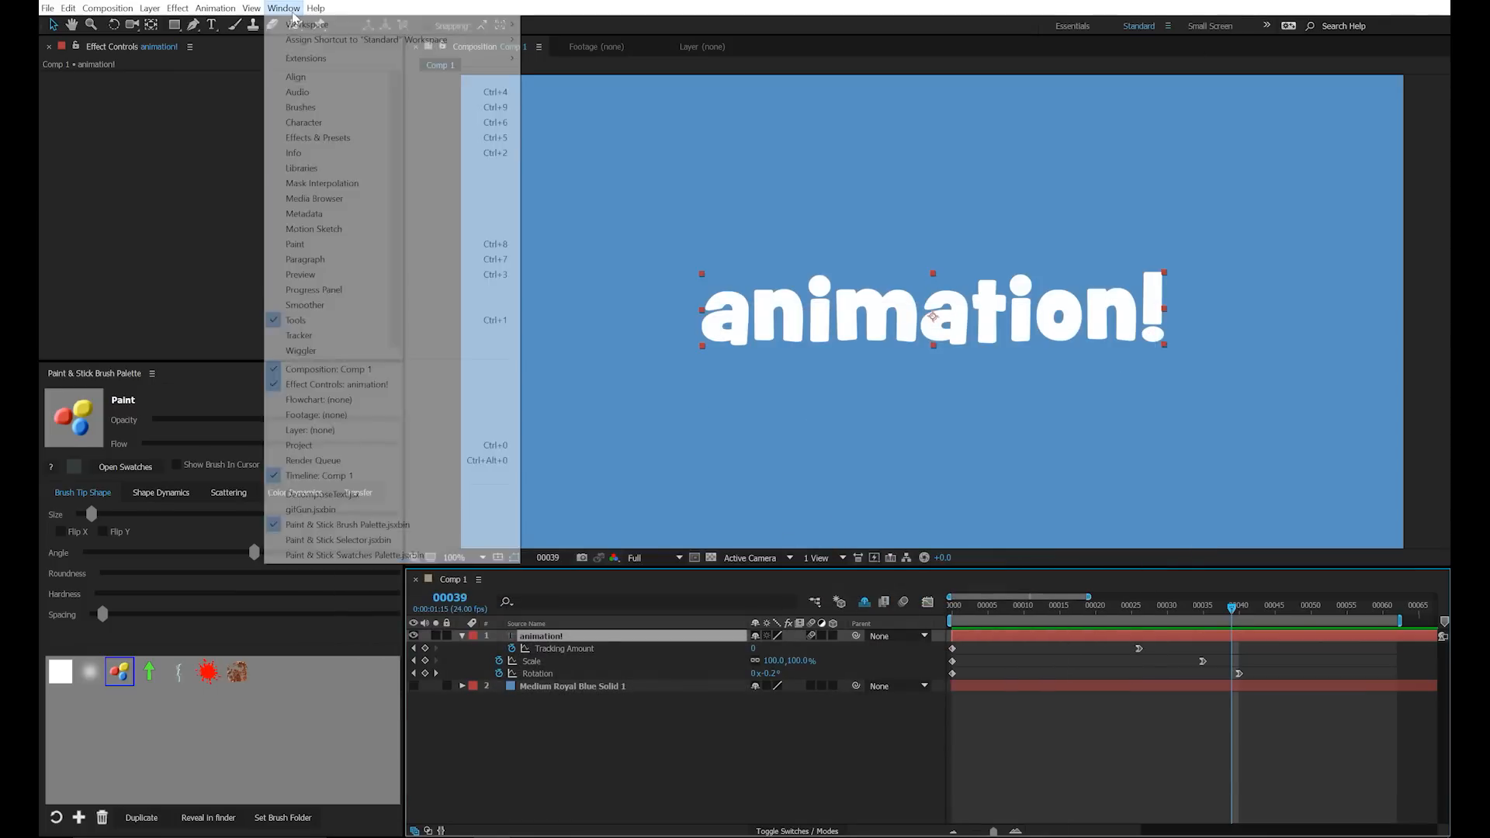
- Decompose the animation! text into one layer per character
click(327, 492)
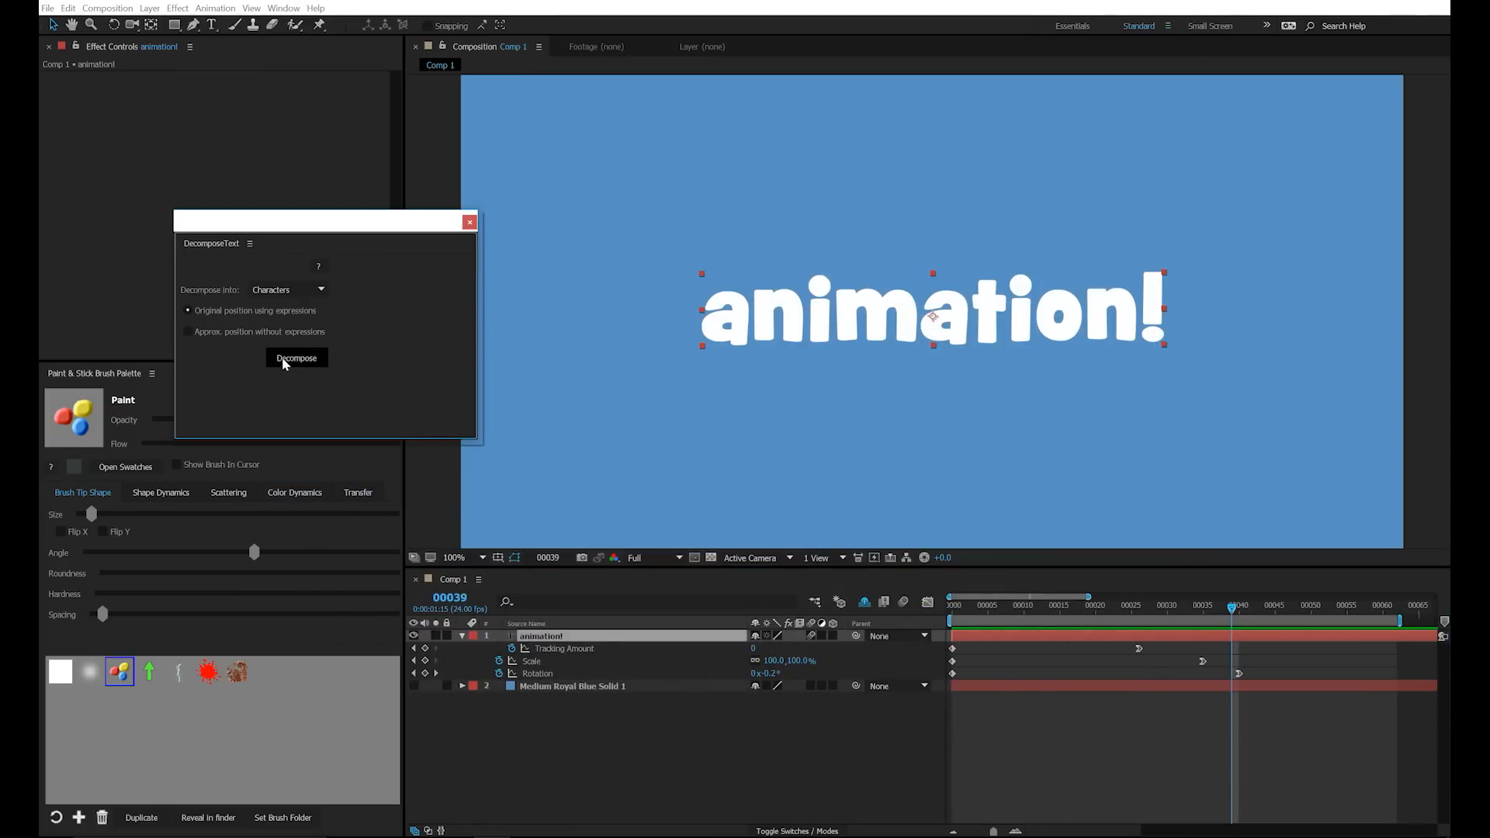
click(295, 359)
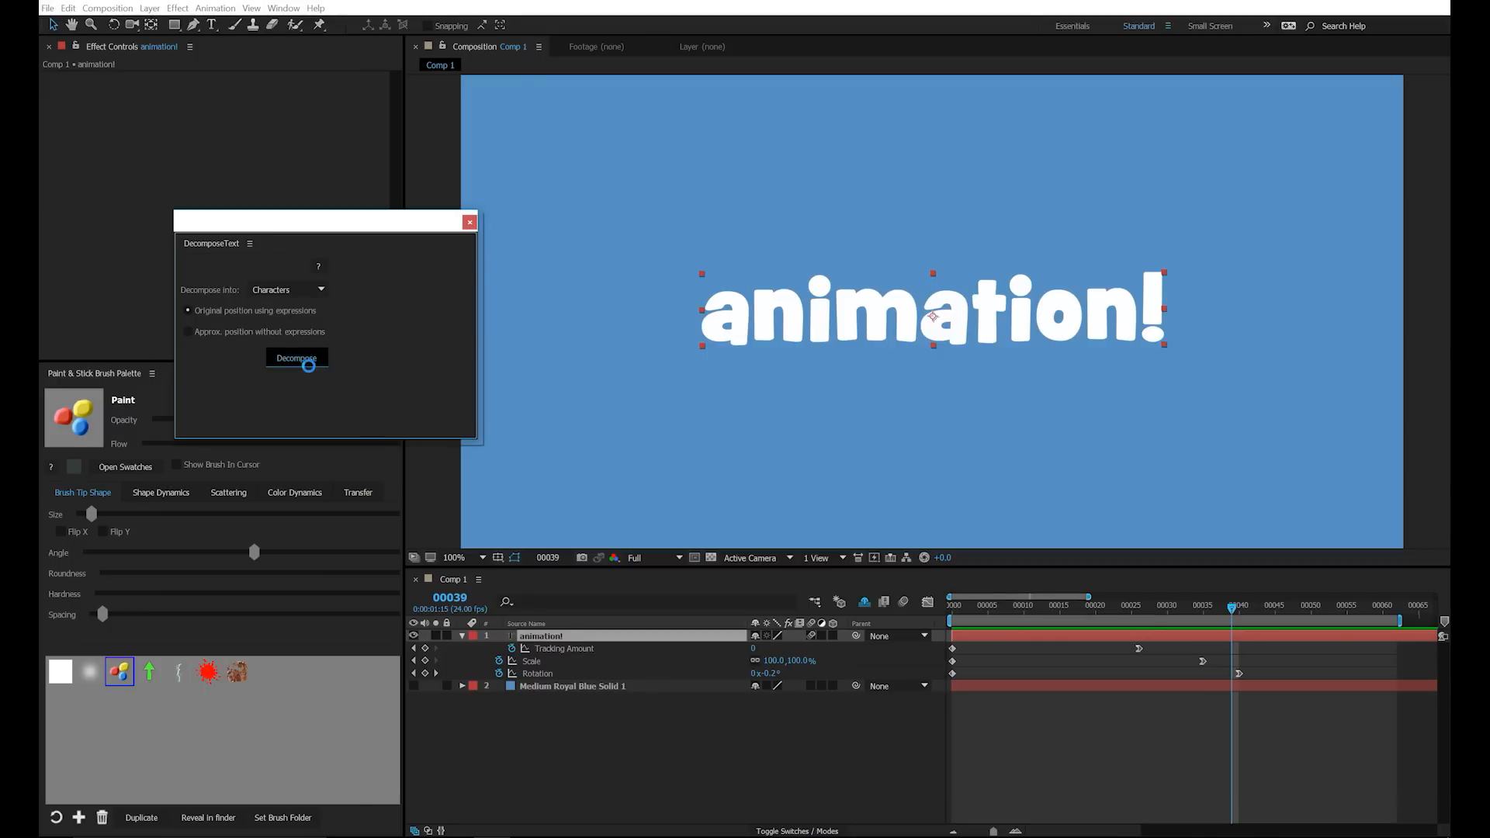
click(295, 357)
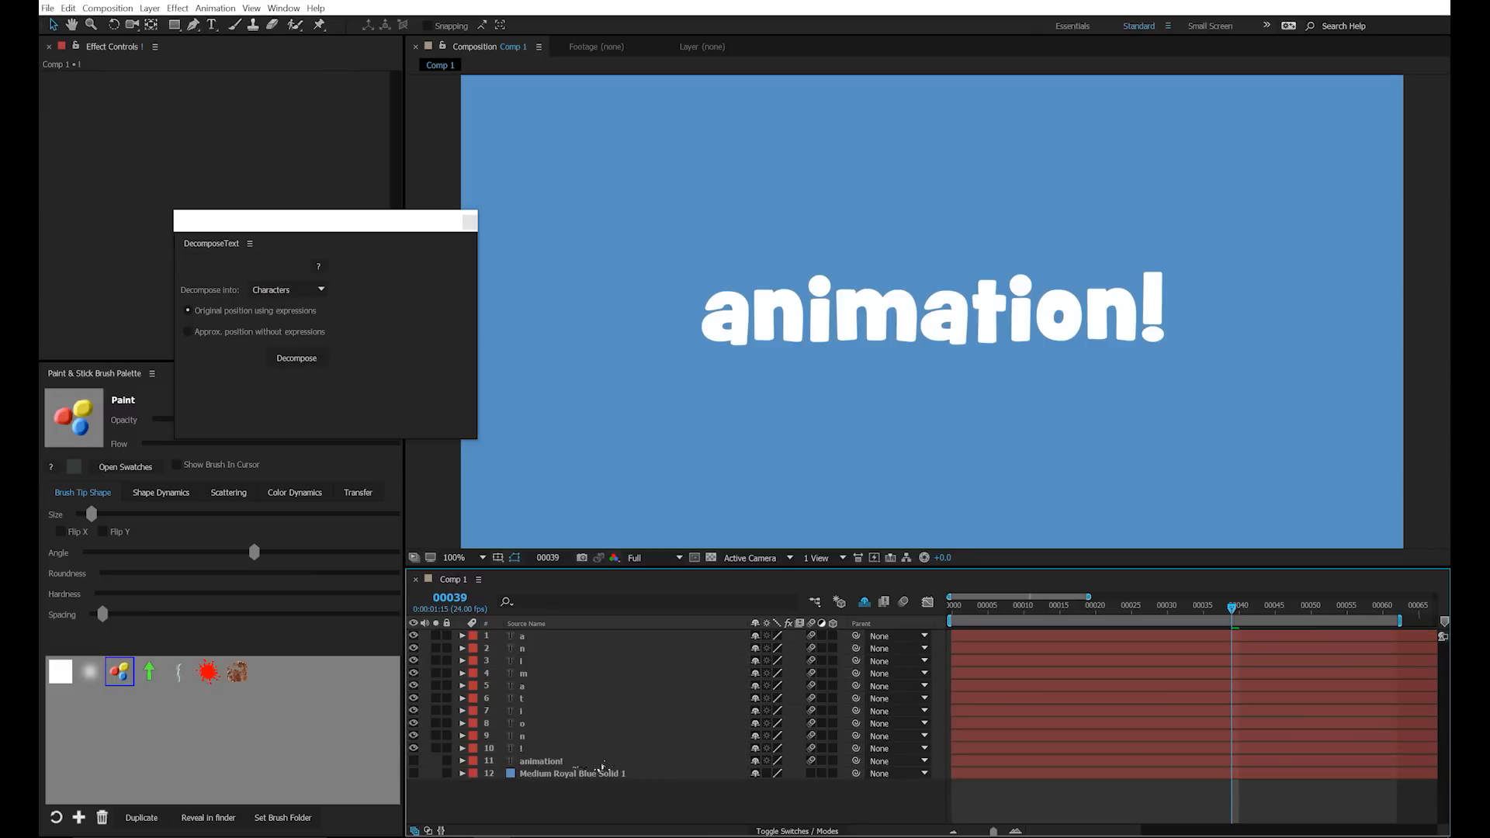
click(540, 760)
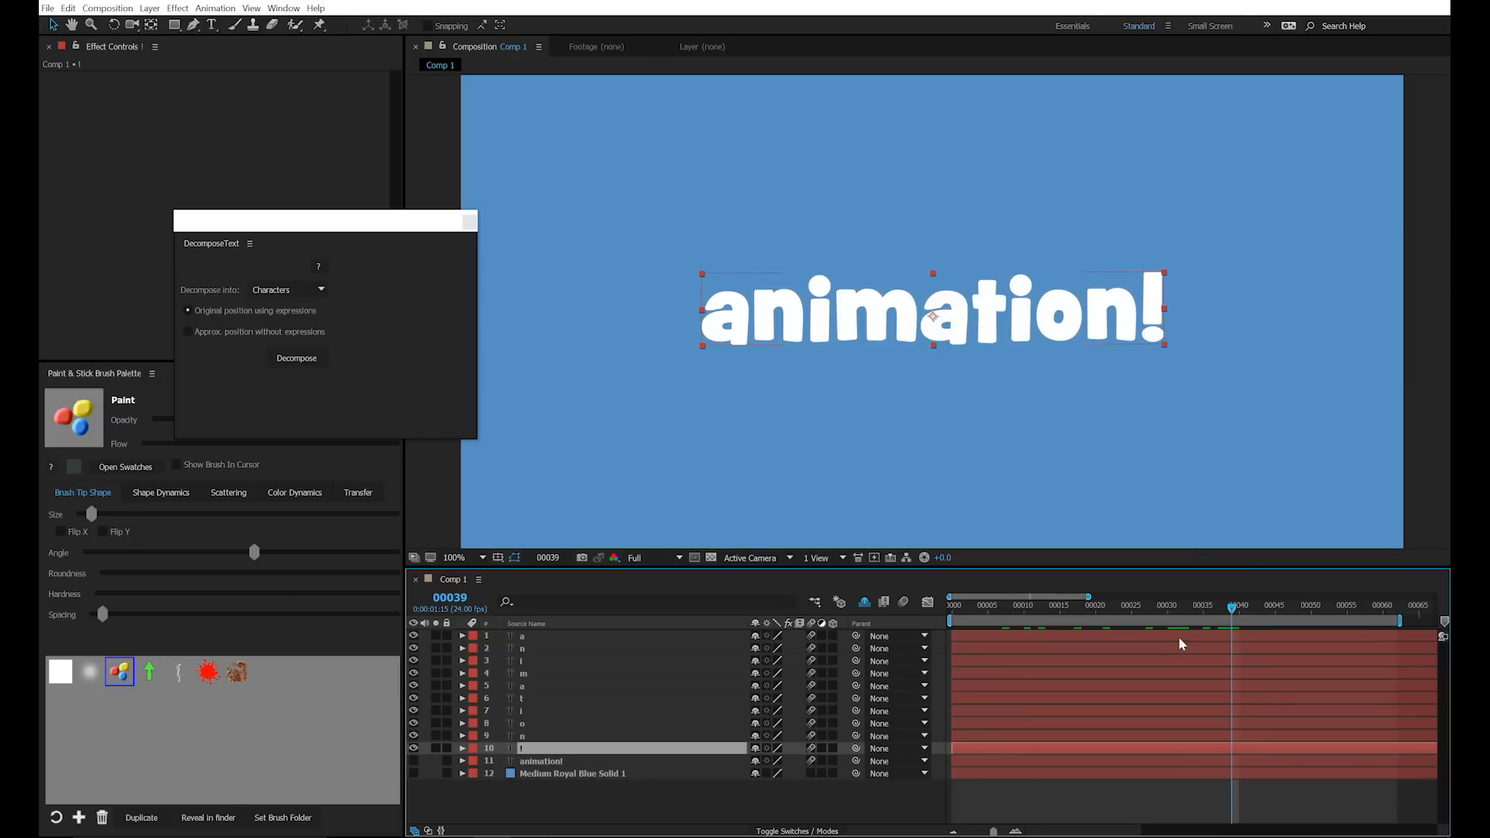
mouse_move(1150, 612)
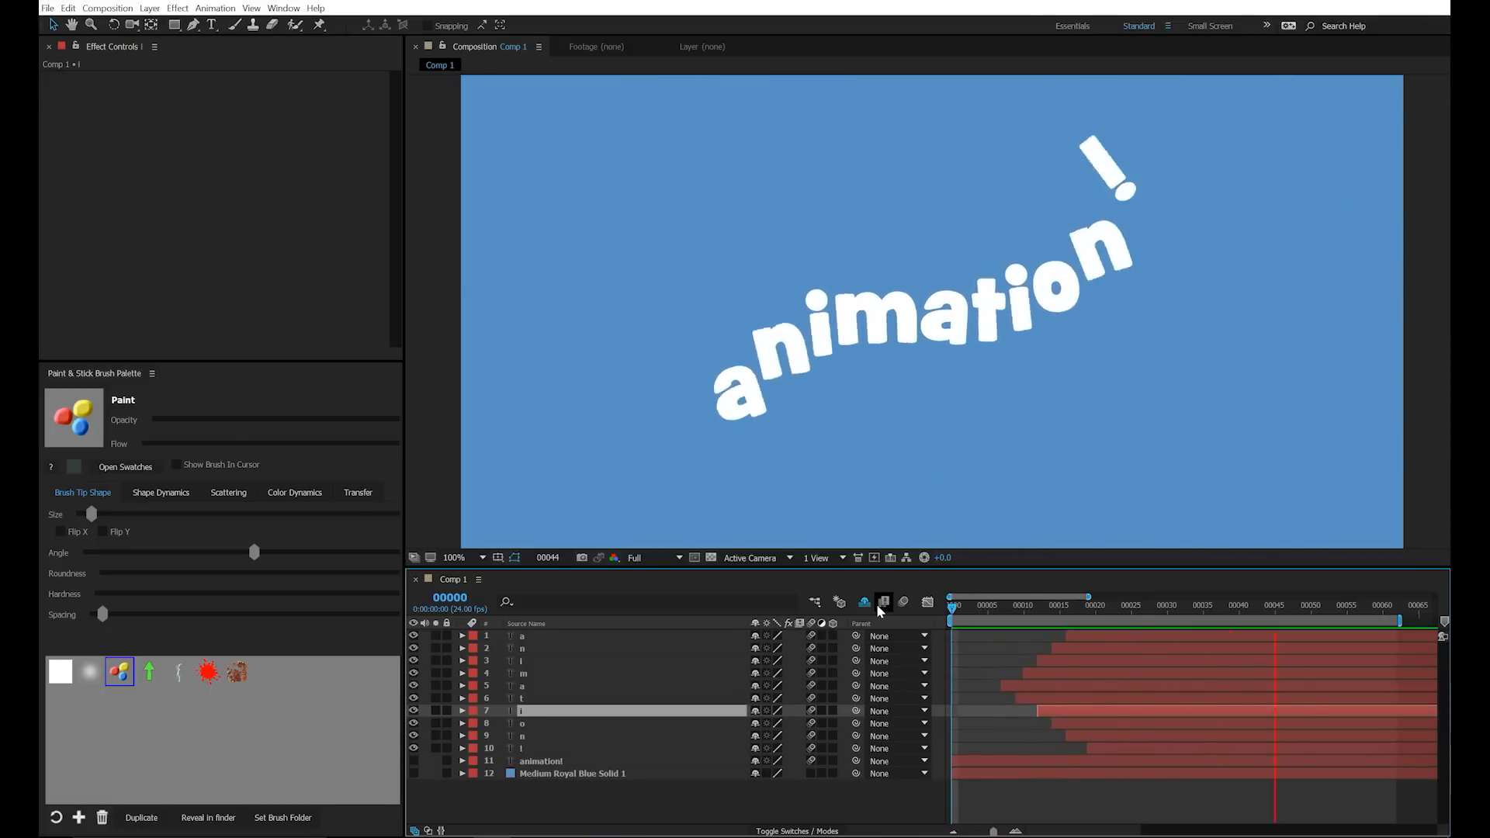
- Offset the character layers and preview the letter-by-letter build
click(1178, 606)
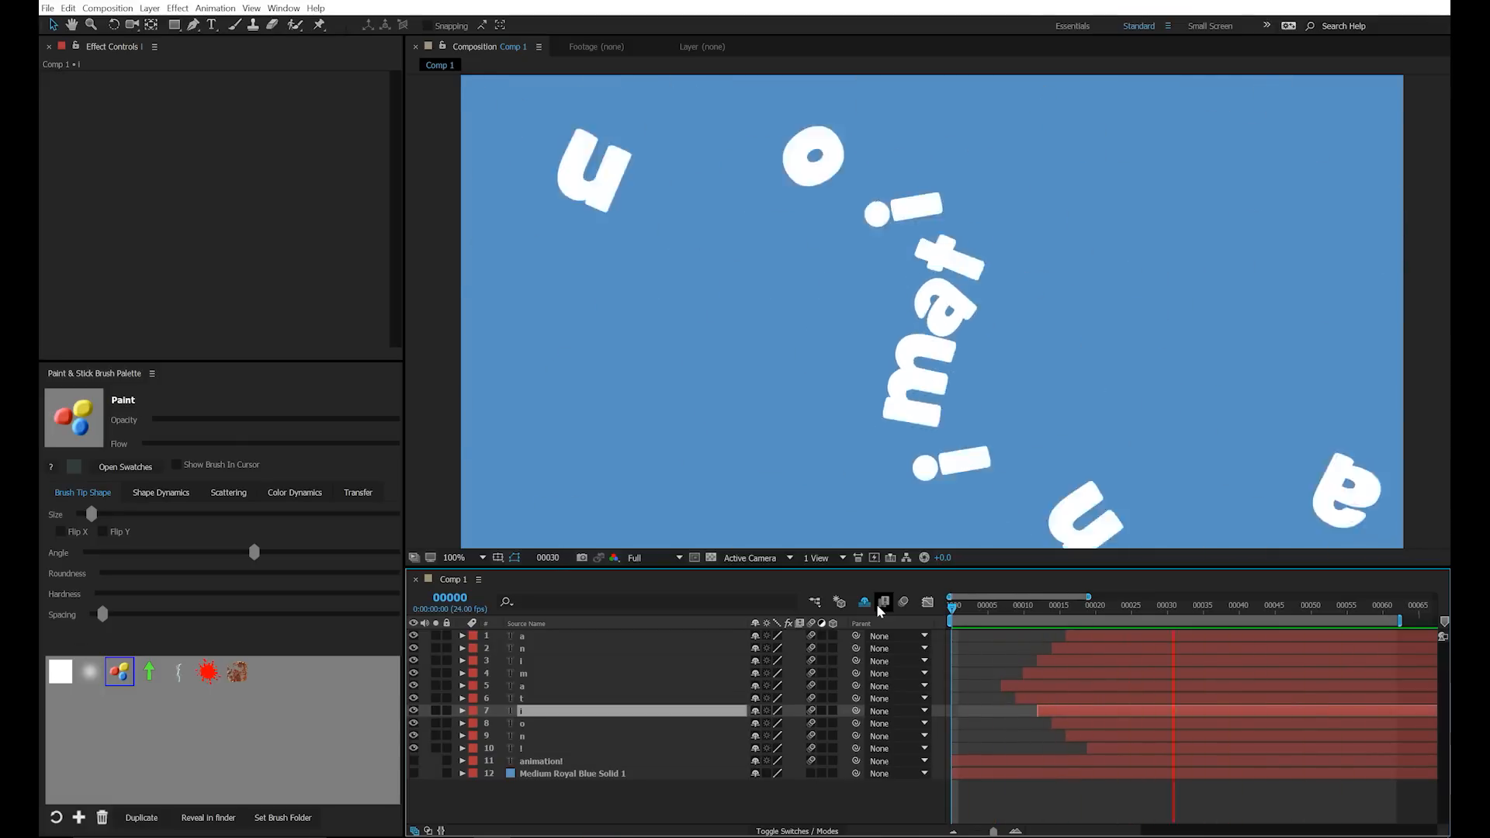
click(1040, 605)
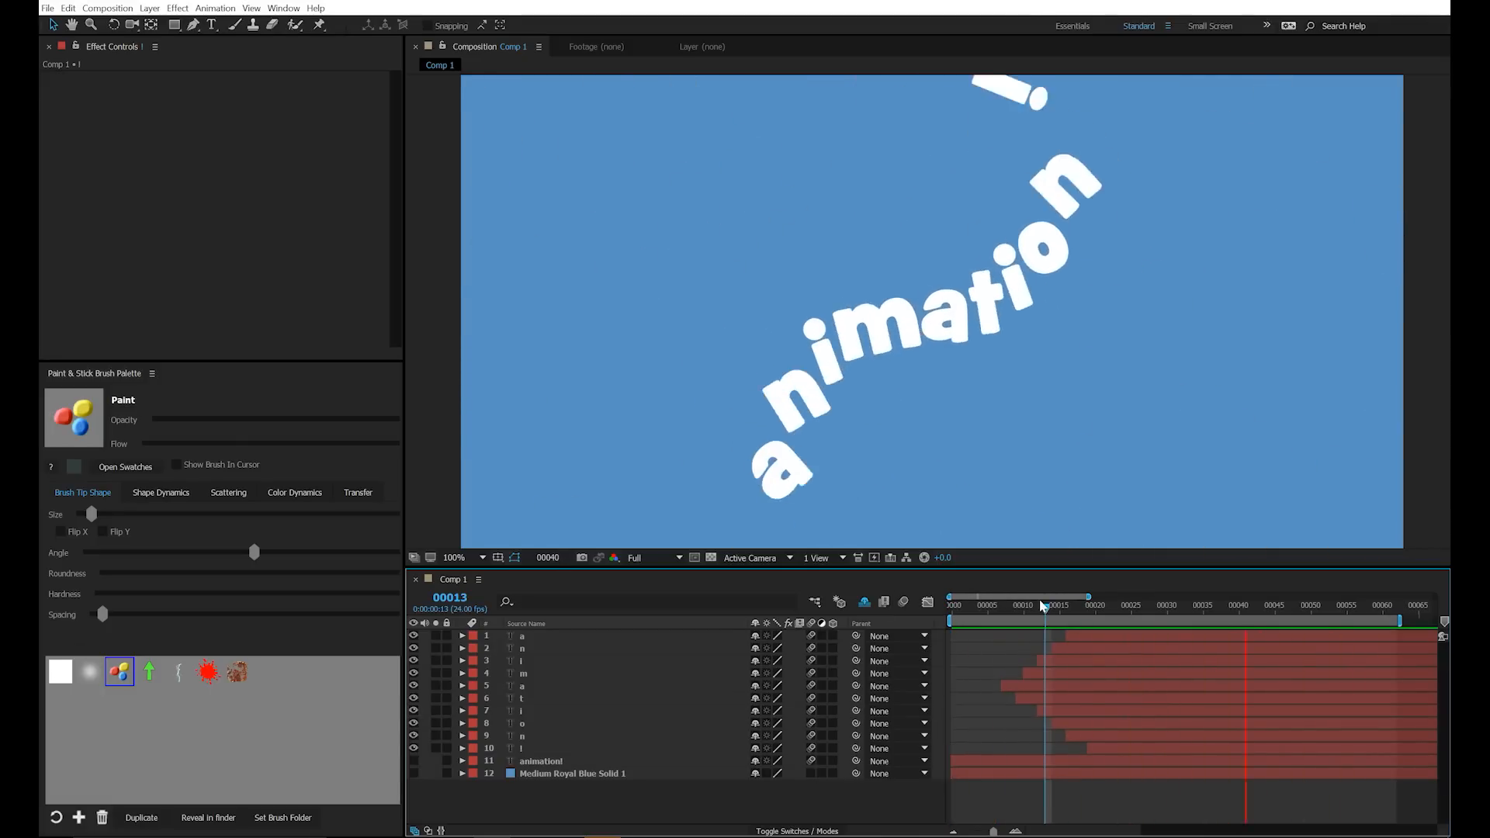
click(1325, 606)
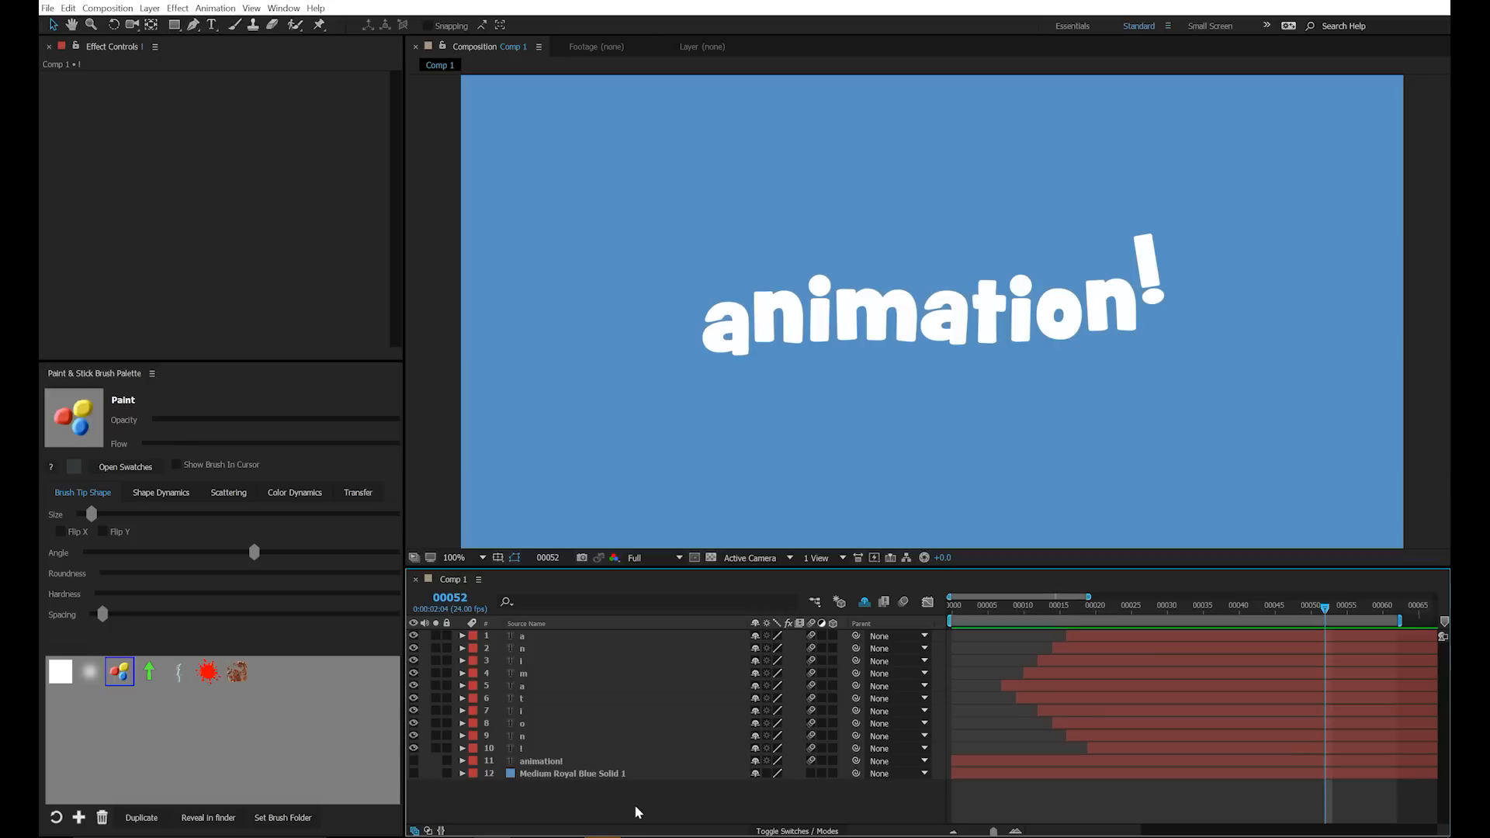
click(149, 8)
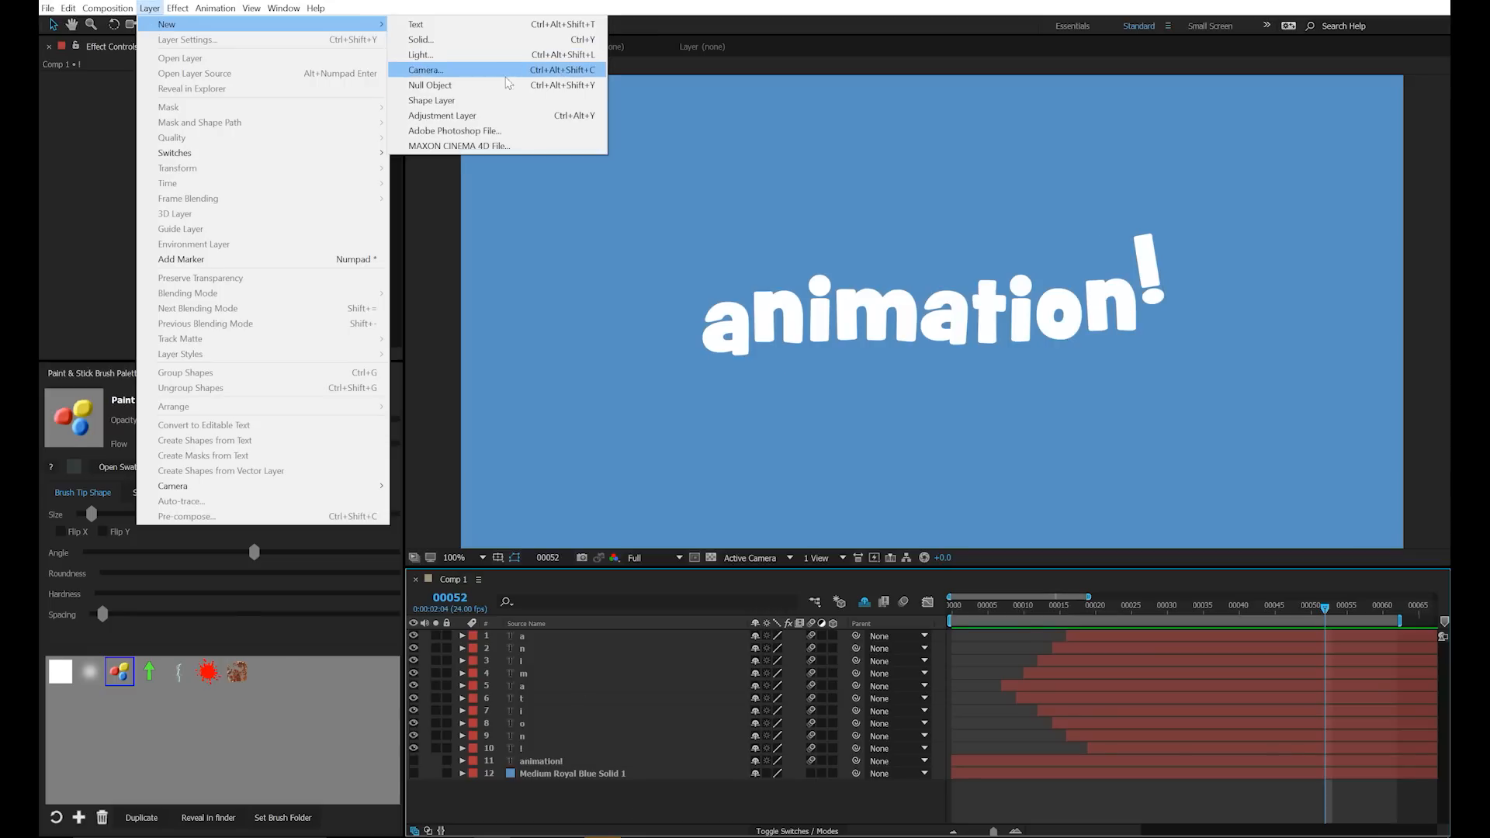
- Add a new adjustment layer with the Paint & Stick effect applied
click(442, 115)
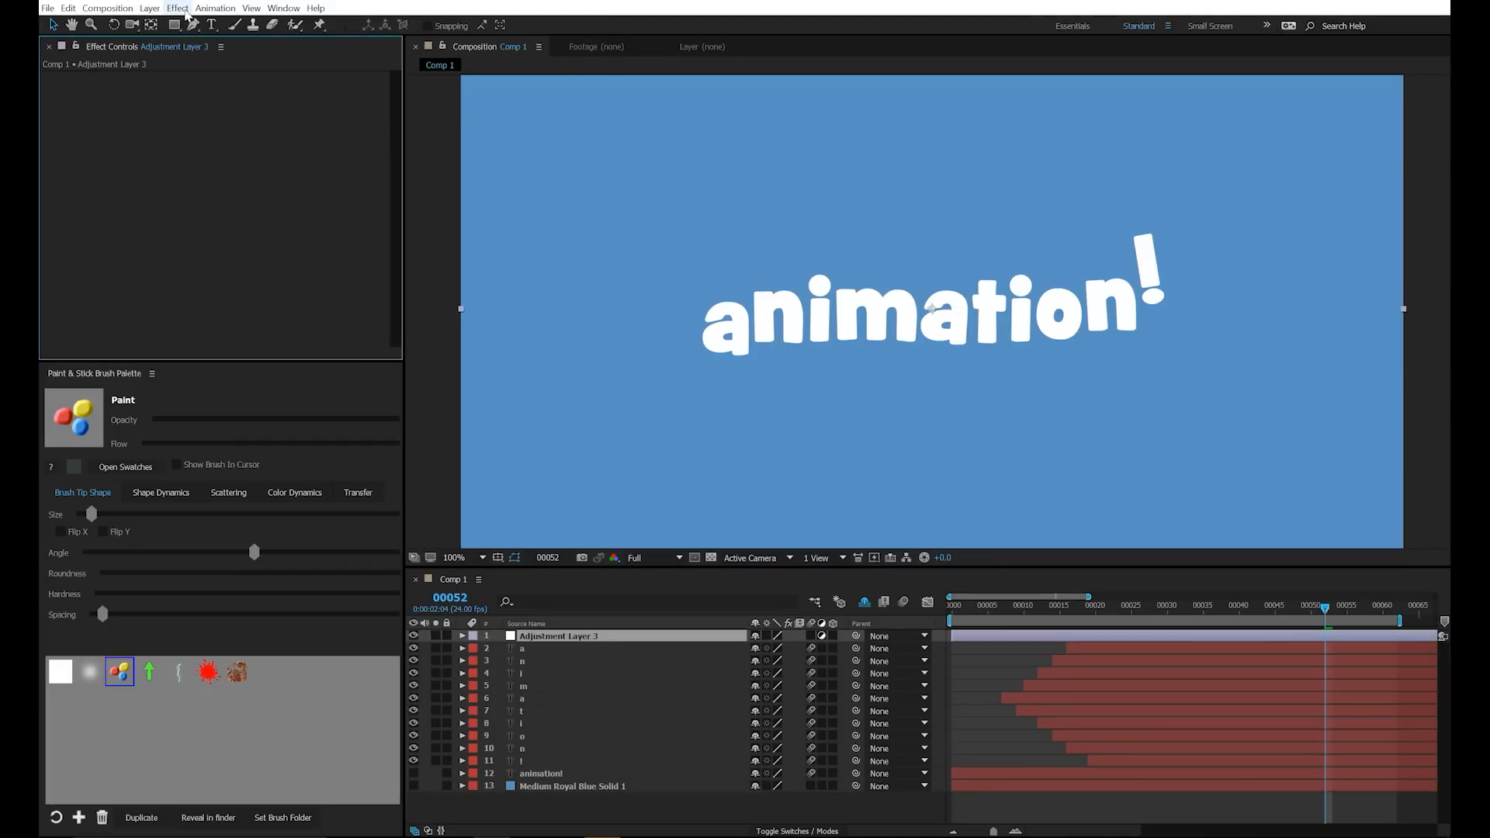
click(177, 8)
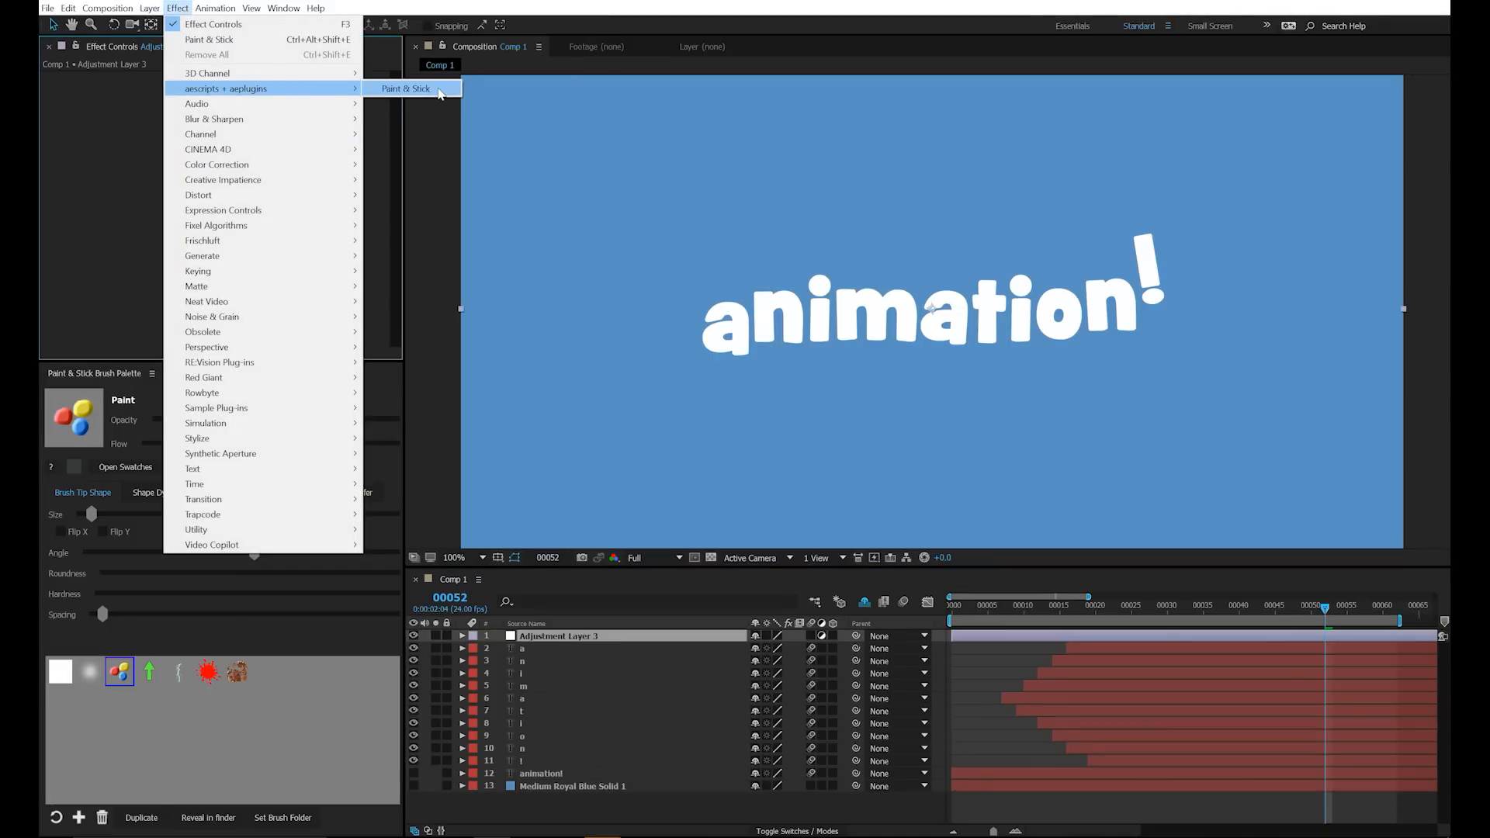
click(405, 88)
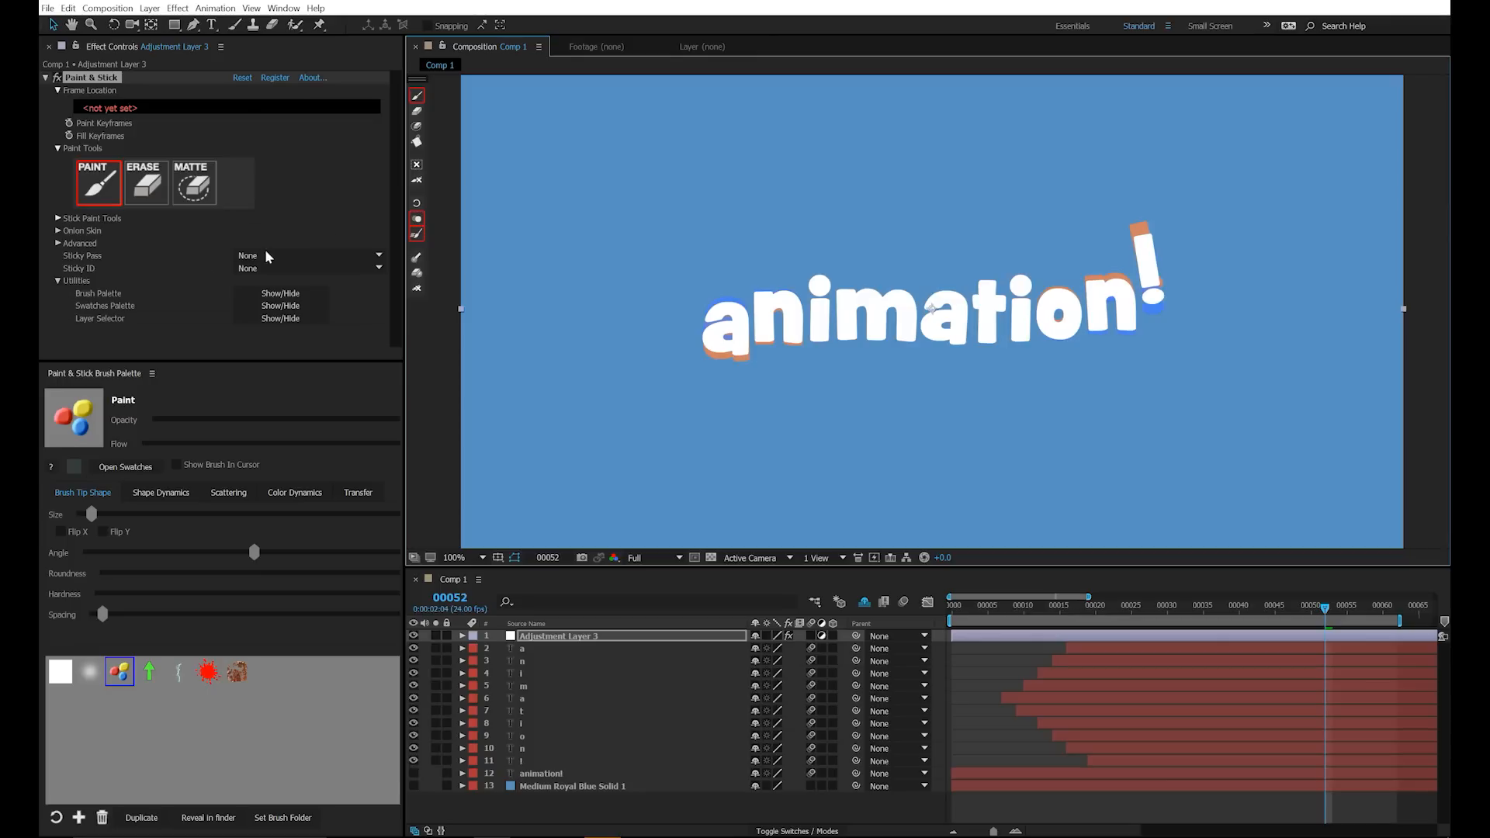
- Enable onion skinning with 5 past frames shown in orange
click(57, 231)
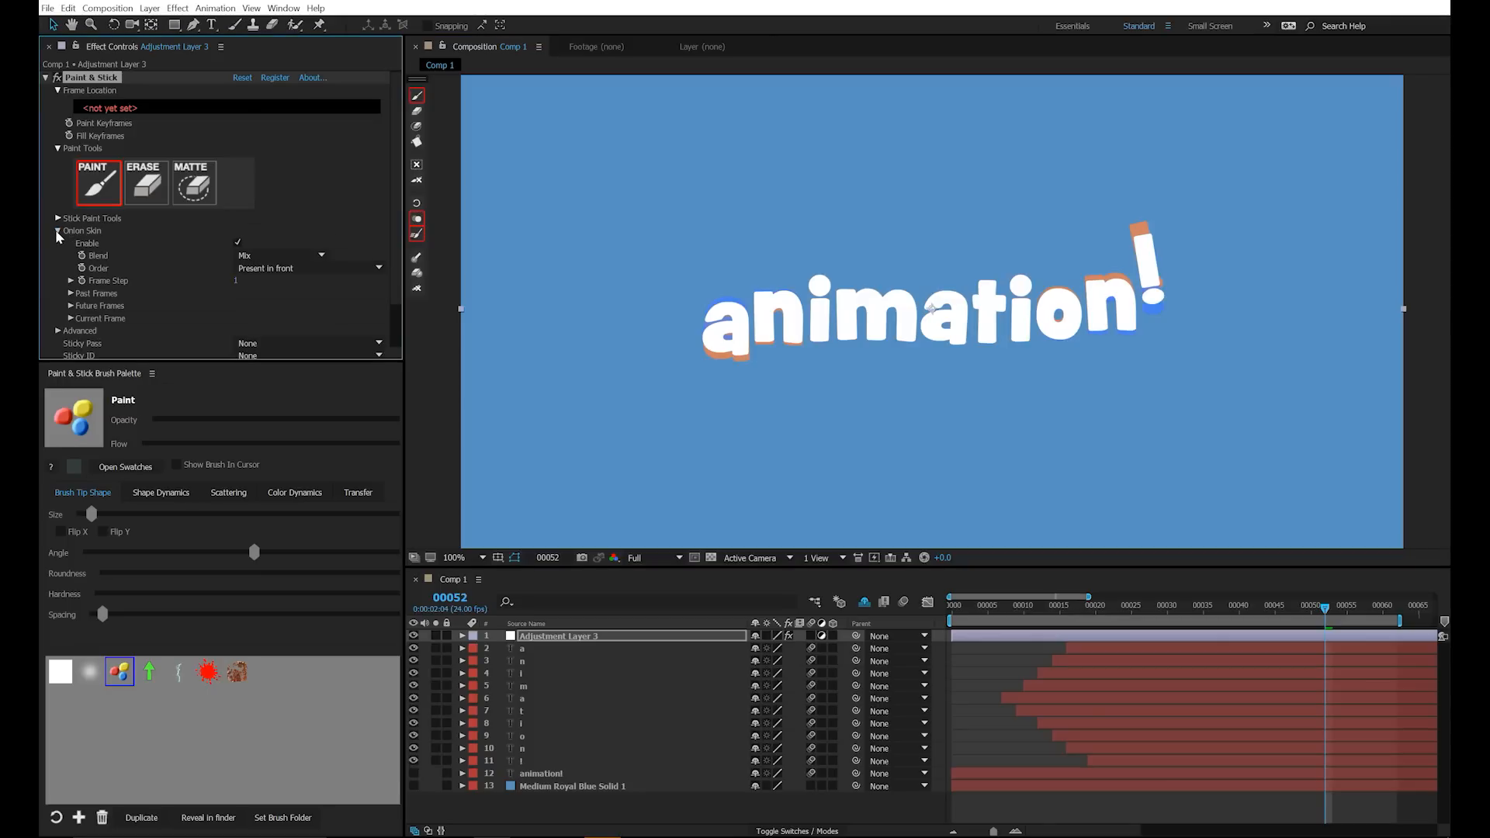
click(71, 306)
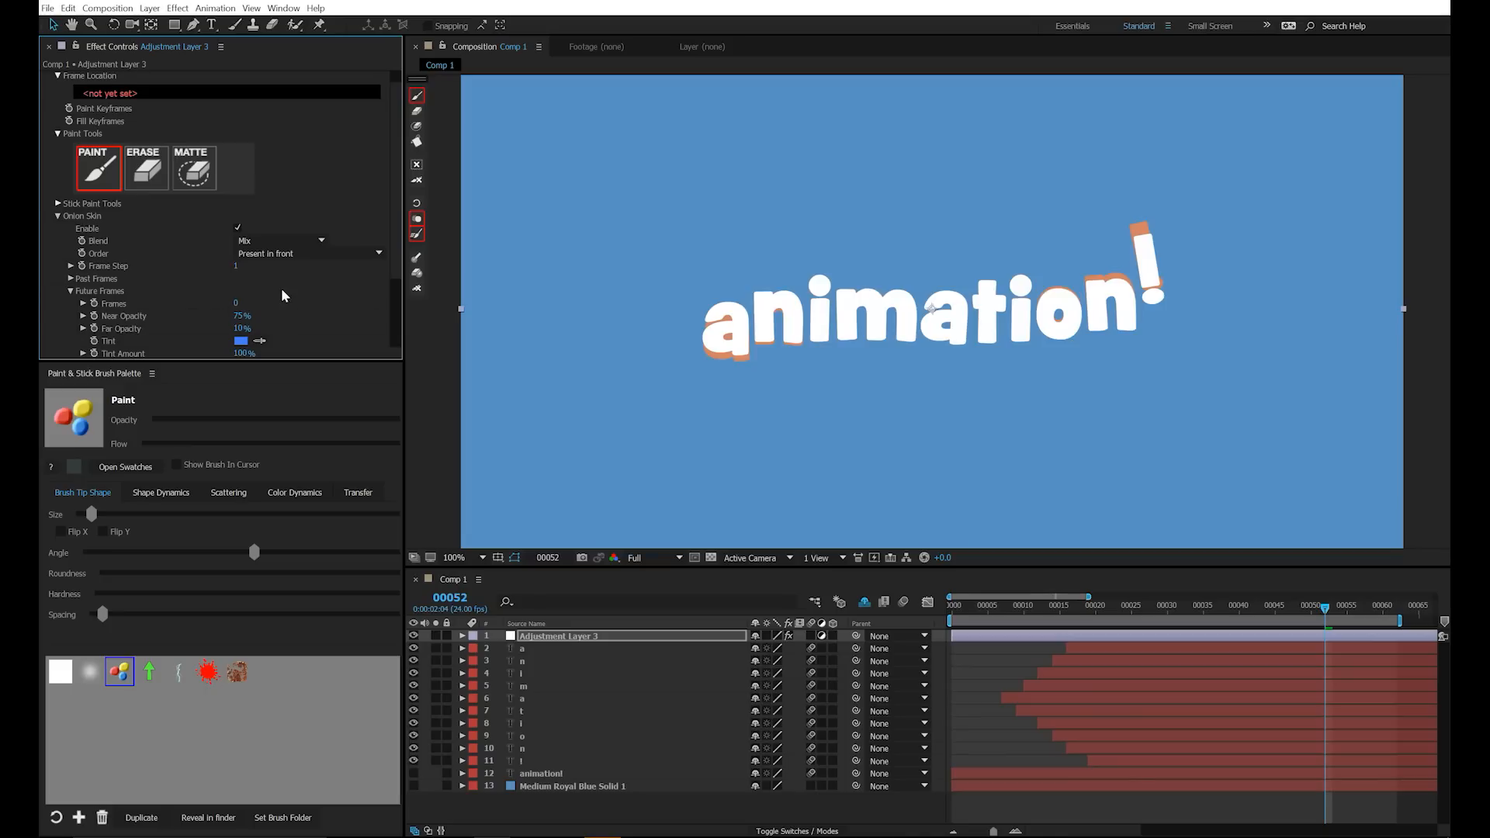
click(71, 277)
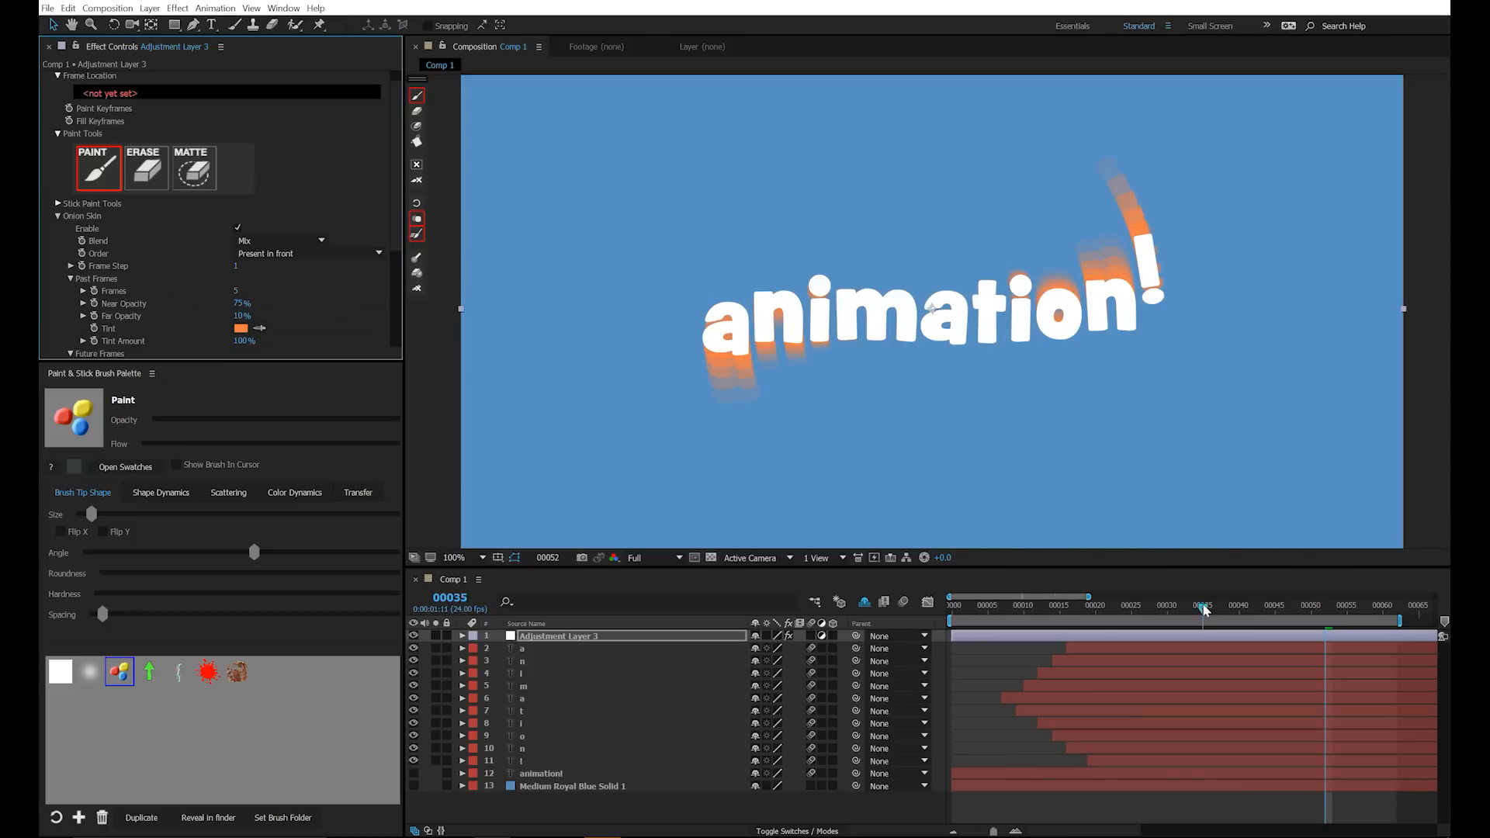
- Check onion skinning at frame 25 and set its tint colour to white
click(1128, 612)
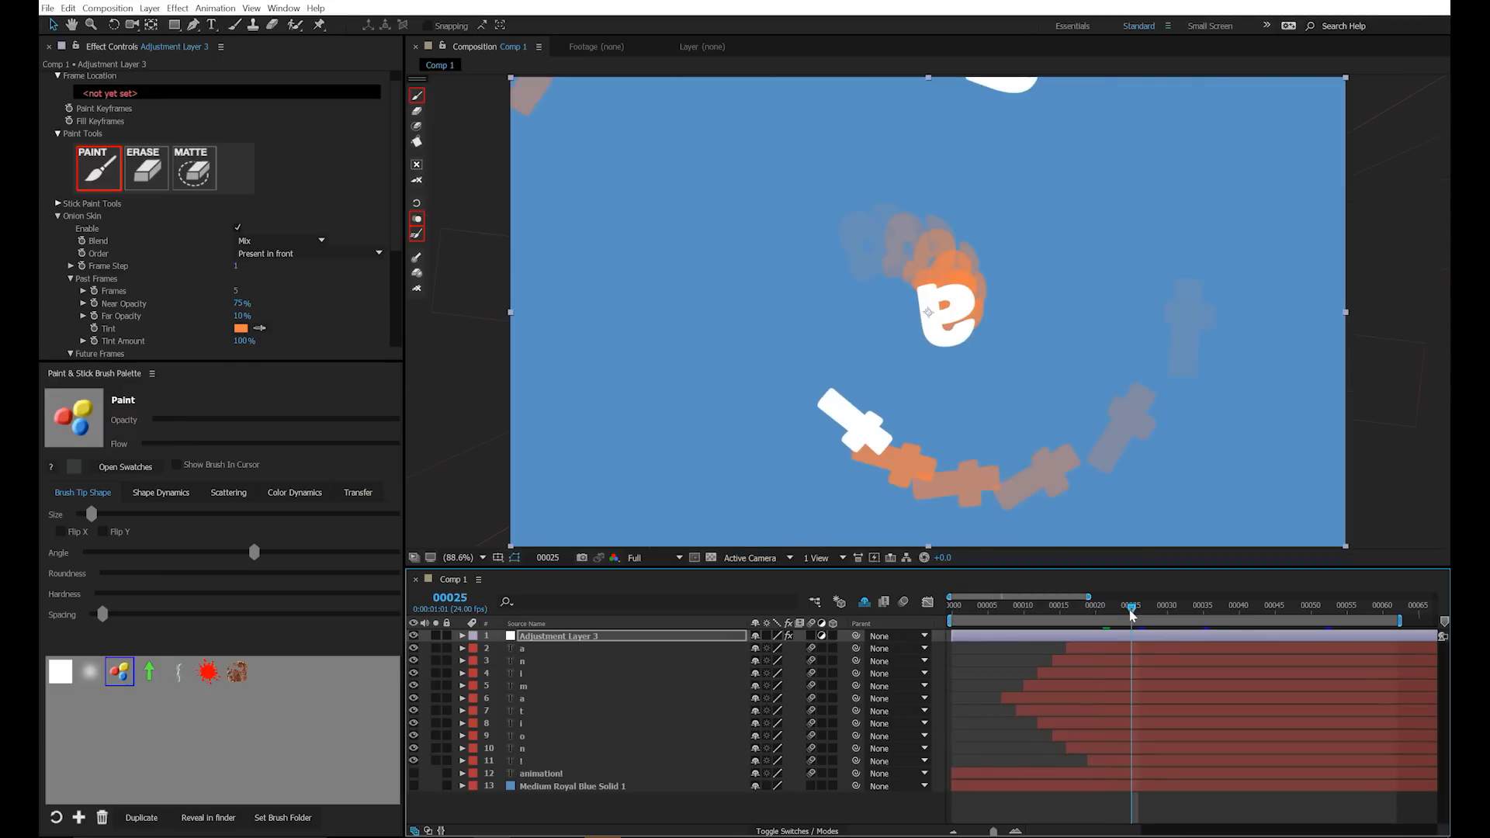
click(1161, 605)
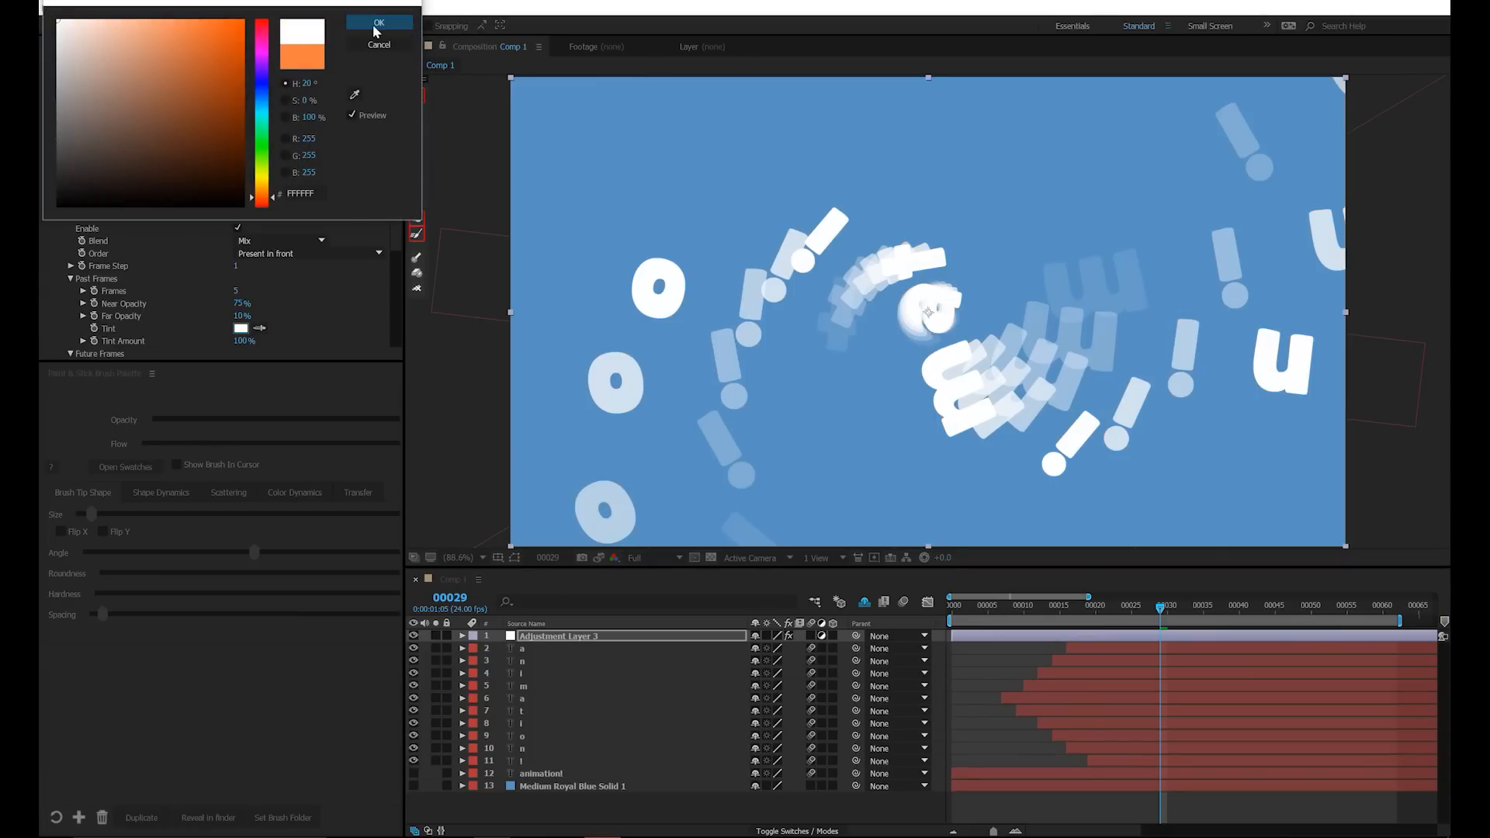
click(379, 21)
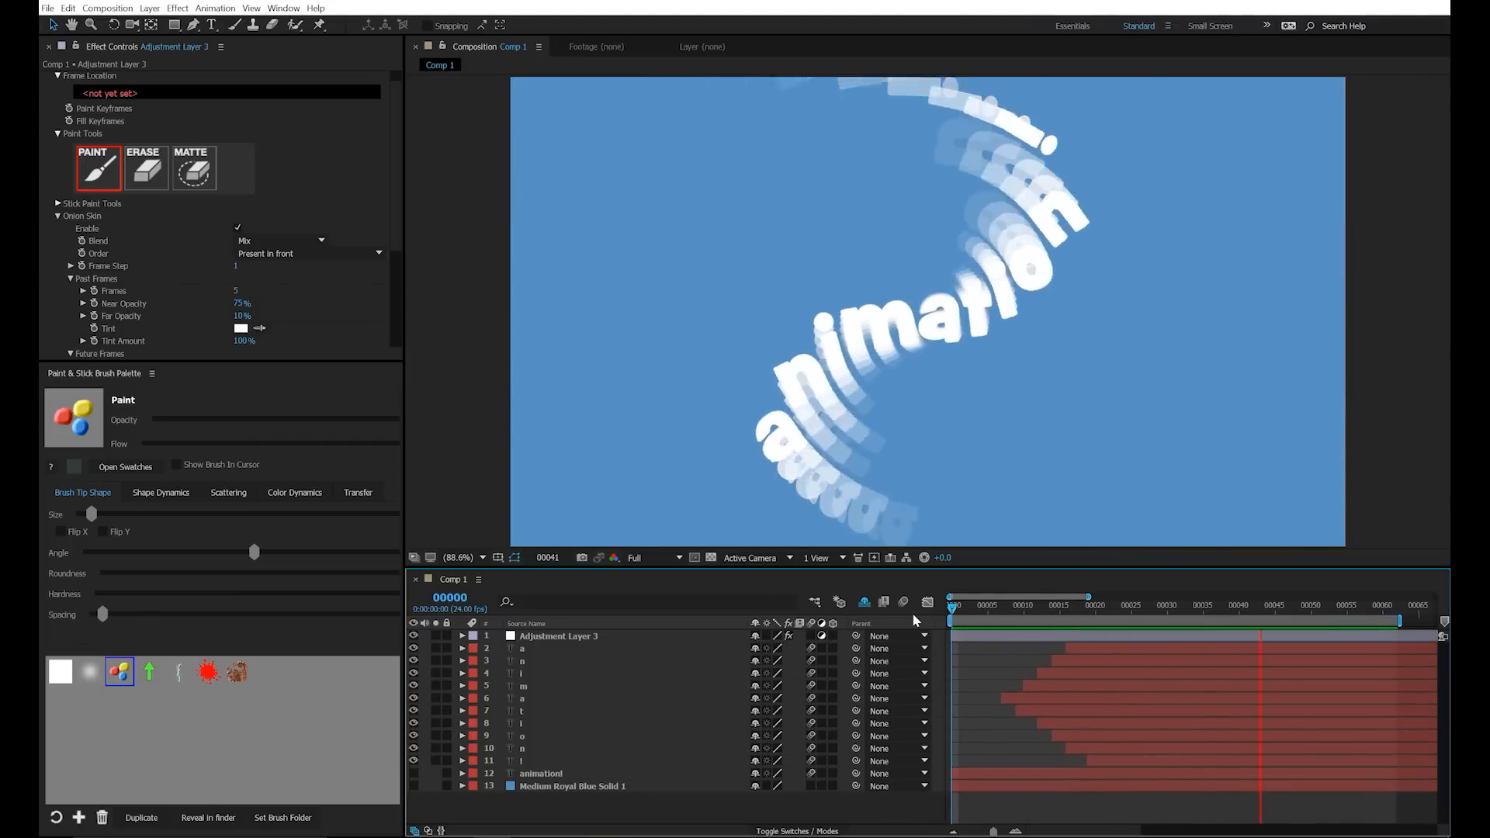
click(1136, 605)
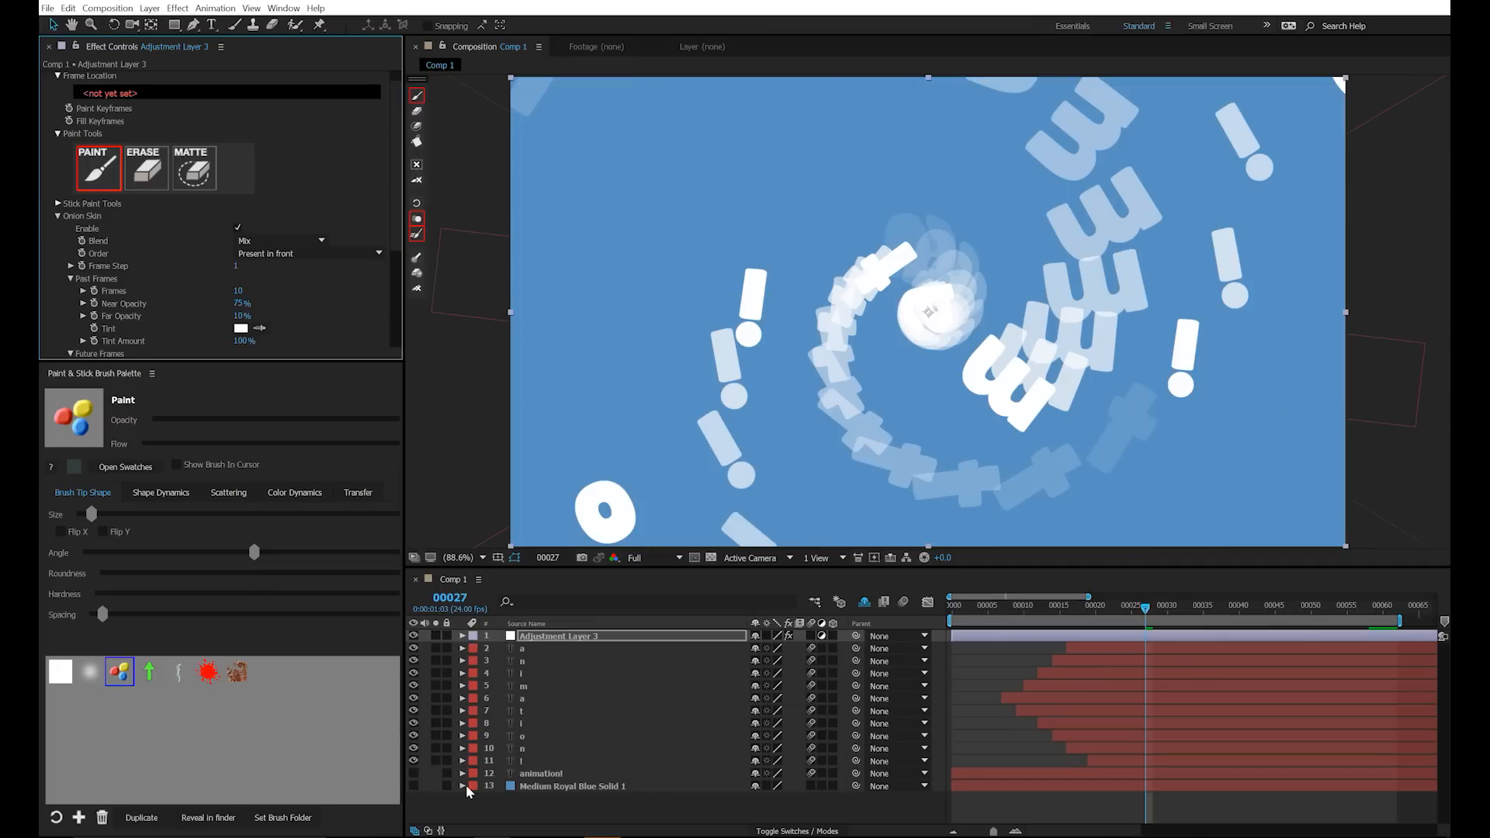
- Confirm Comp 1's background colour matches the Medium Royal Blue solid
click(572, 785)
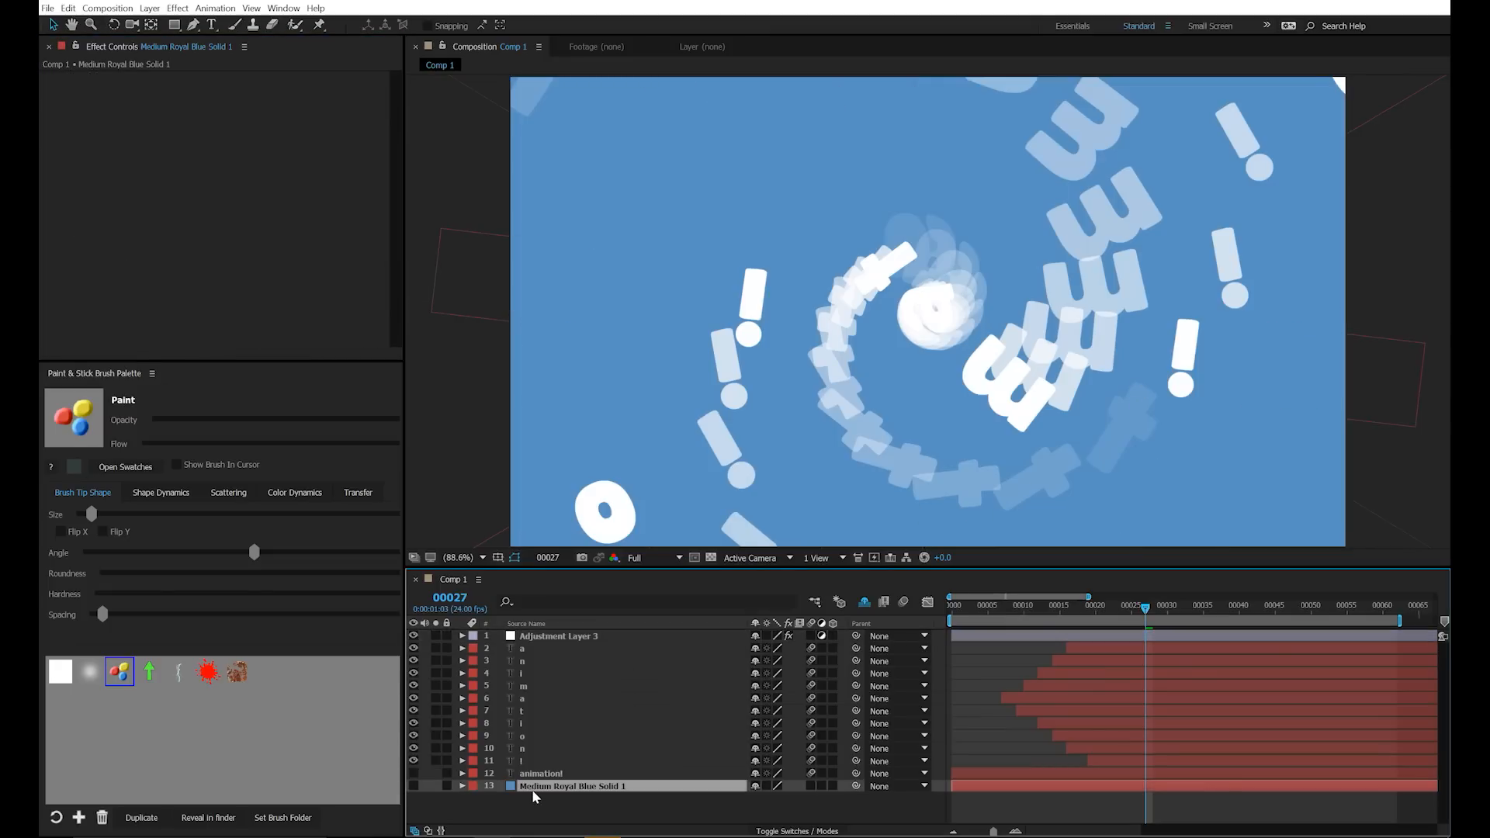
click(107, 8)
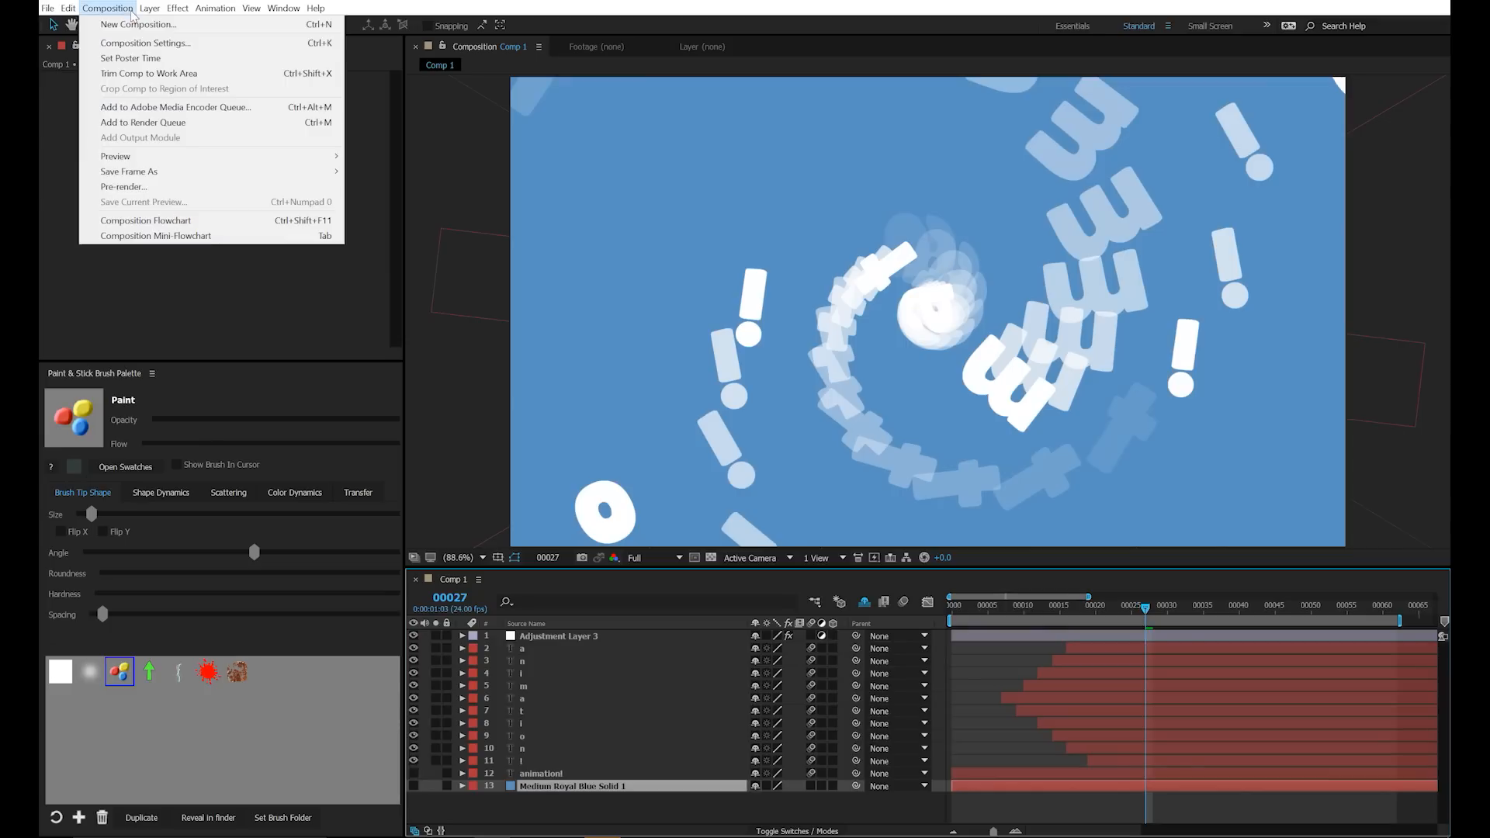
click(136, 23)
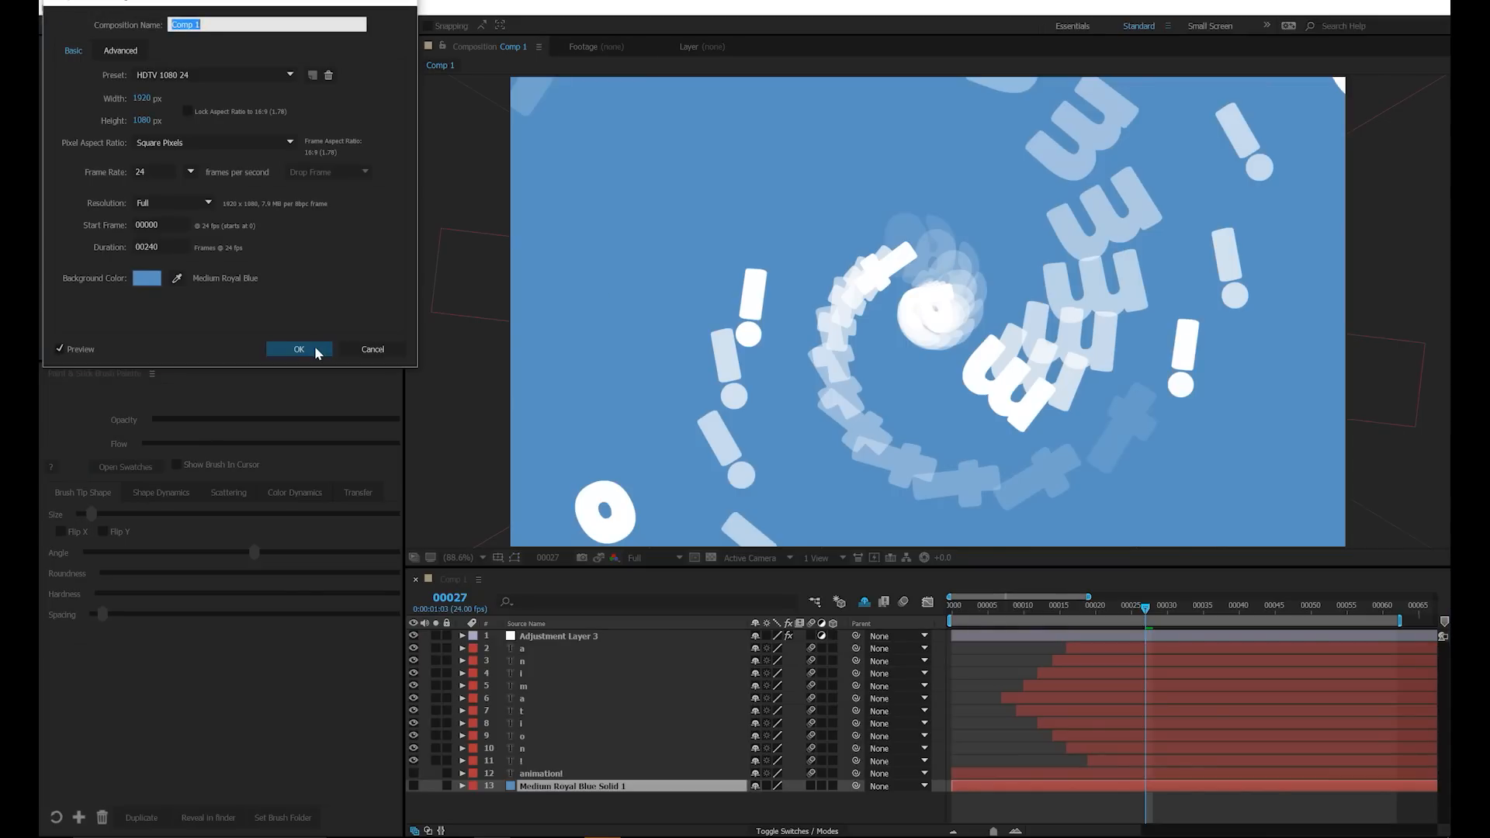
click(297, 349)
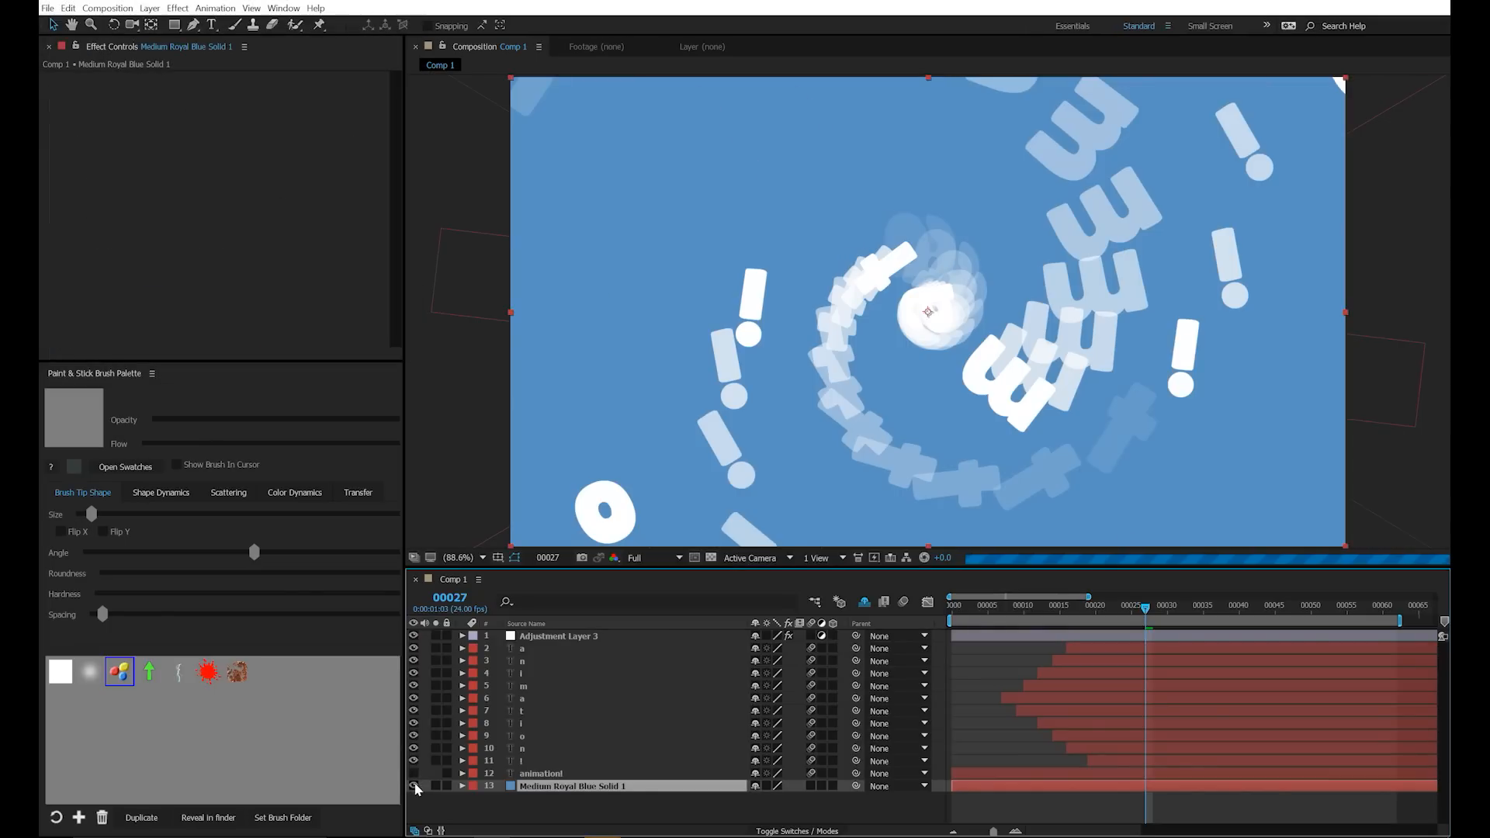
- Toggle the blue solid layer's visibility behind the letters
click(412, 786)
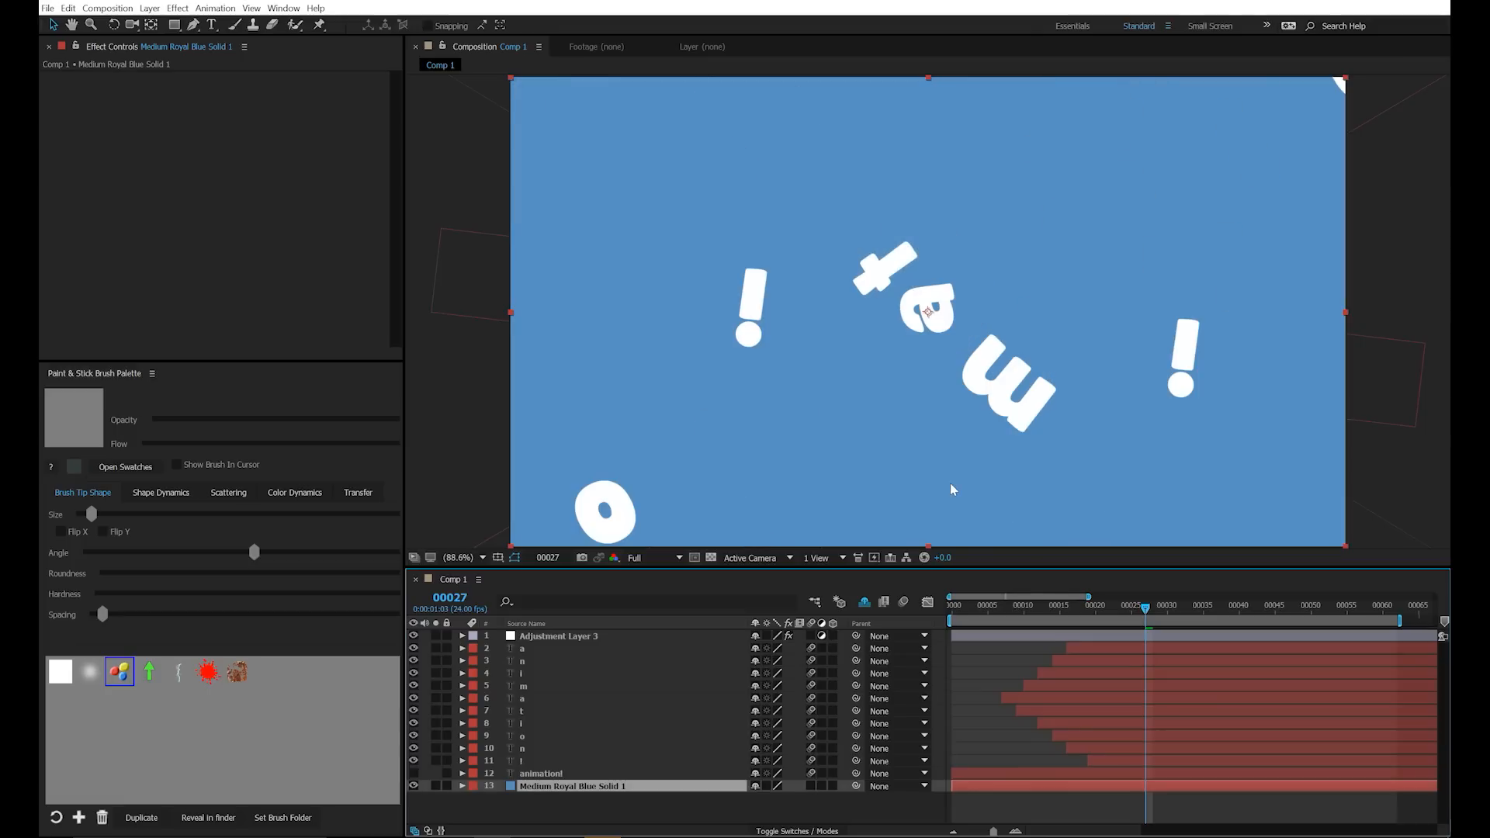
click(559, 636)
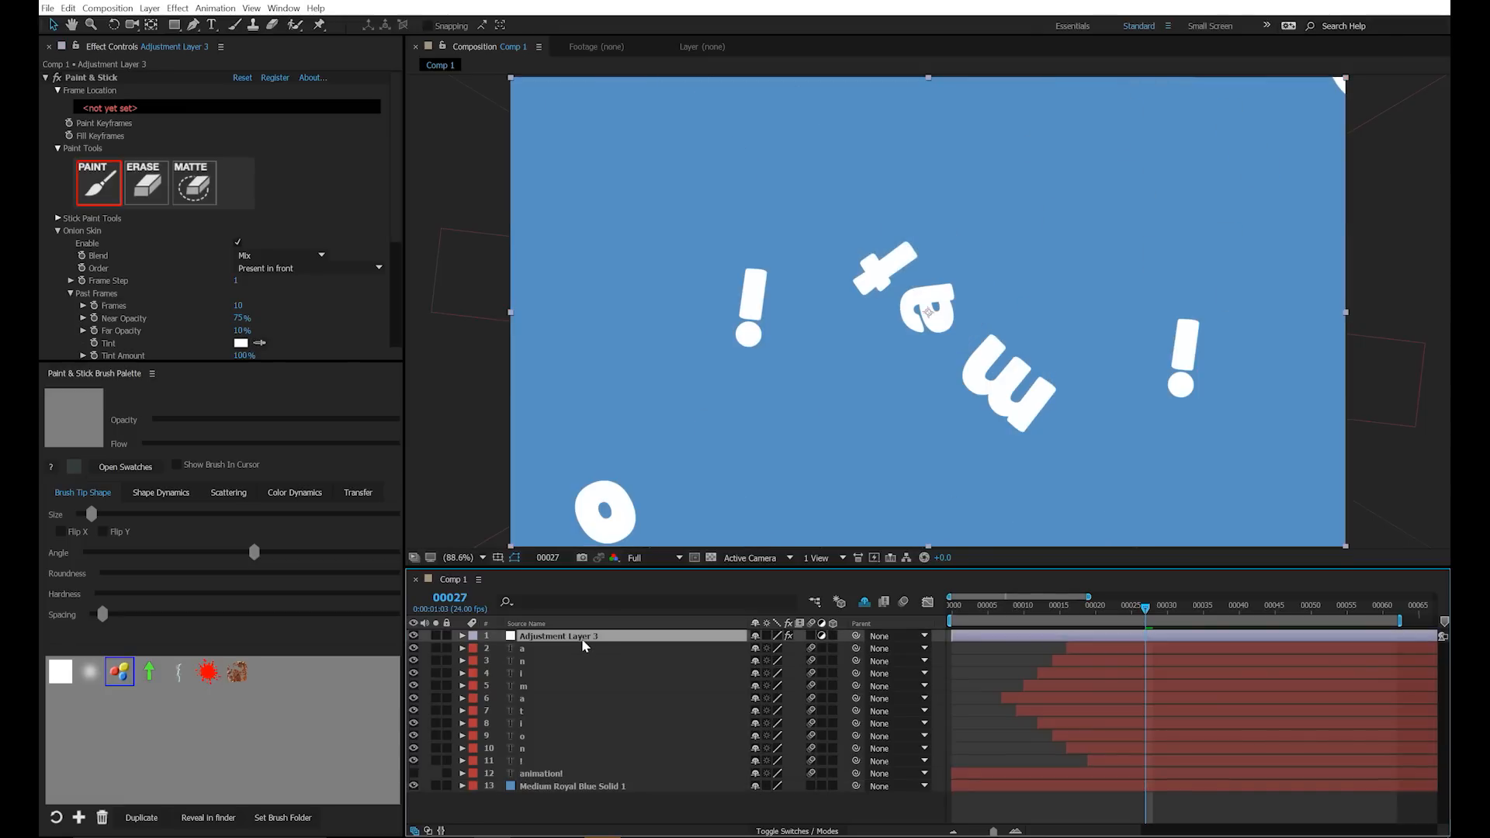
mouse_move(613, 399)
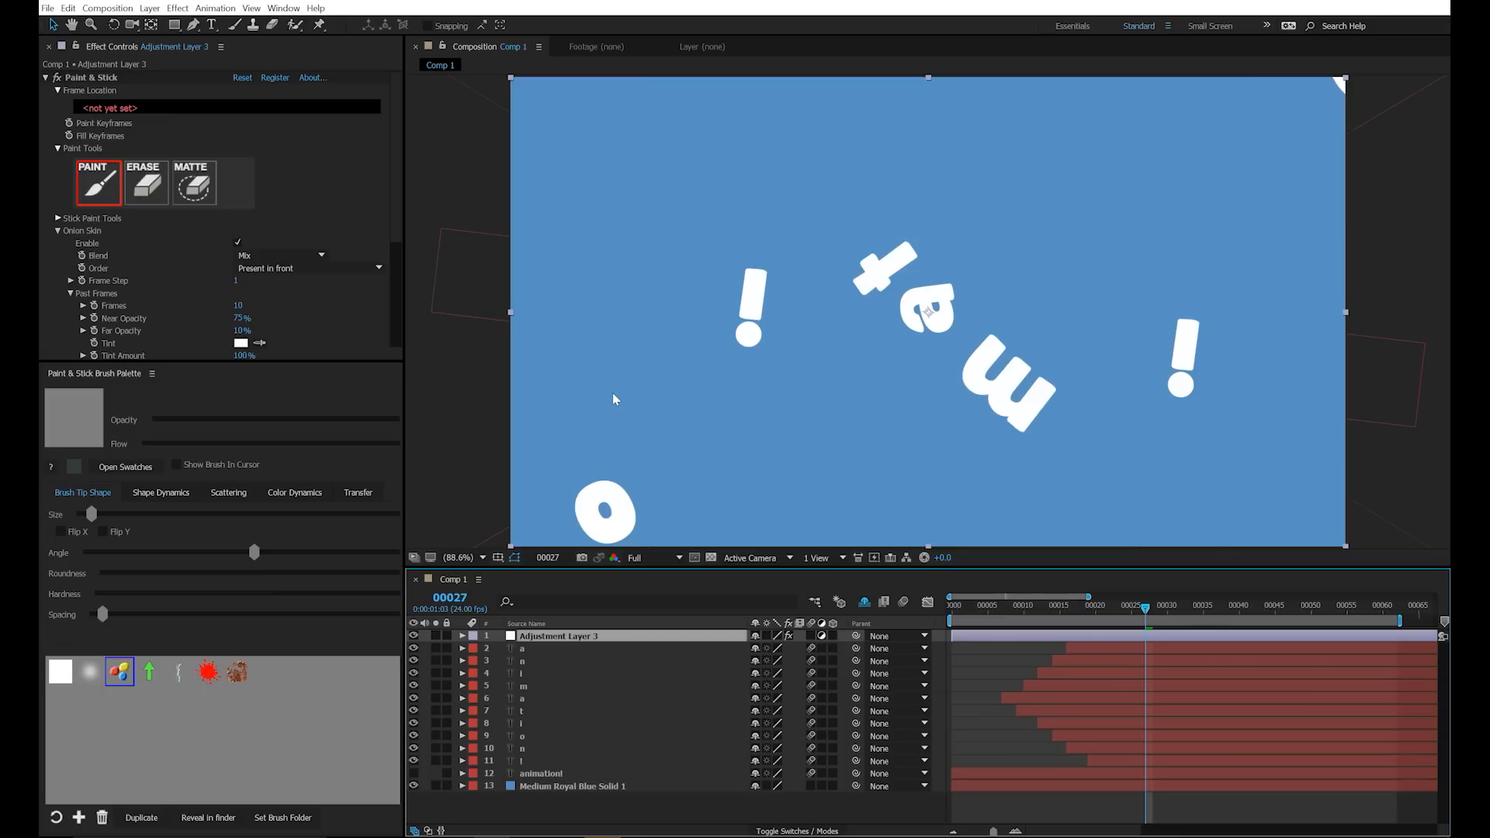
mouse_move(616, 784)
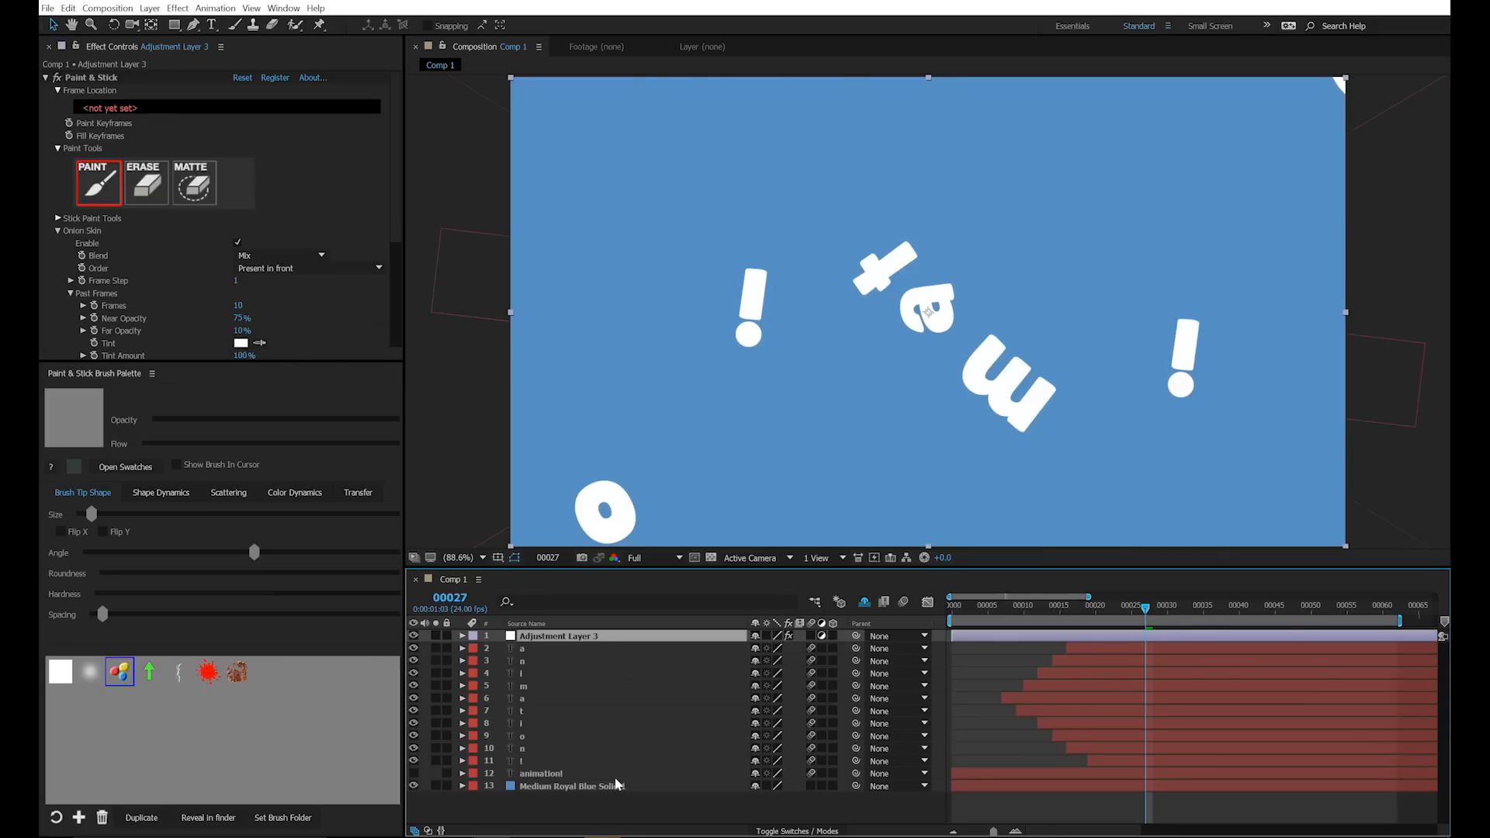
click(570, 785)
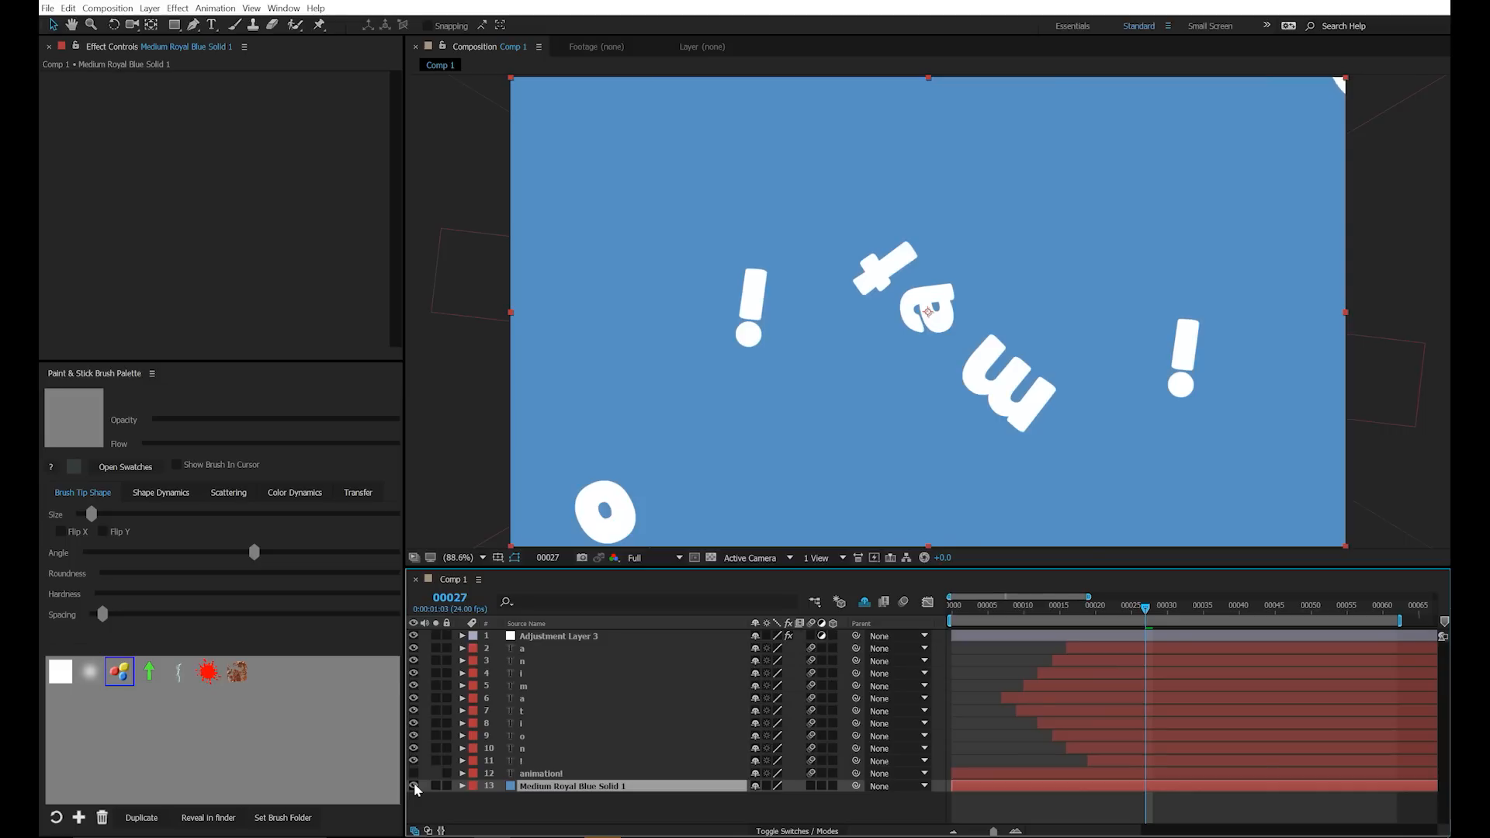
click(709, 557)
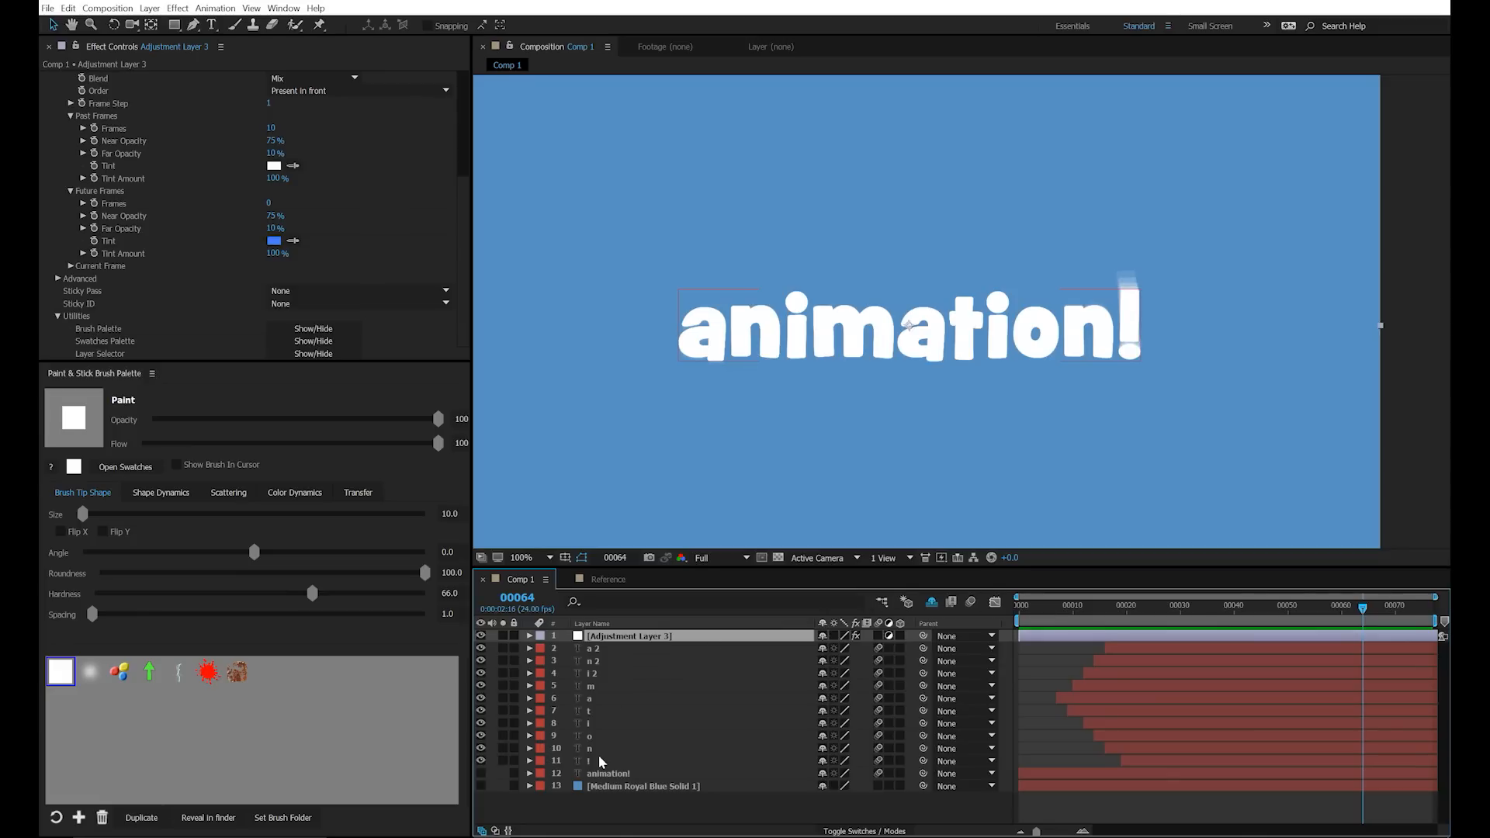
mouse_move(604, 759)
text(Re)
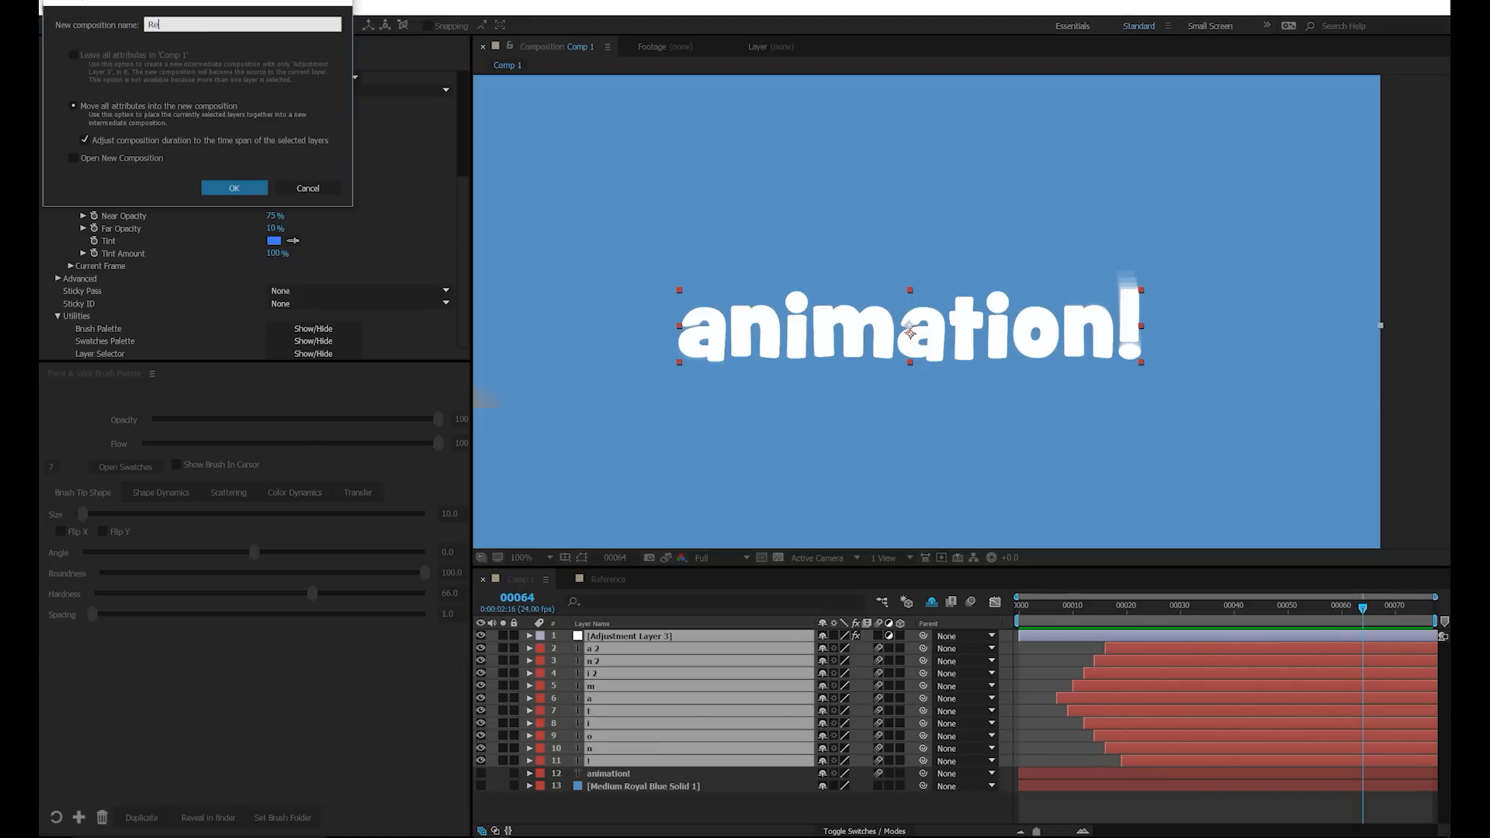
- Precompose the letter layers as Reference and tint it light green at 67% opacity
click(234, 187)
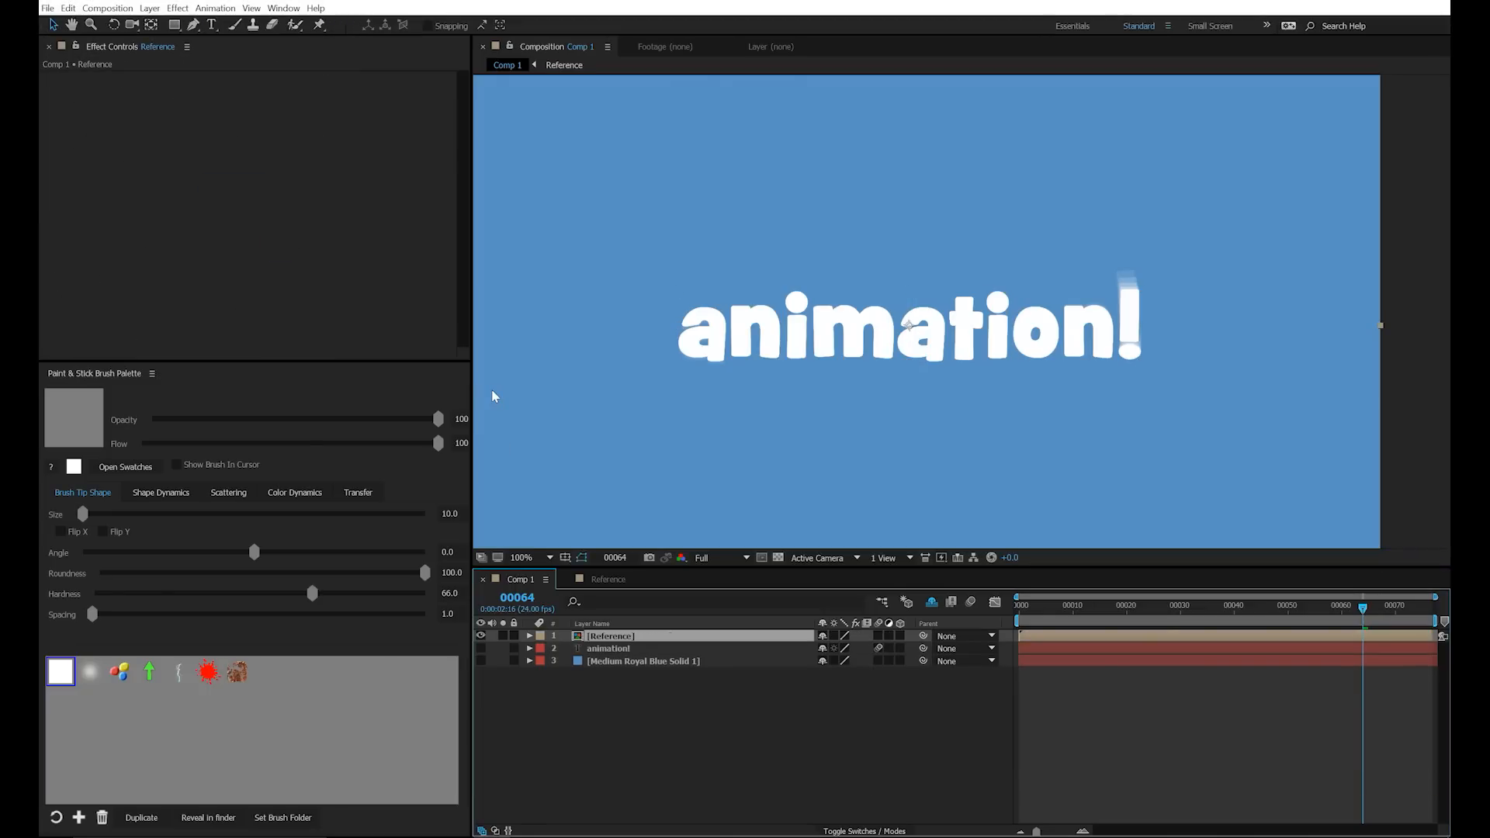
click(176, 7)
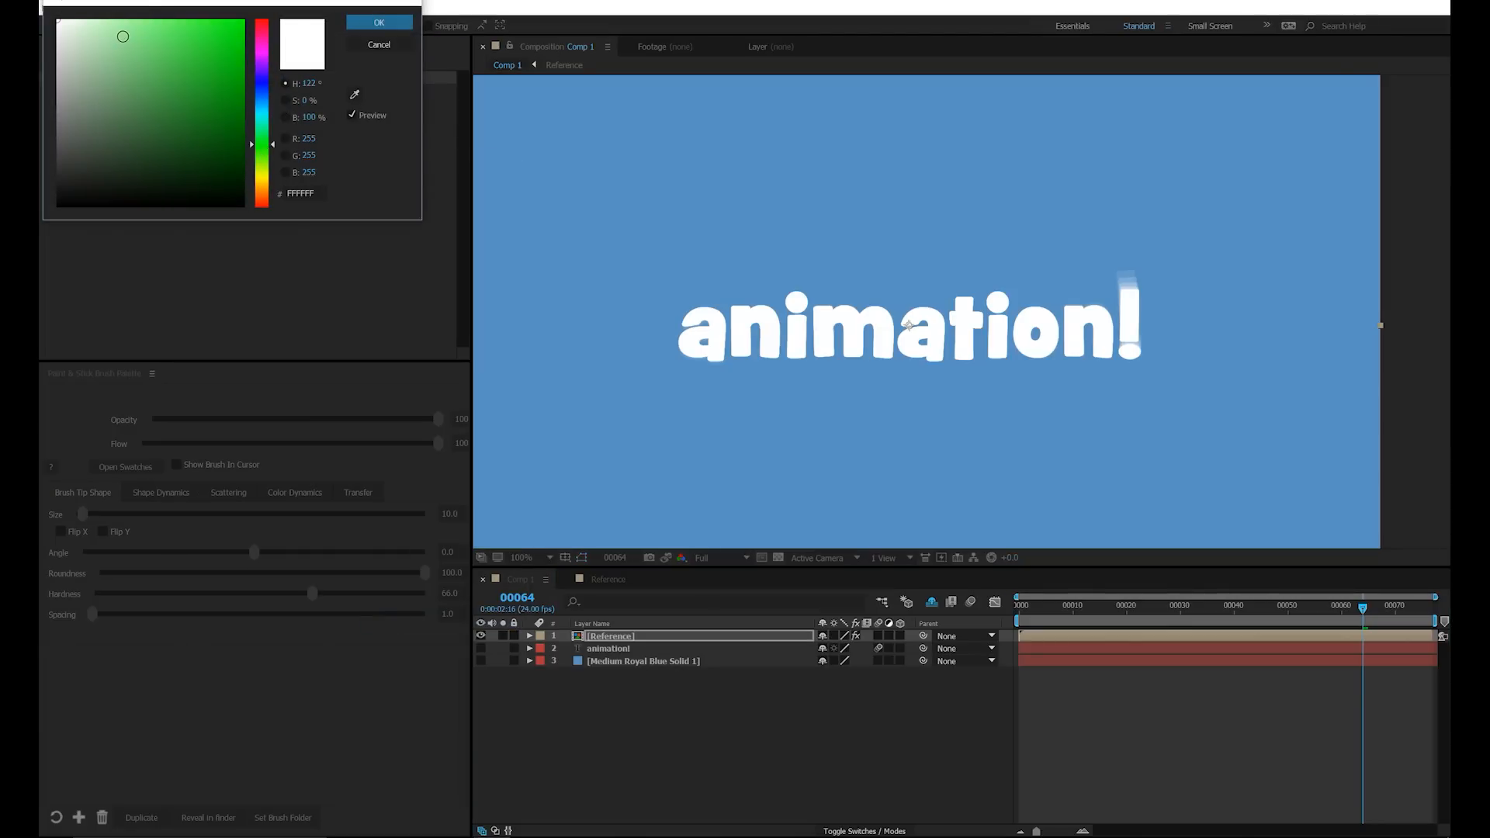
click(165, 19)
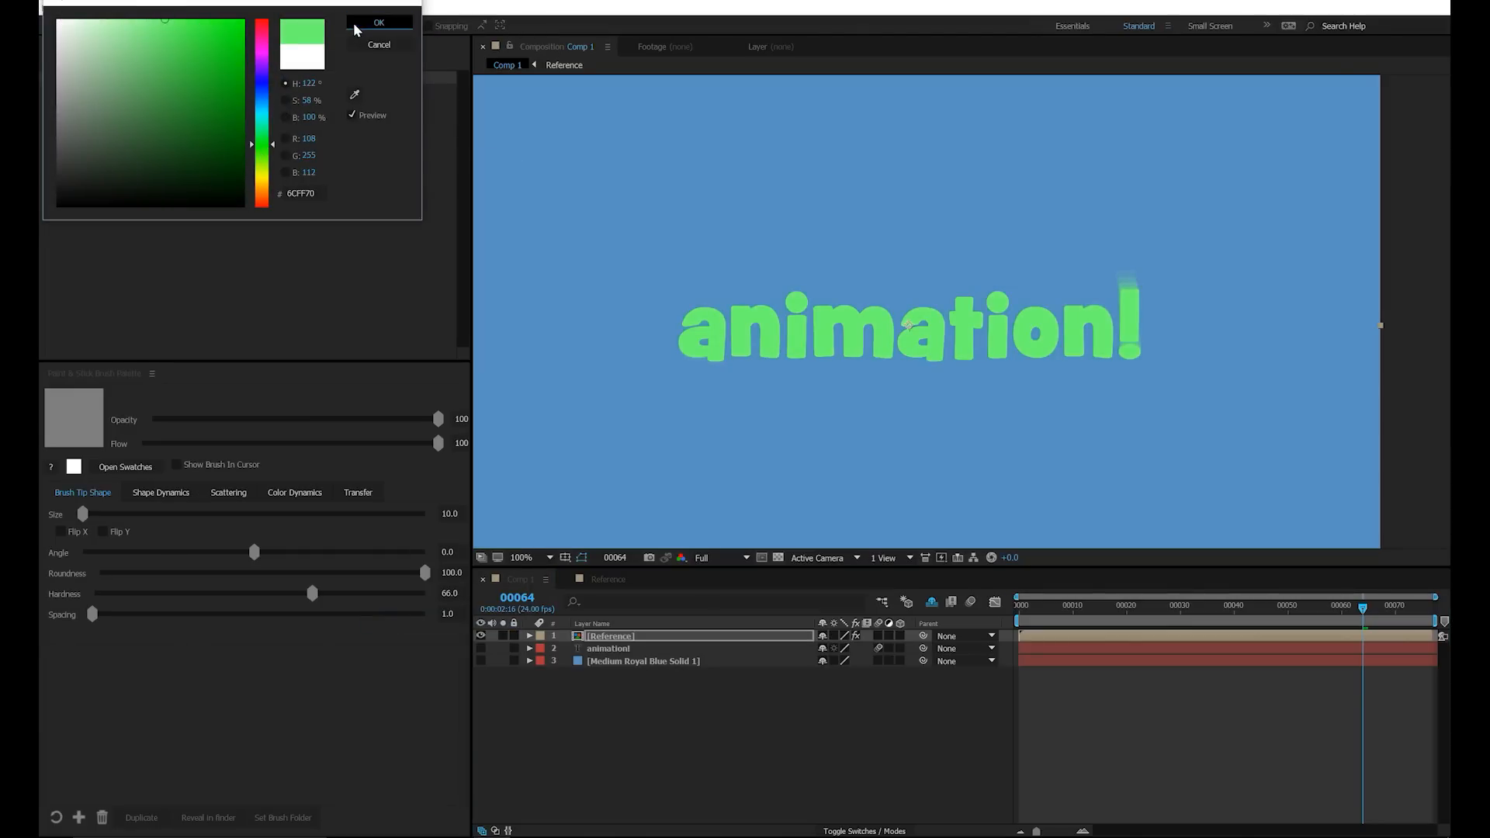
click(378, 22)
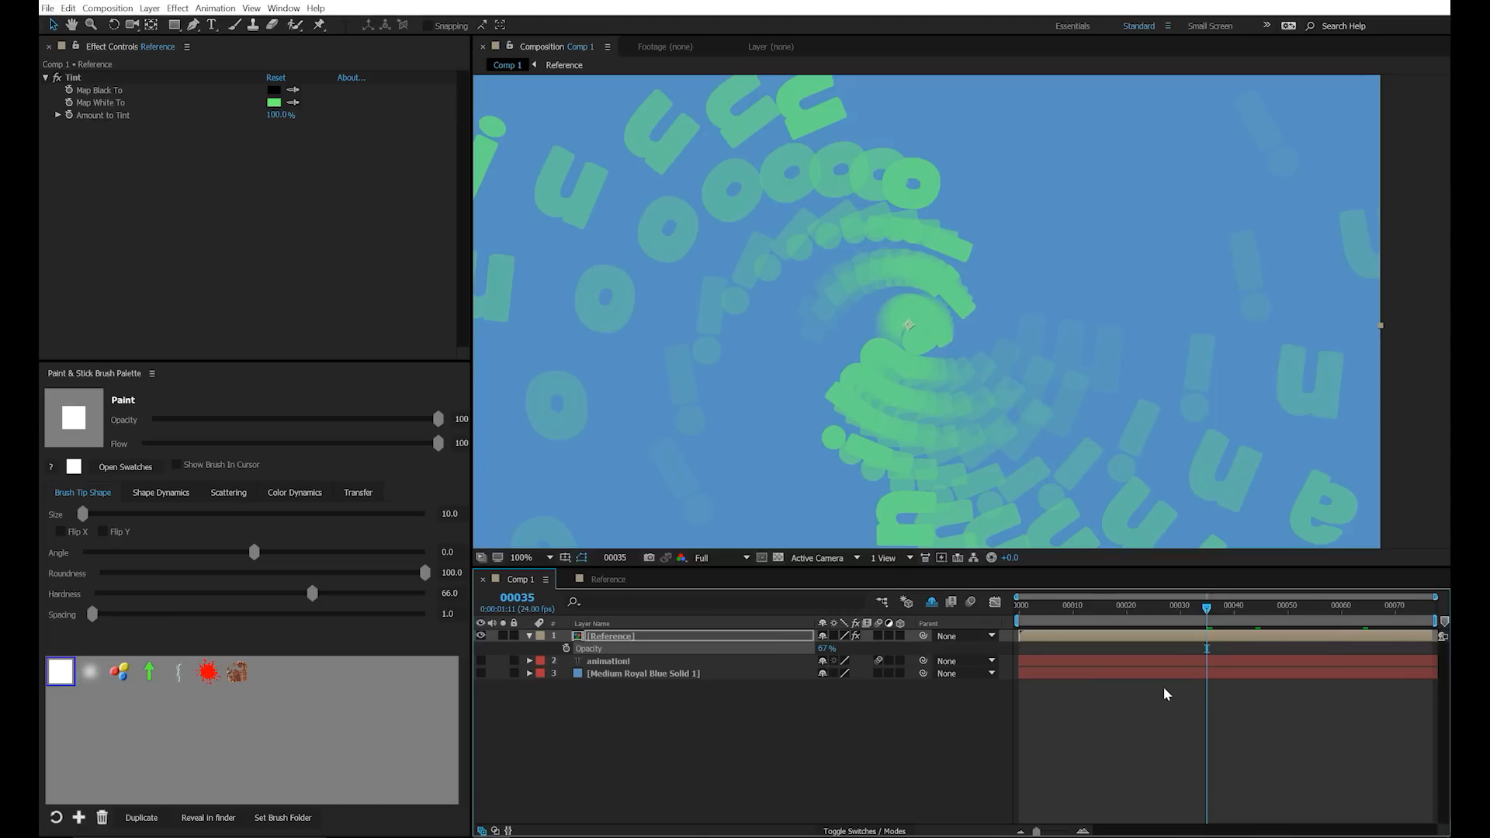
mouse_move(1196, 614)
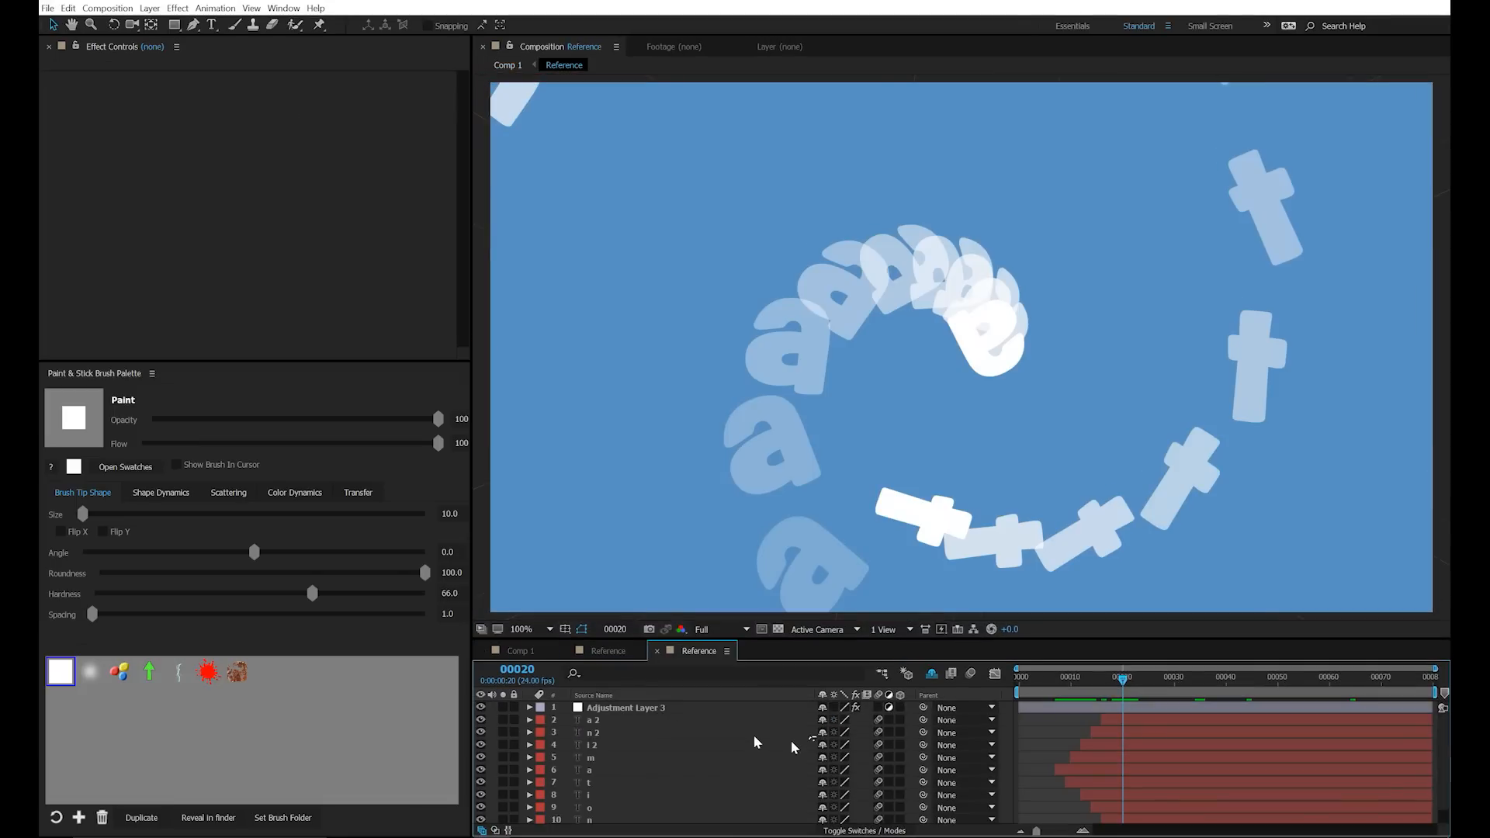
- Review the Reference comp's settings including the Advanced section
click(107, 8)
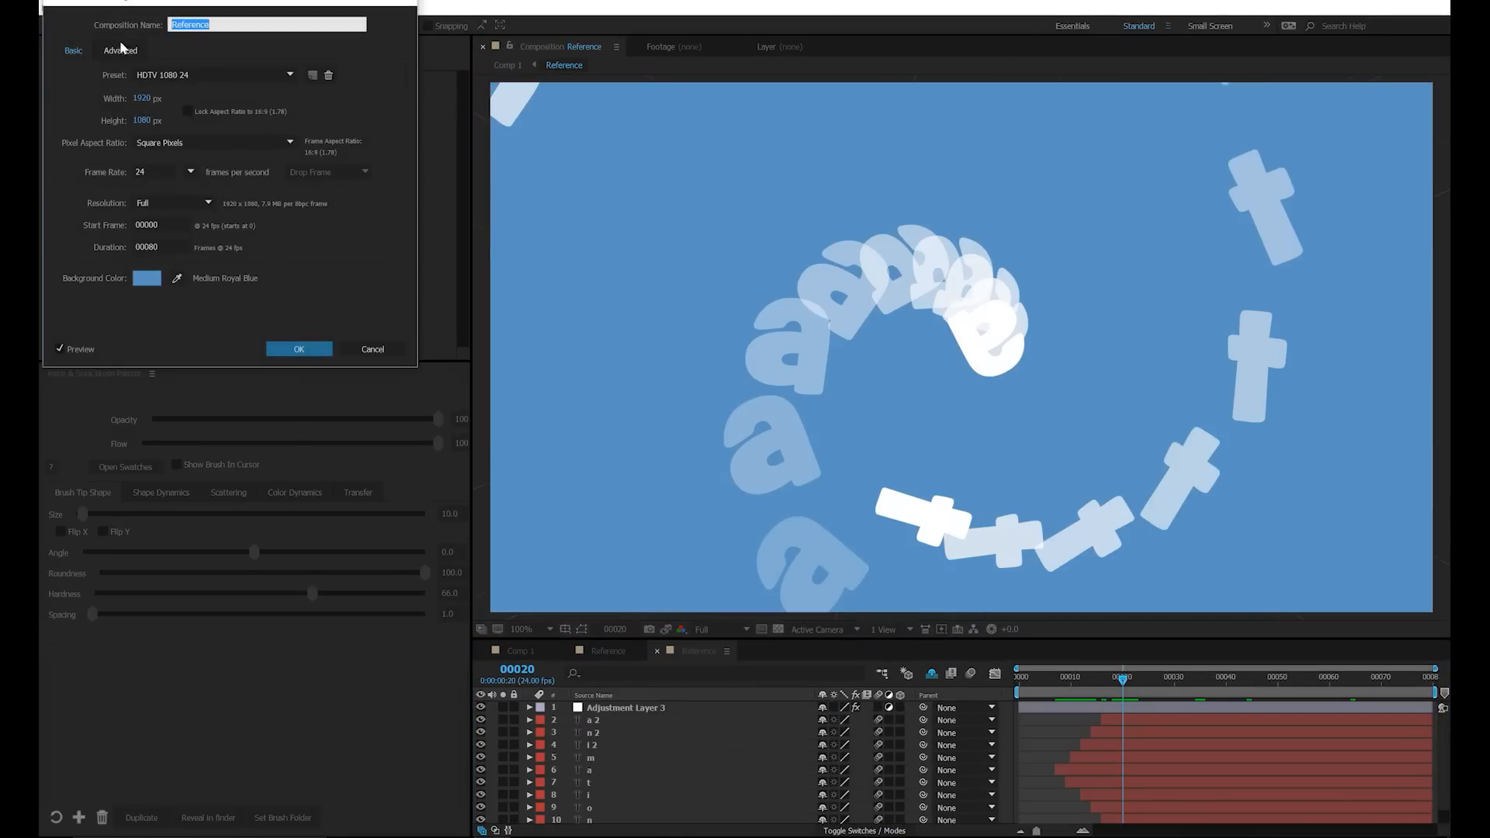
click(120, 50)
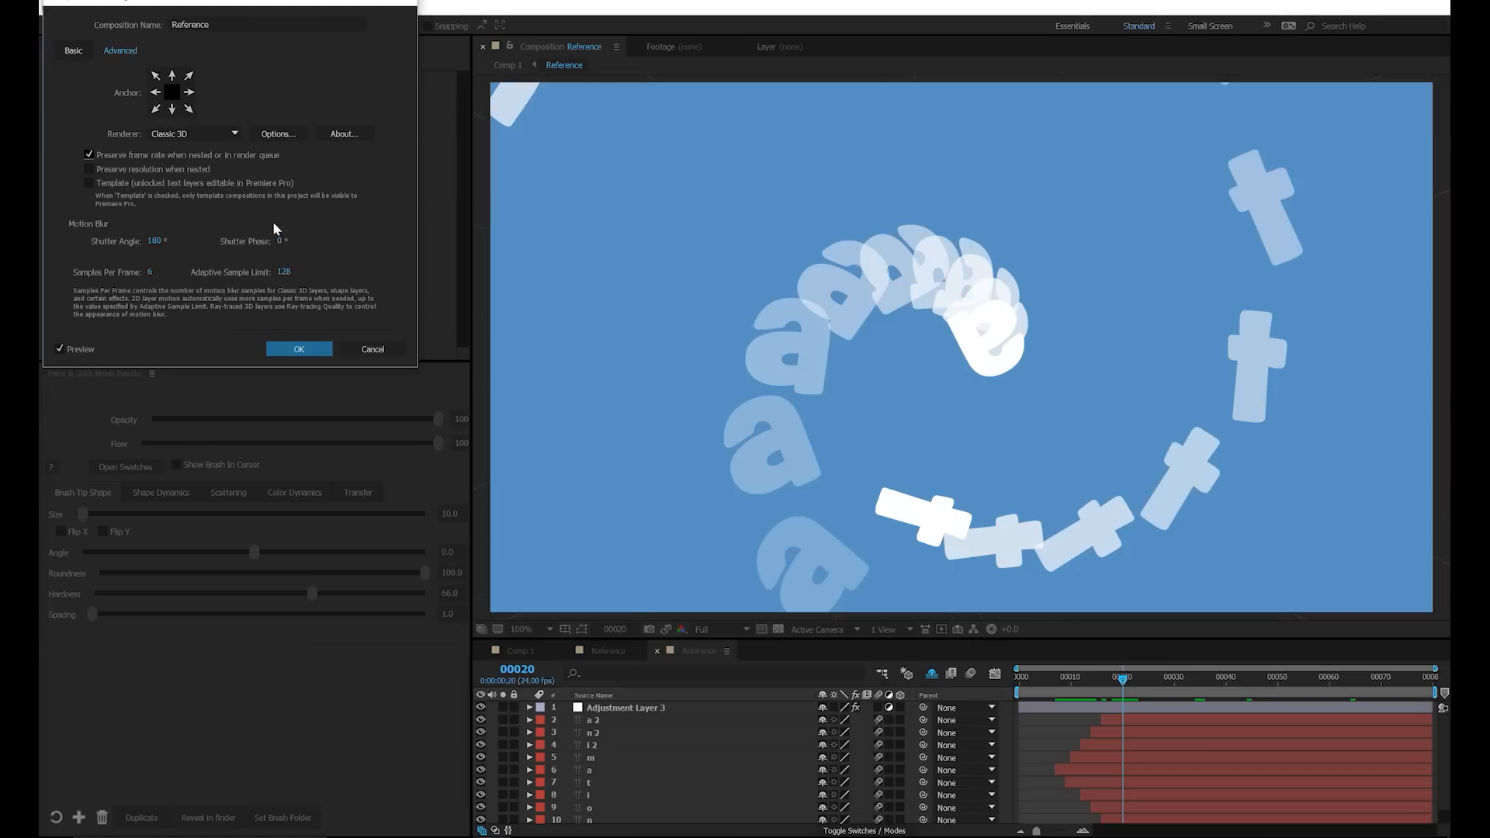
click(298, 349)
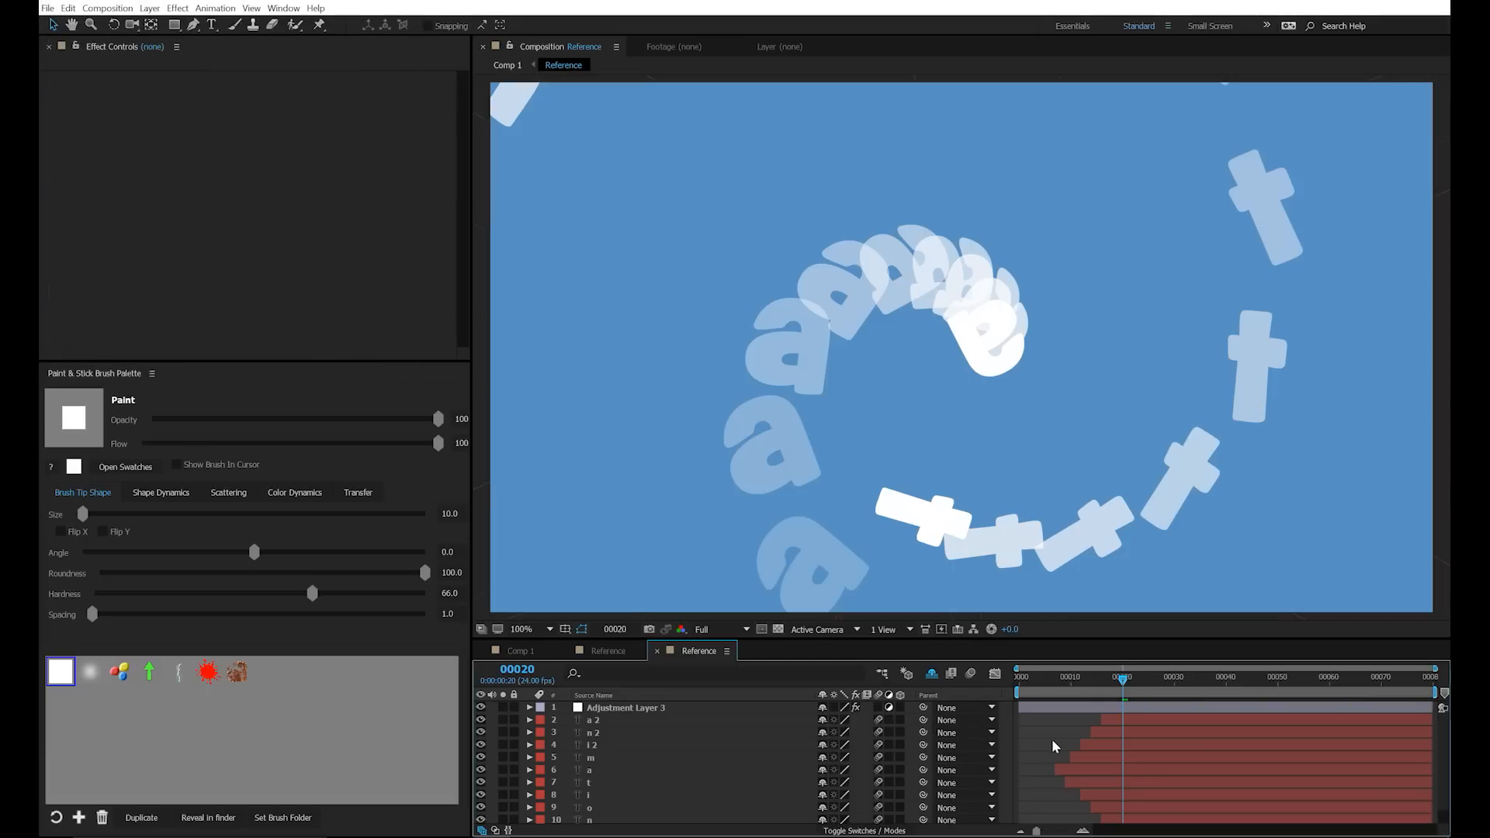
- Change Comp 1's frame rate to 12 frames per second
click(520, 651)
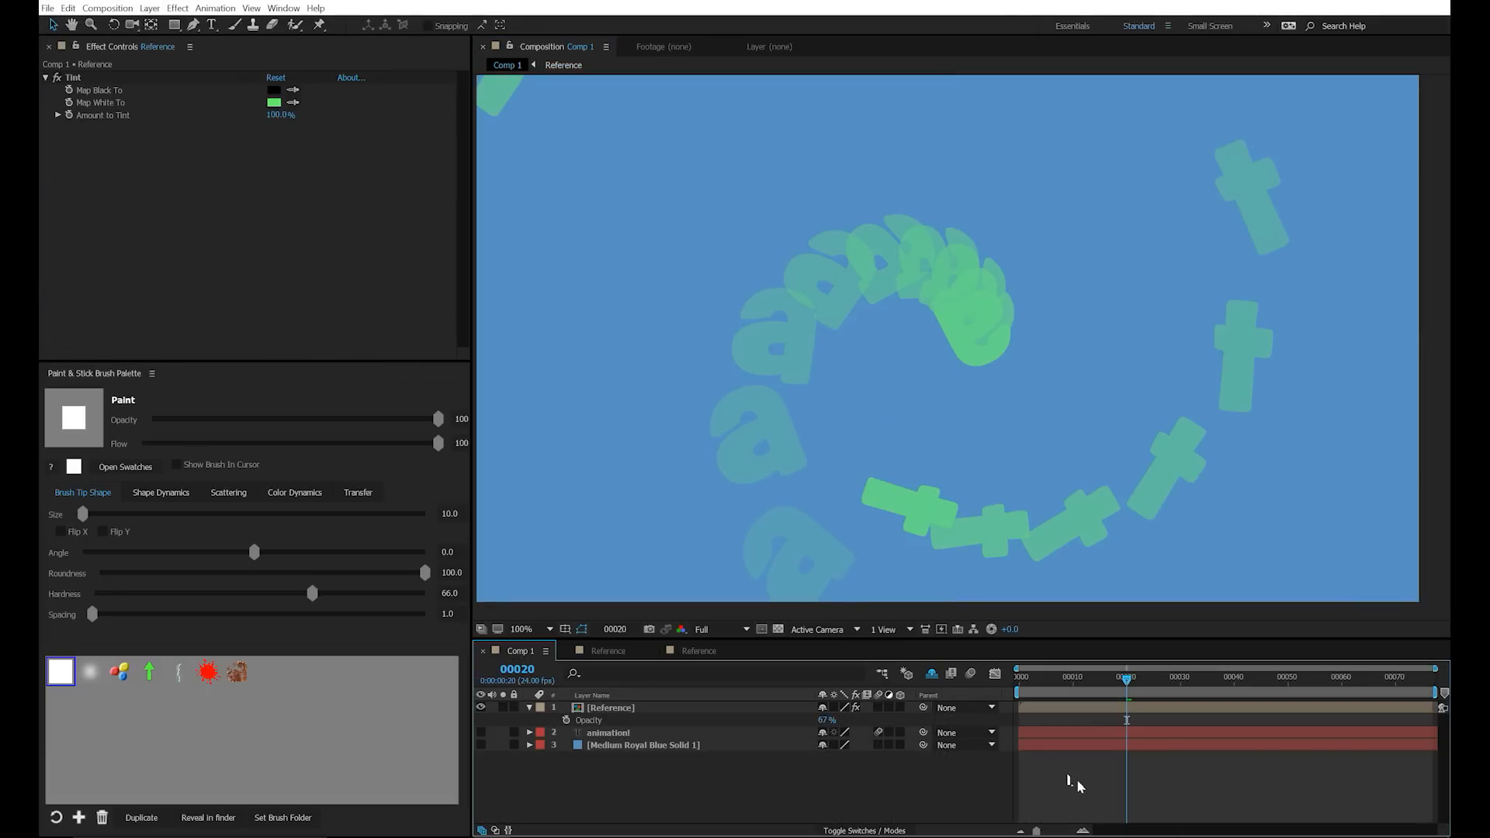
mouse_move(1087, 787)
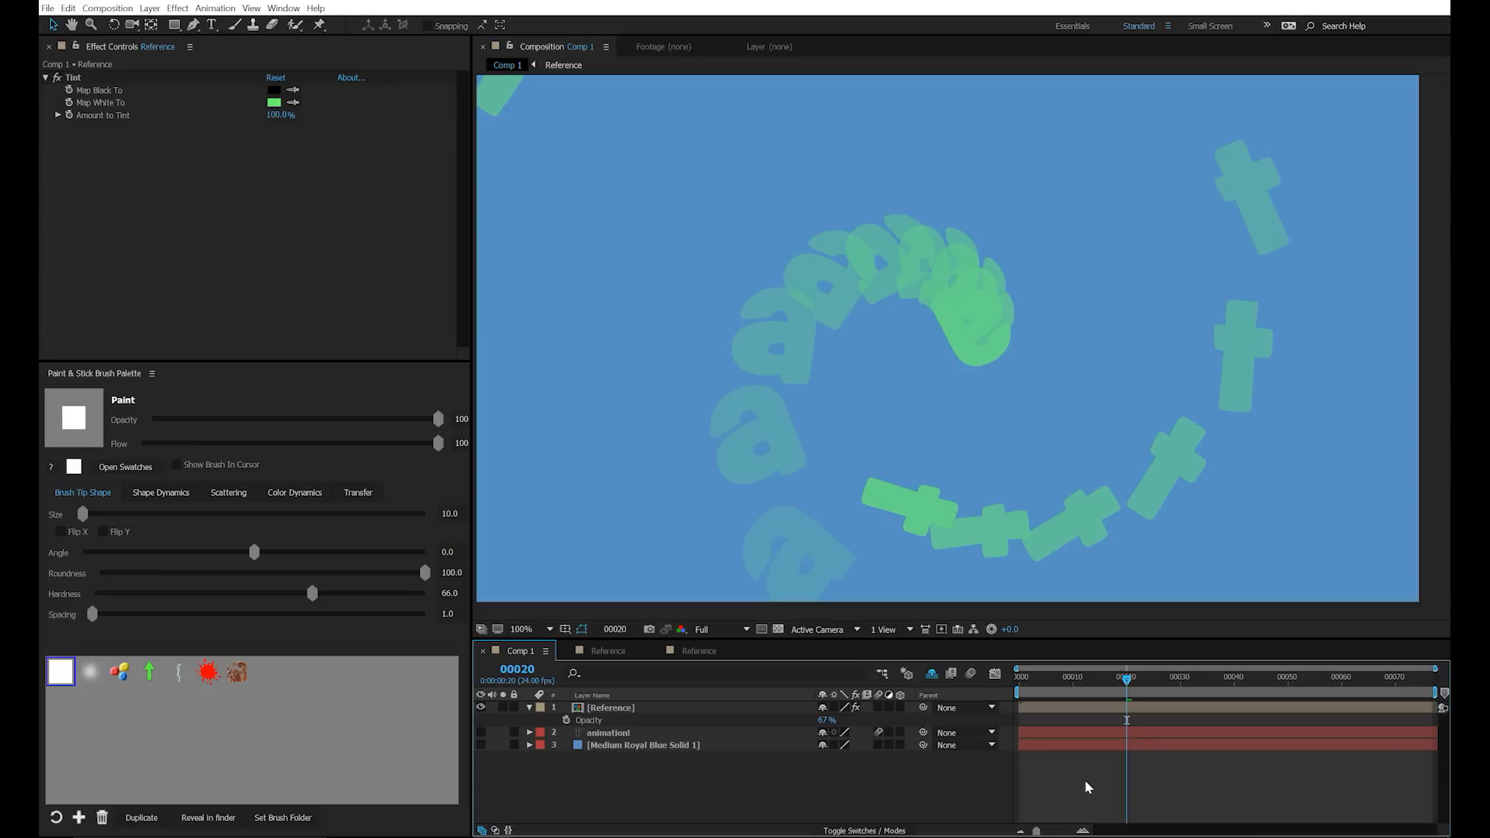
click(107, 8)
text(12)
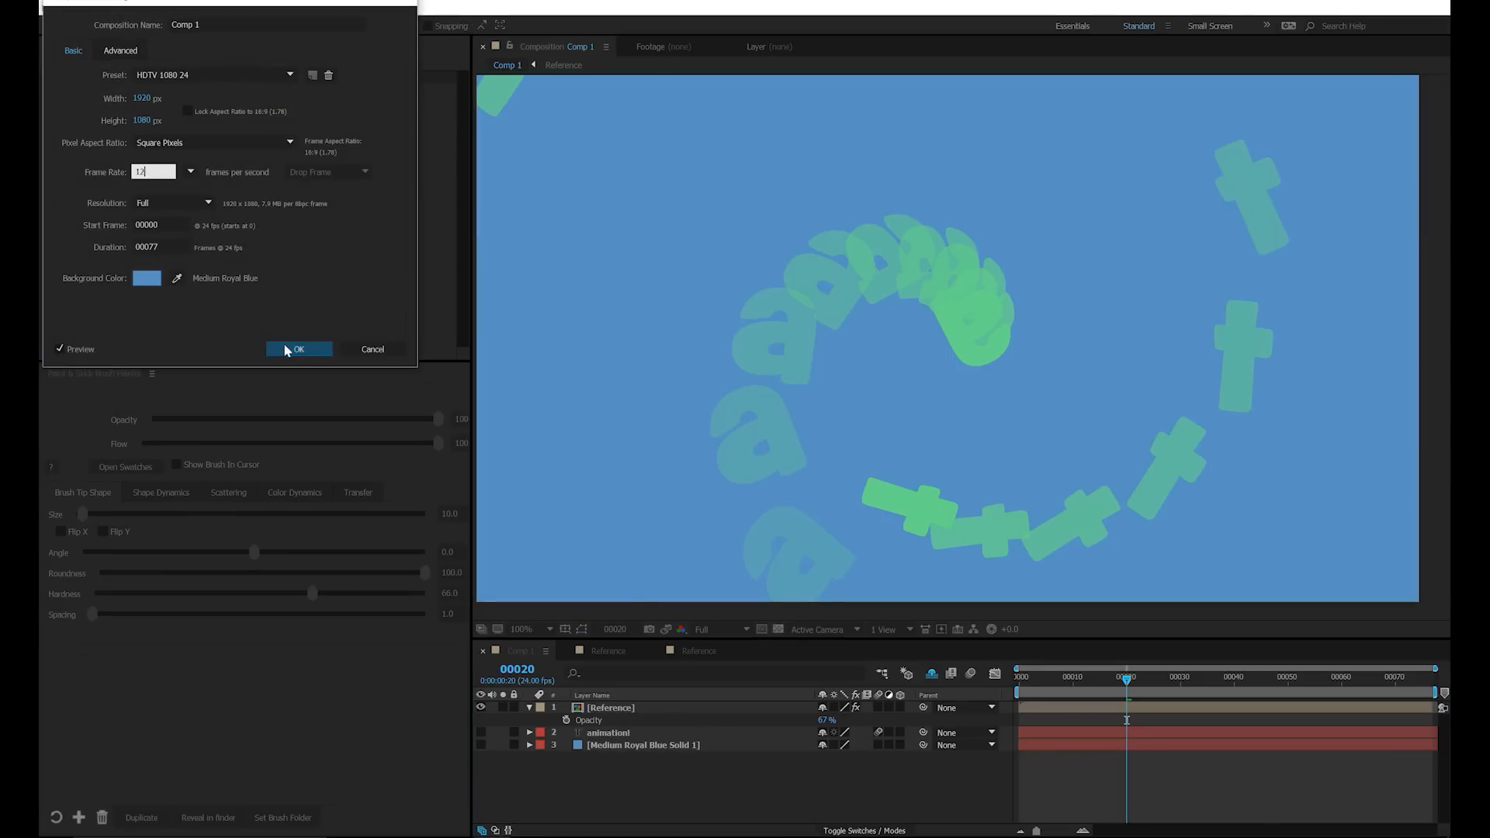
click(298, 350)
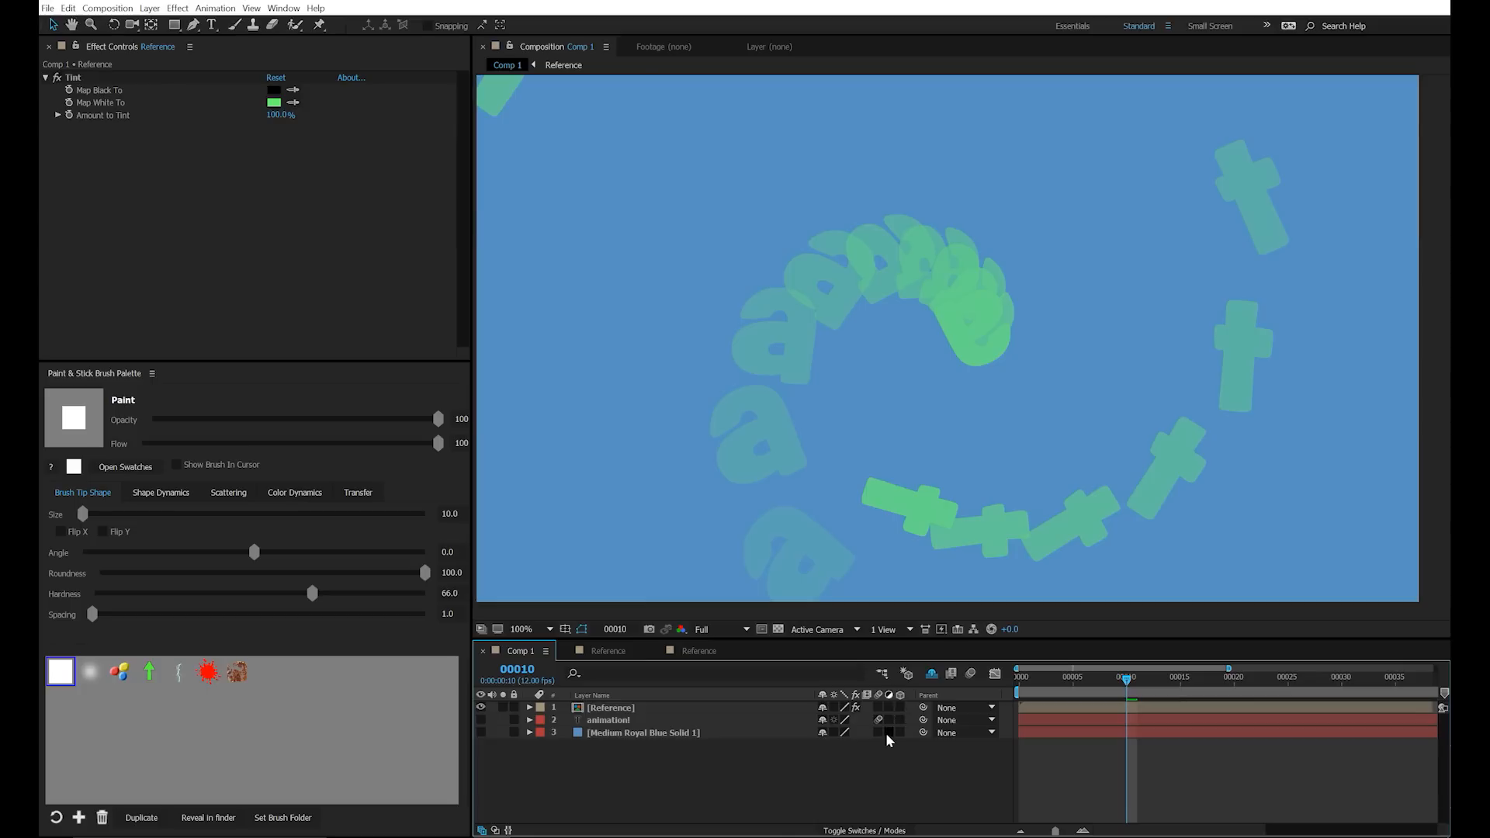
mouse_move(175, 87)
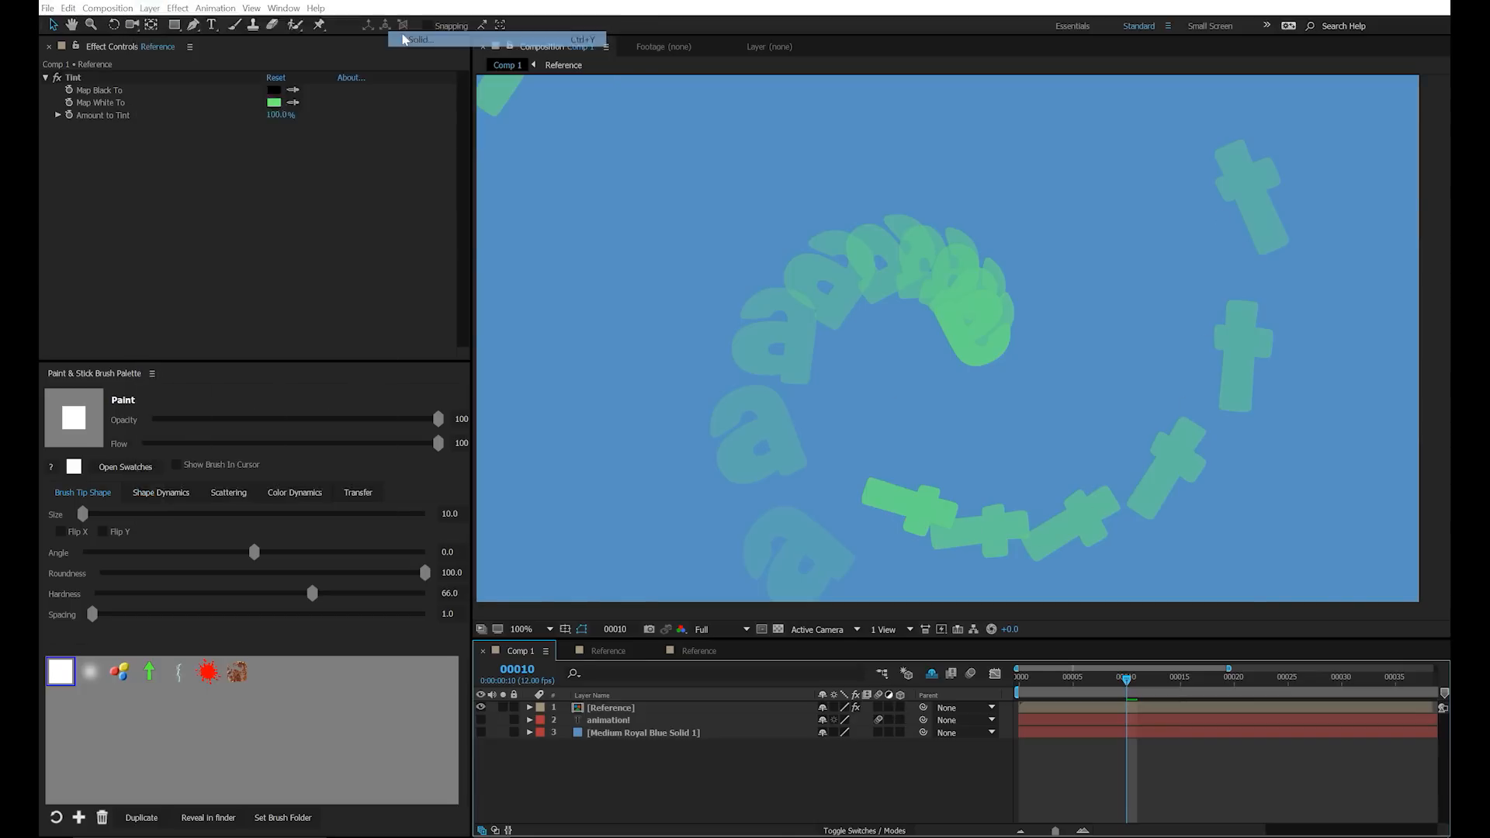
- Create a solid named T with Paint & Stick applied and brush Size 49
click(417, 39)
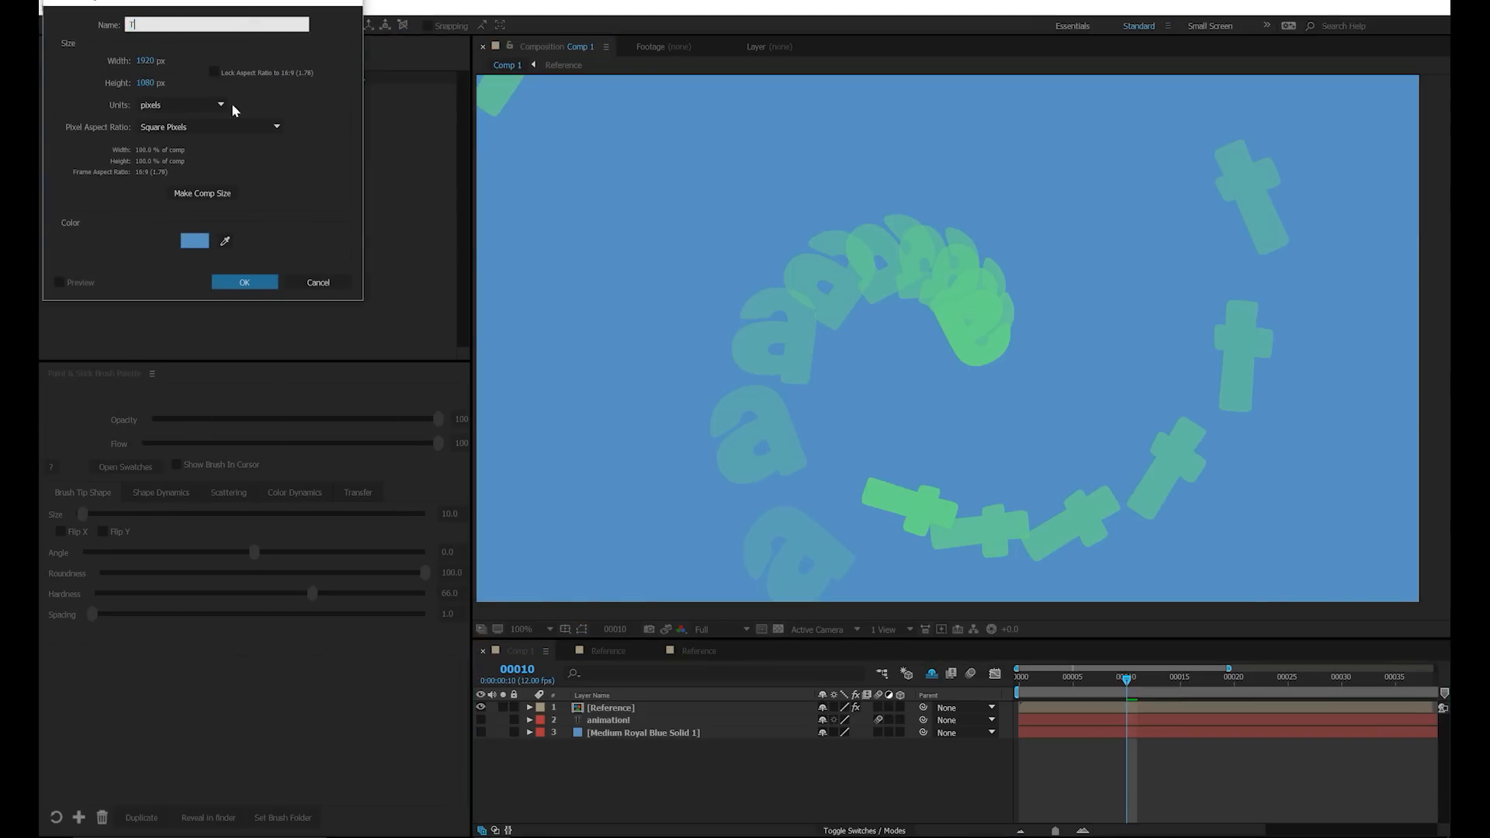
click(244, 283)
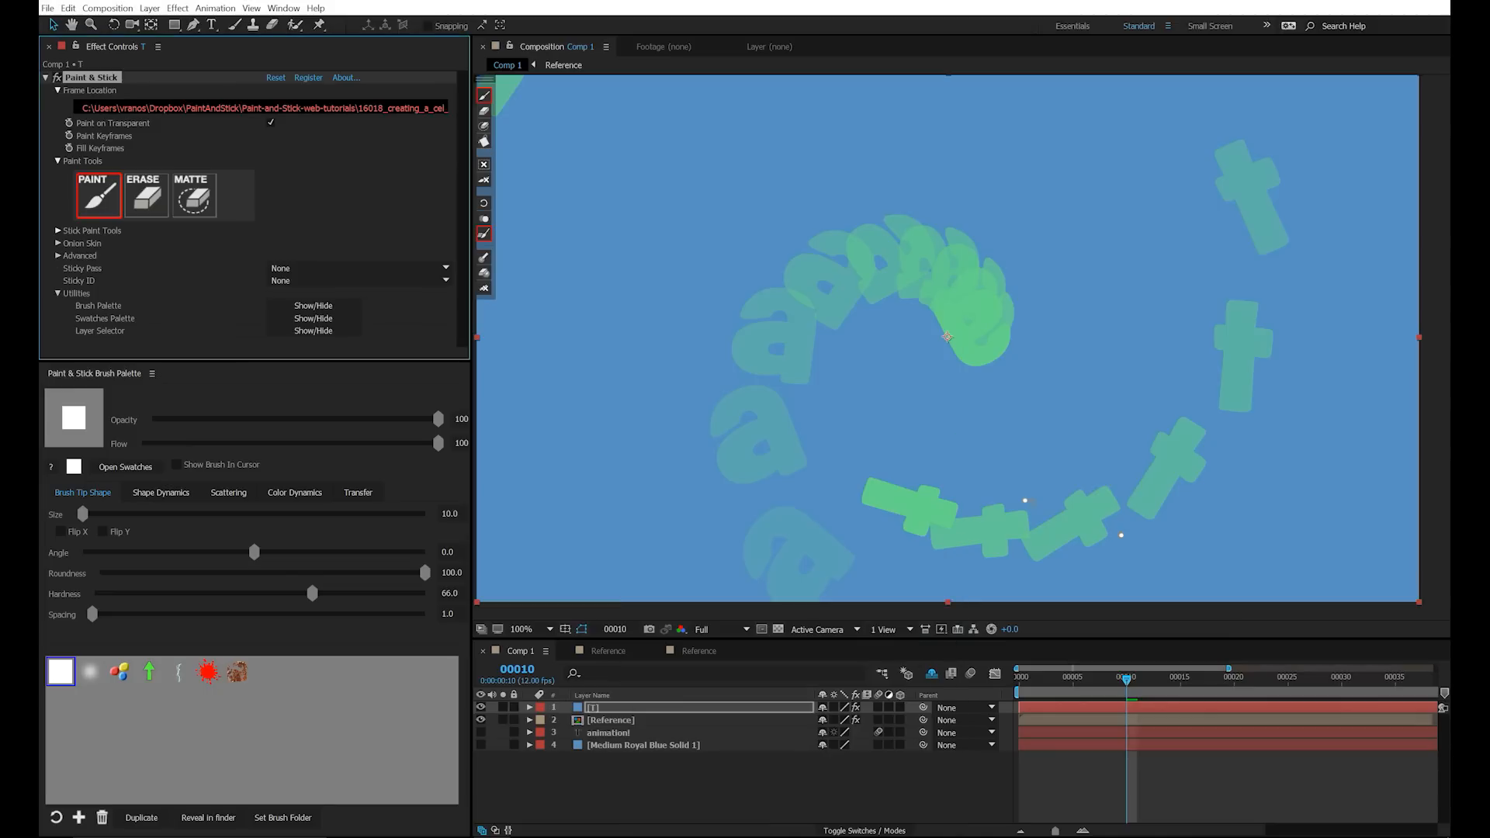
mouse_move(1127, 684)
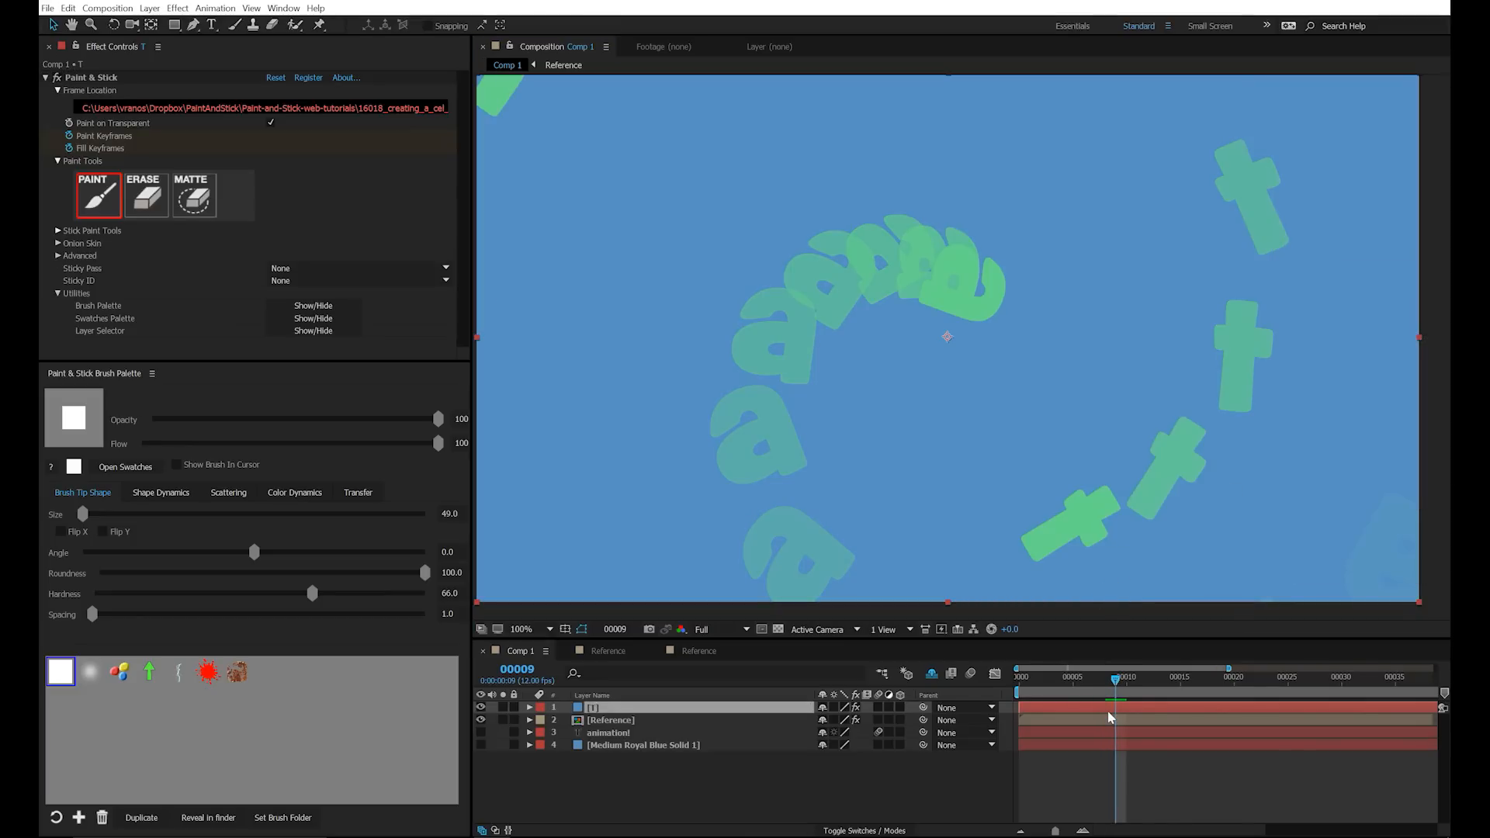
click(528, 708)
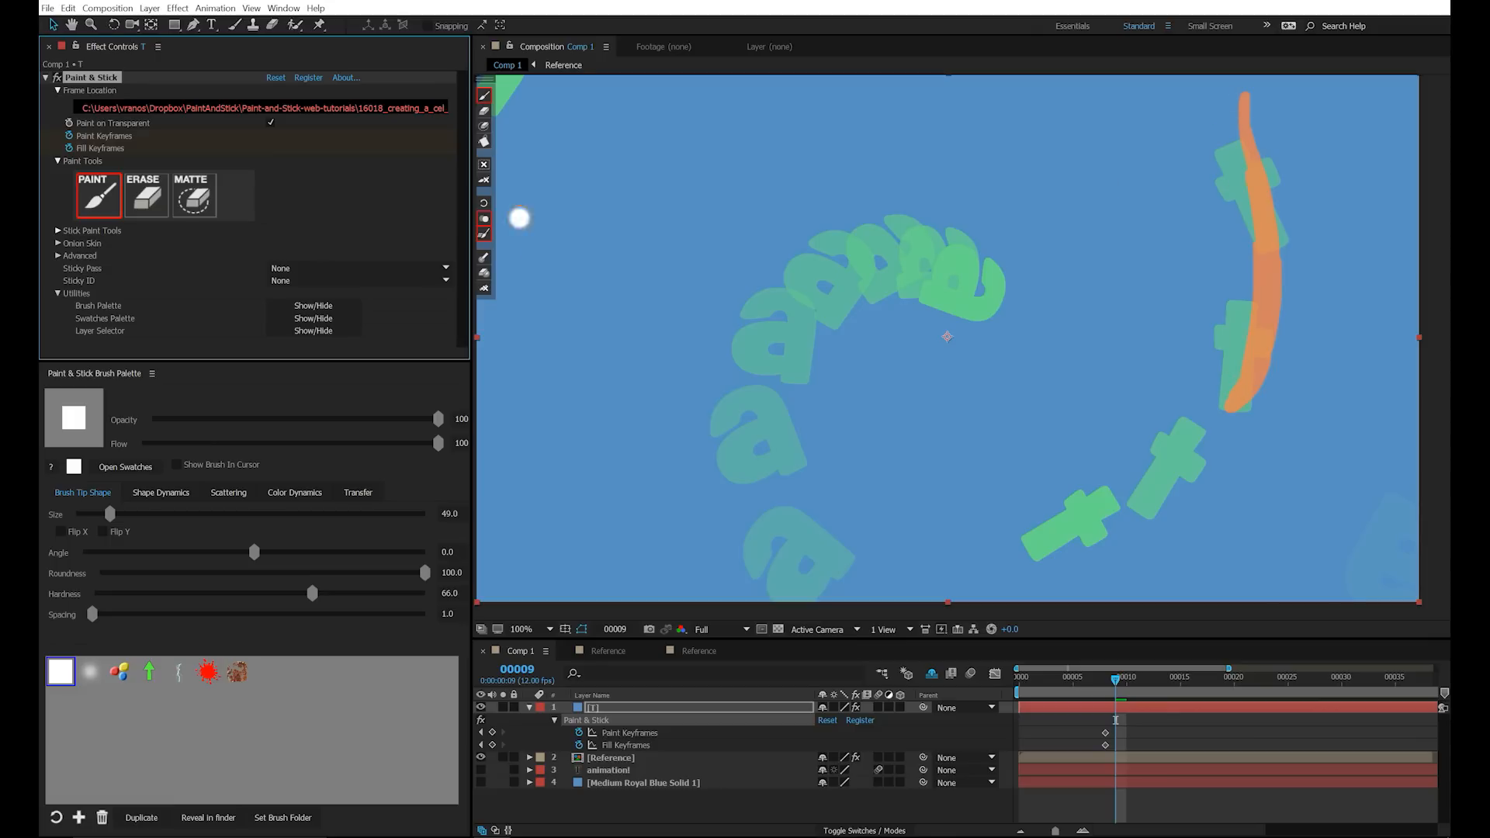
- Enable future-frame onion skinning on the T layer
click(58, 242)
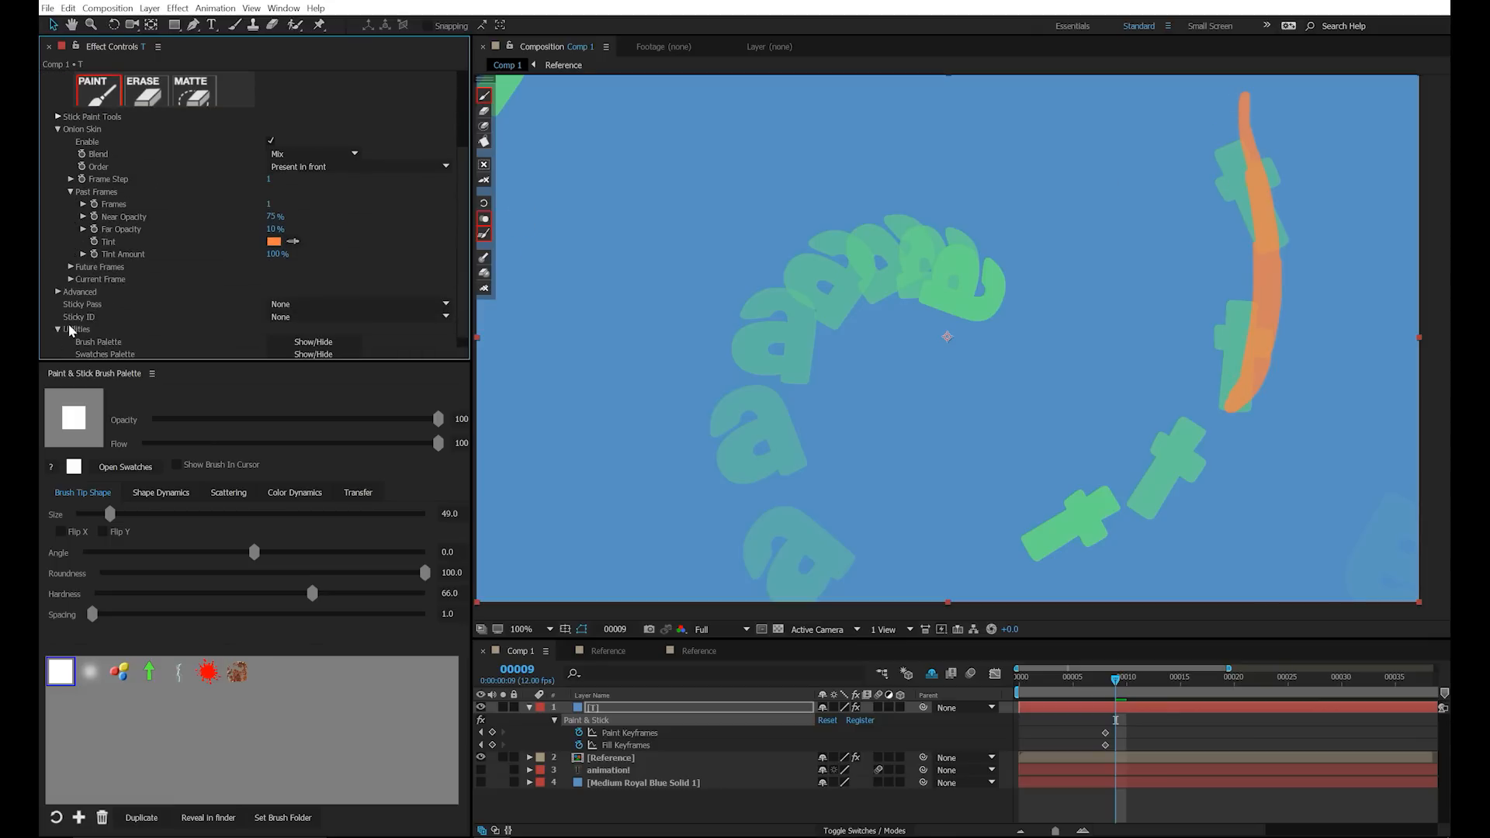
click(71, 267)
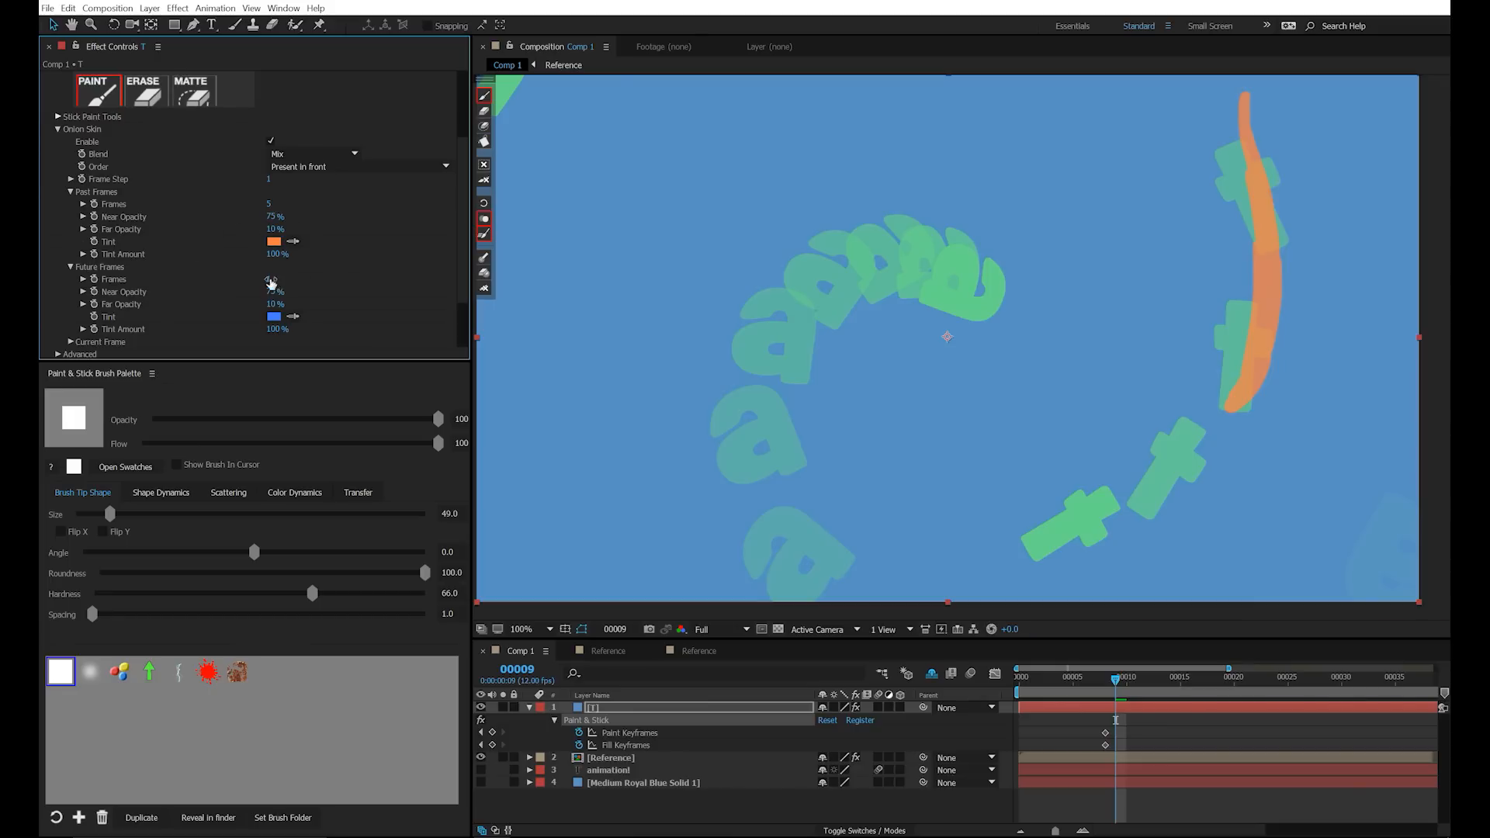
click(270, 286)
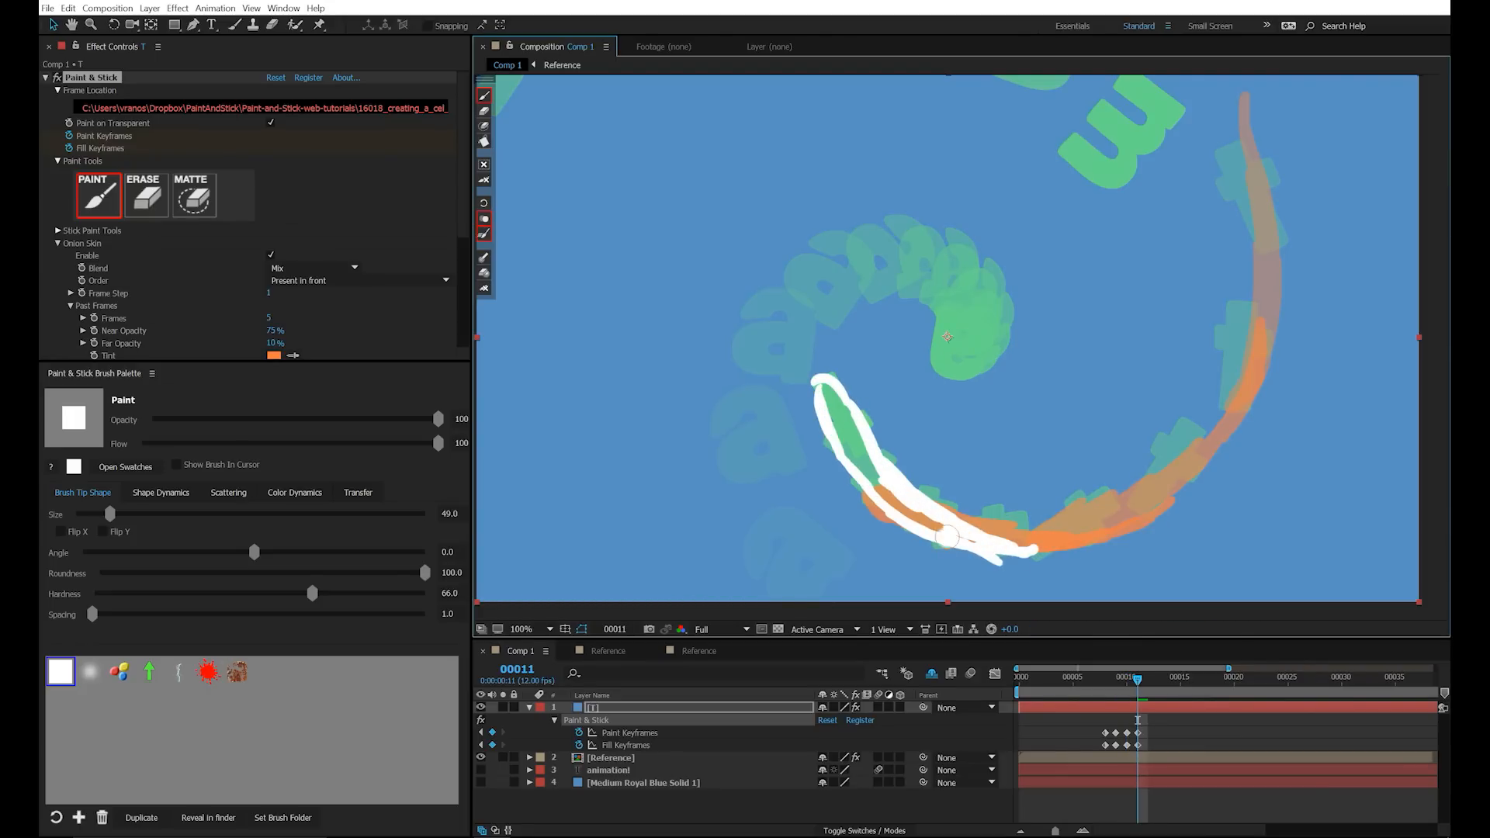
- Paint white strokes tracing the spinning reference t through frame 27, erasing mistakes
click(146, 195)
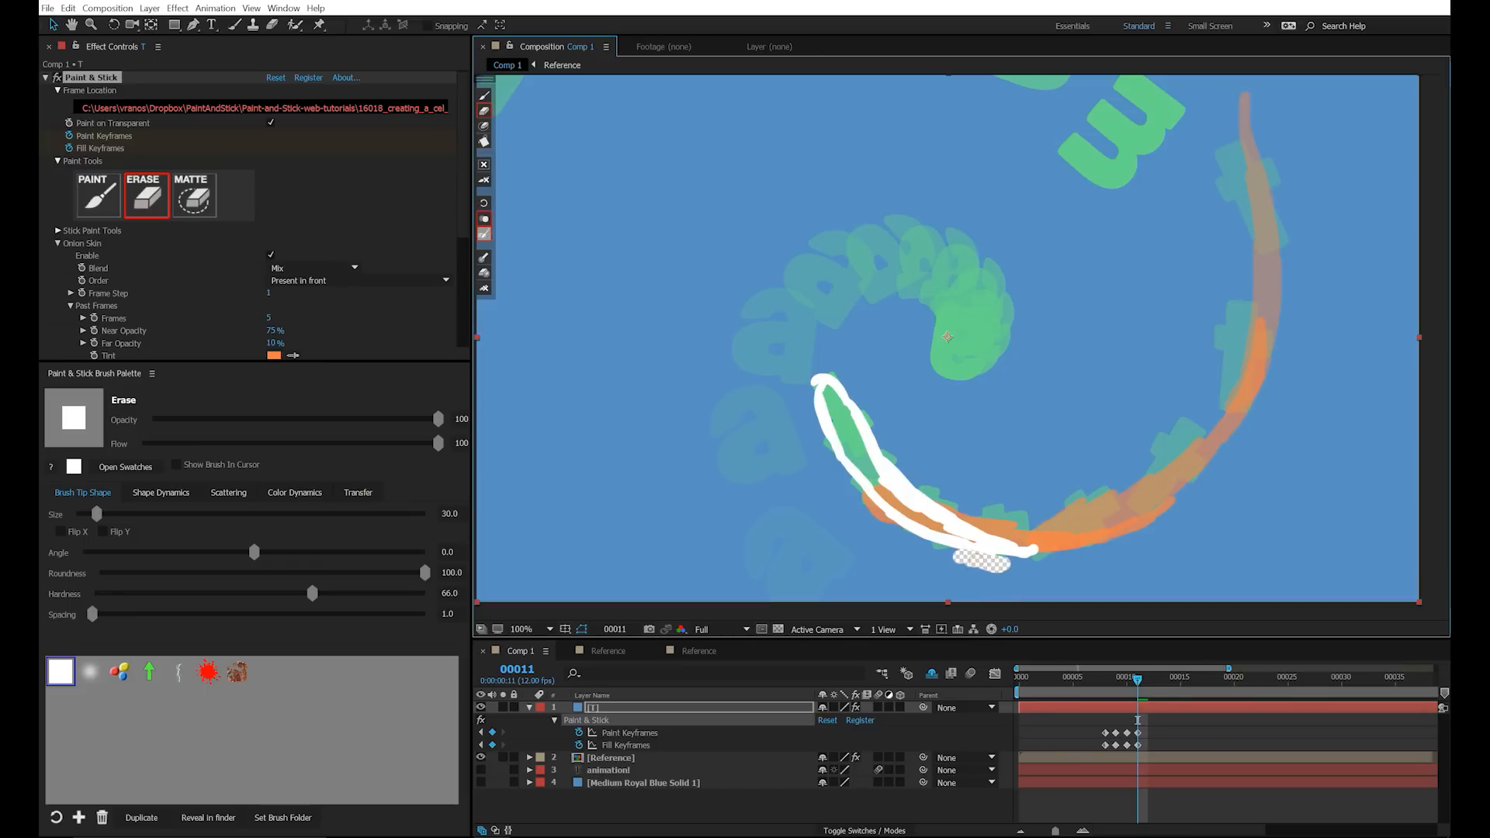
click(97, 195)
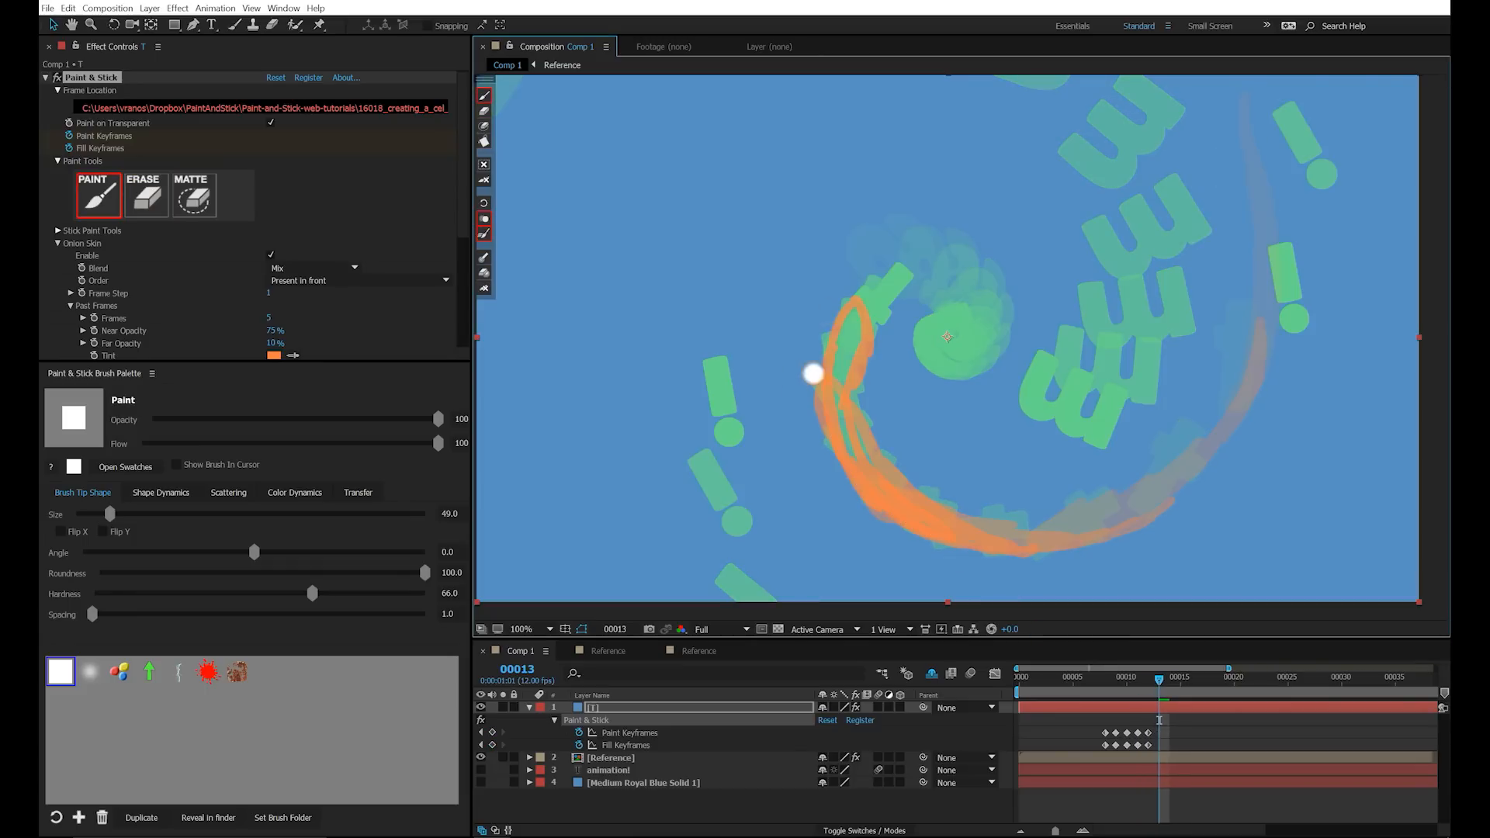
click(144, 195)
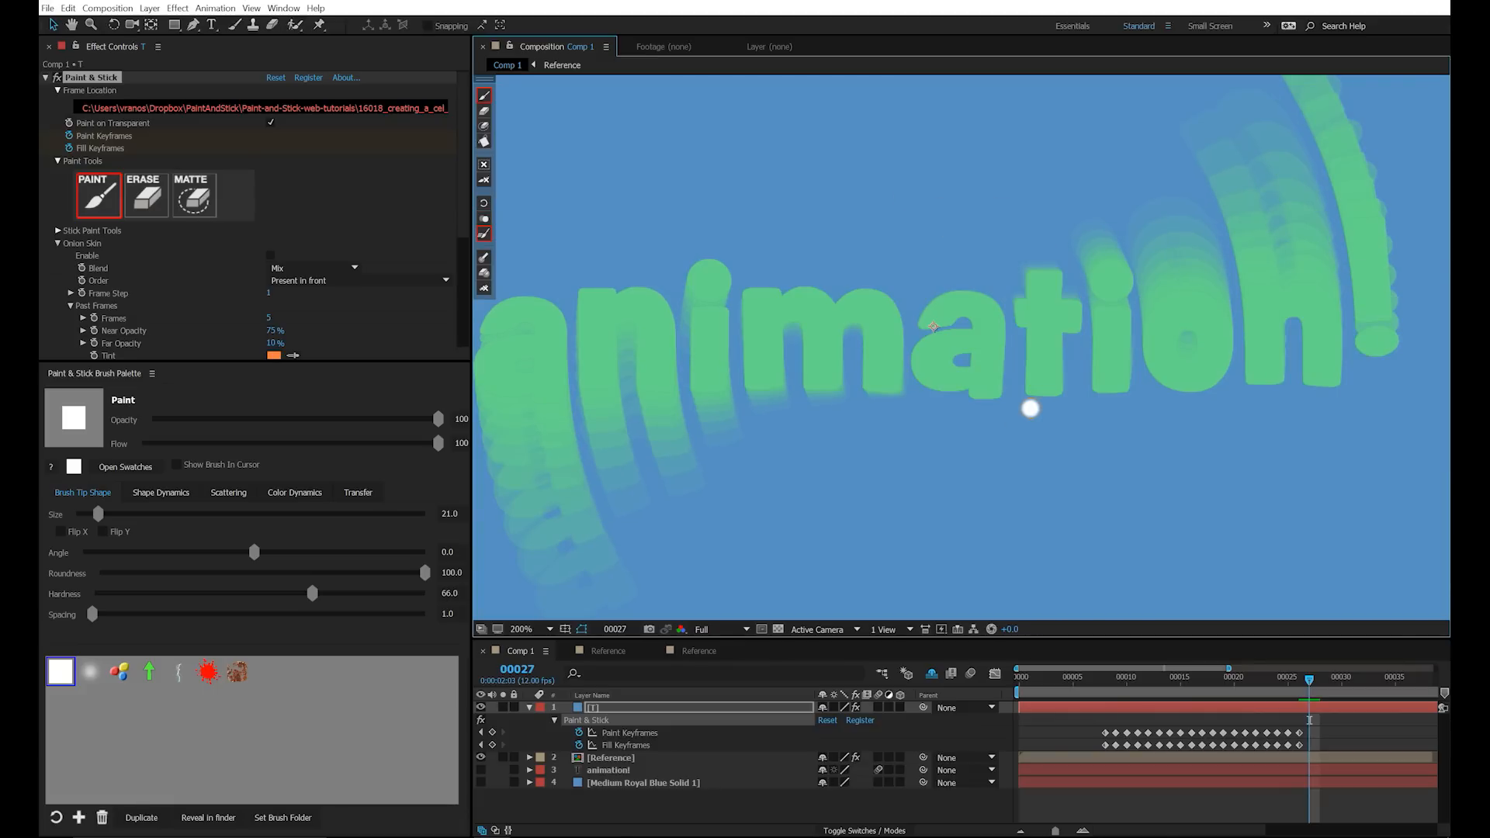
- Trace a white outline around the upright t, then scrub frames to review the T strokes
click(521, 629)
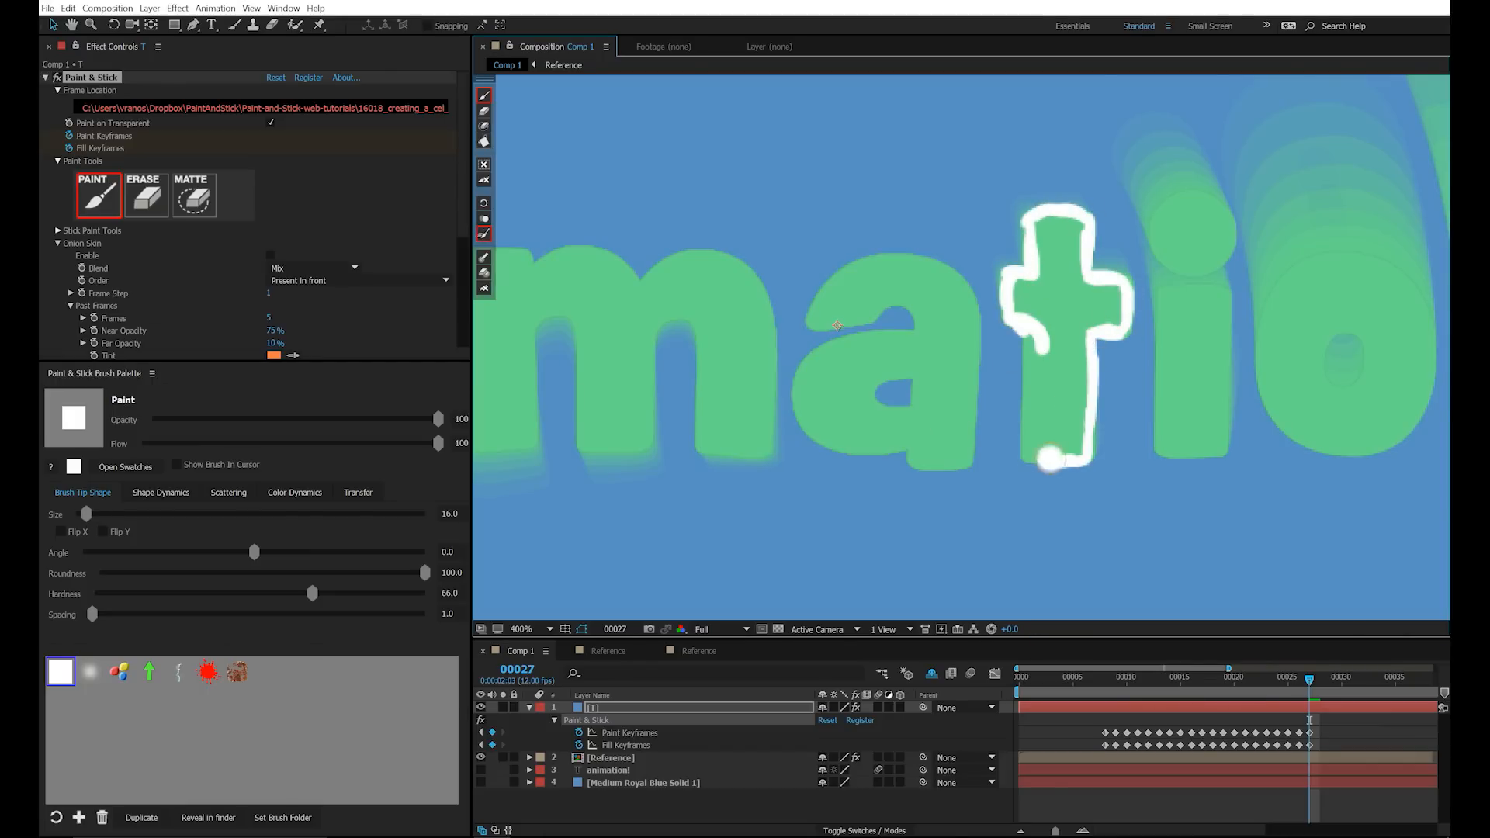
click(522, 628)
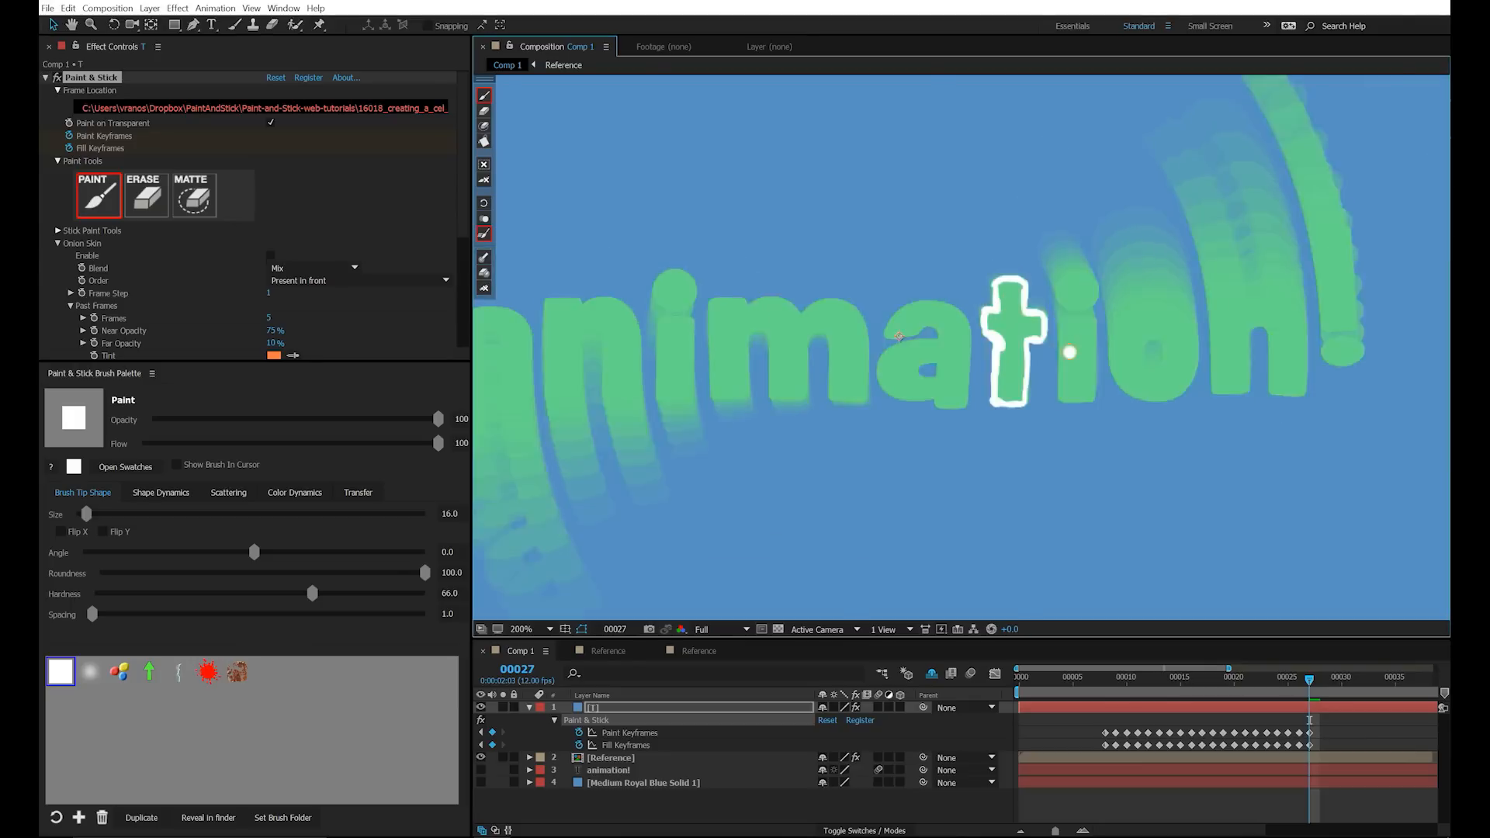
click(522, 629)
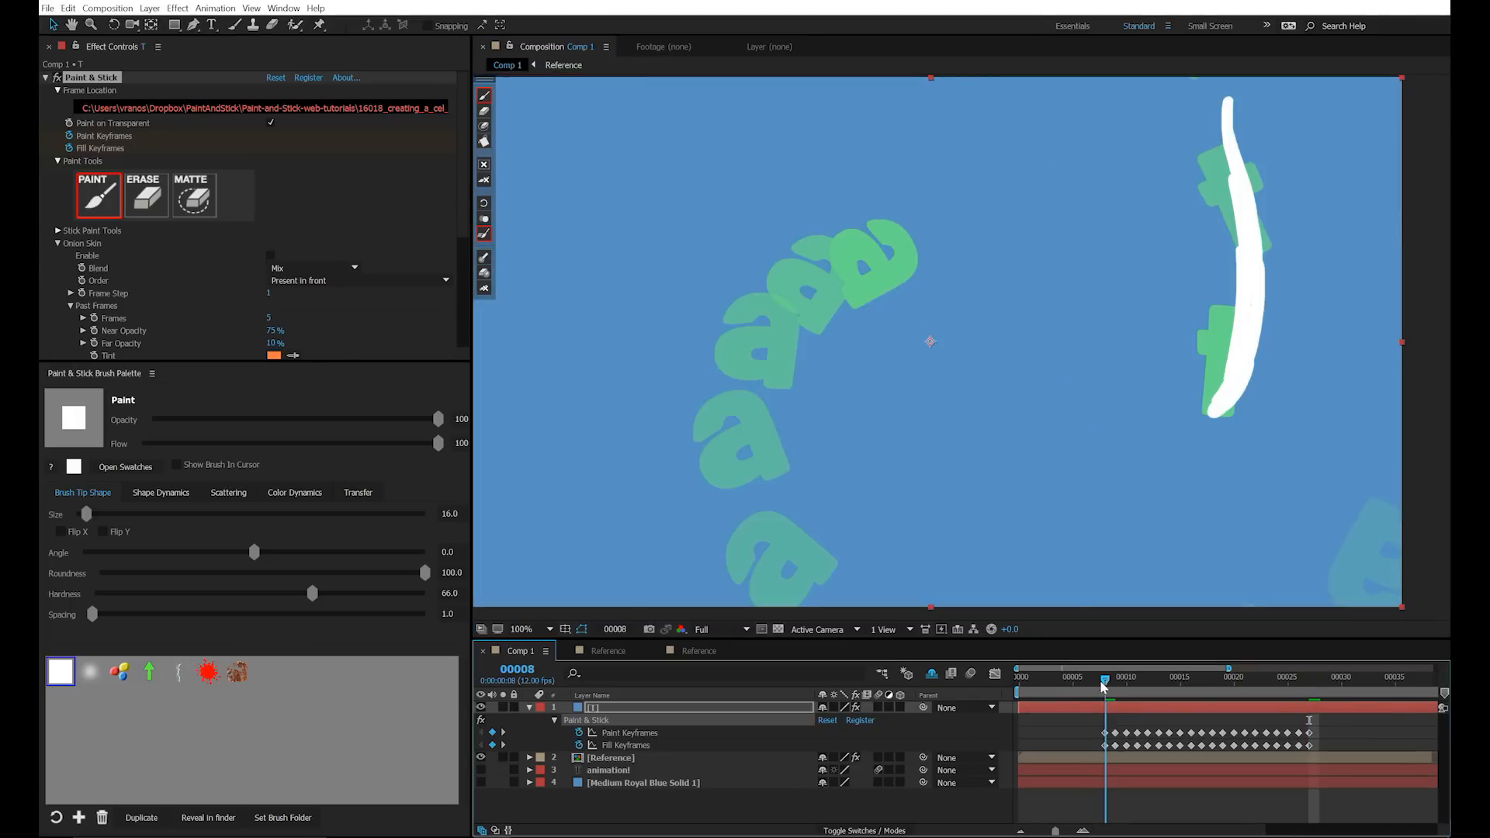
click(1102, 676)
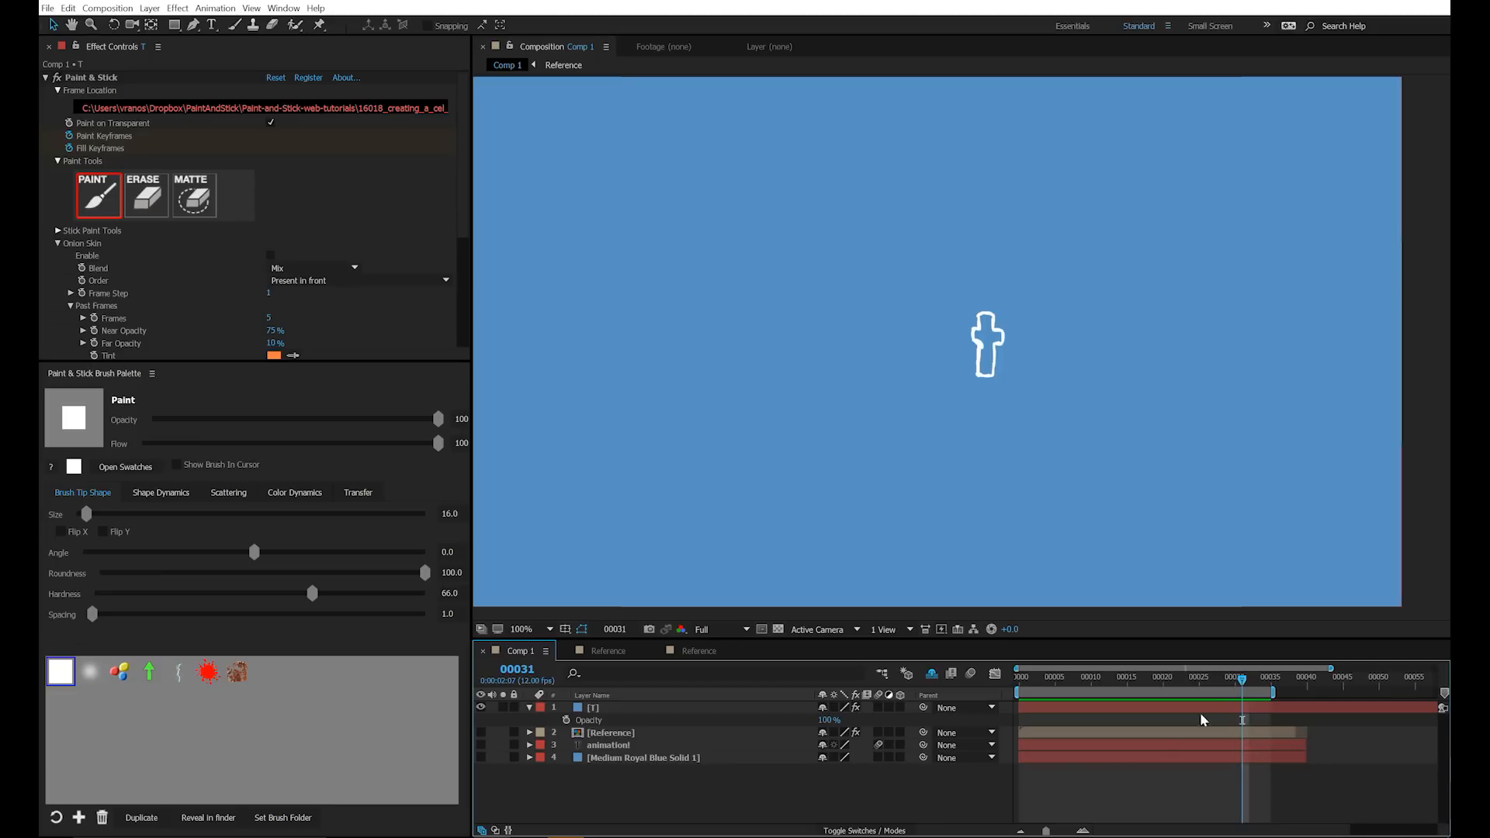
click(1052, 676)
text(T referen)
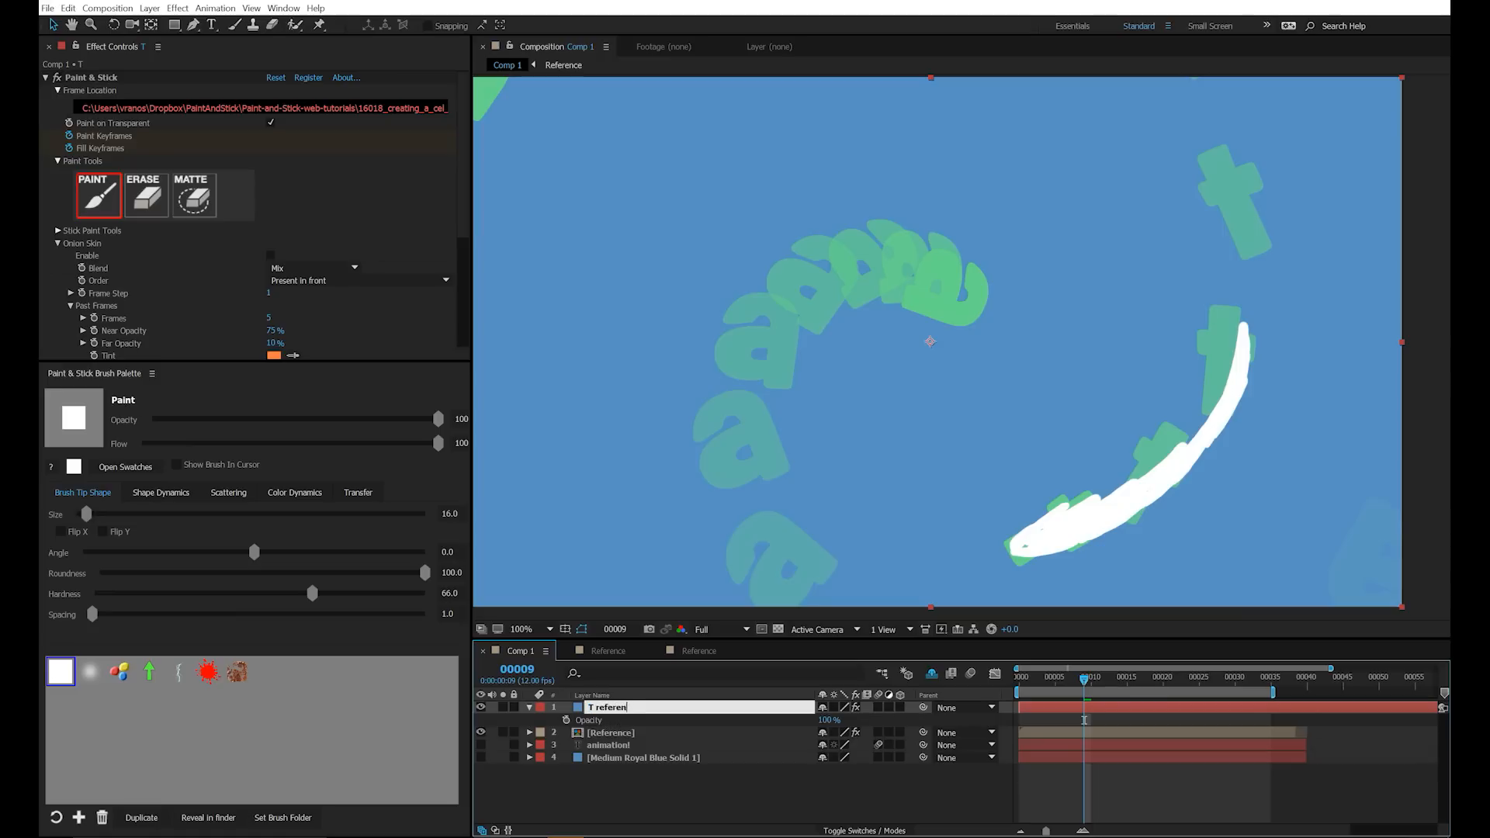
- Apply a Tint effect to T reference with Map White To set to salmon pink
click(177, 8)
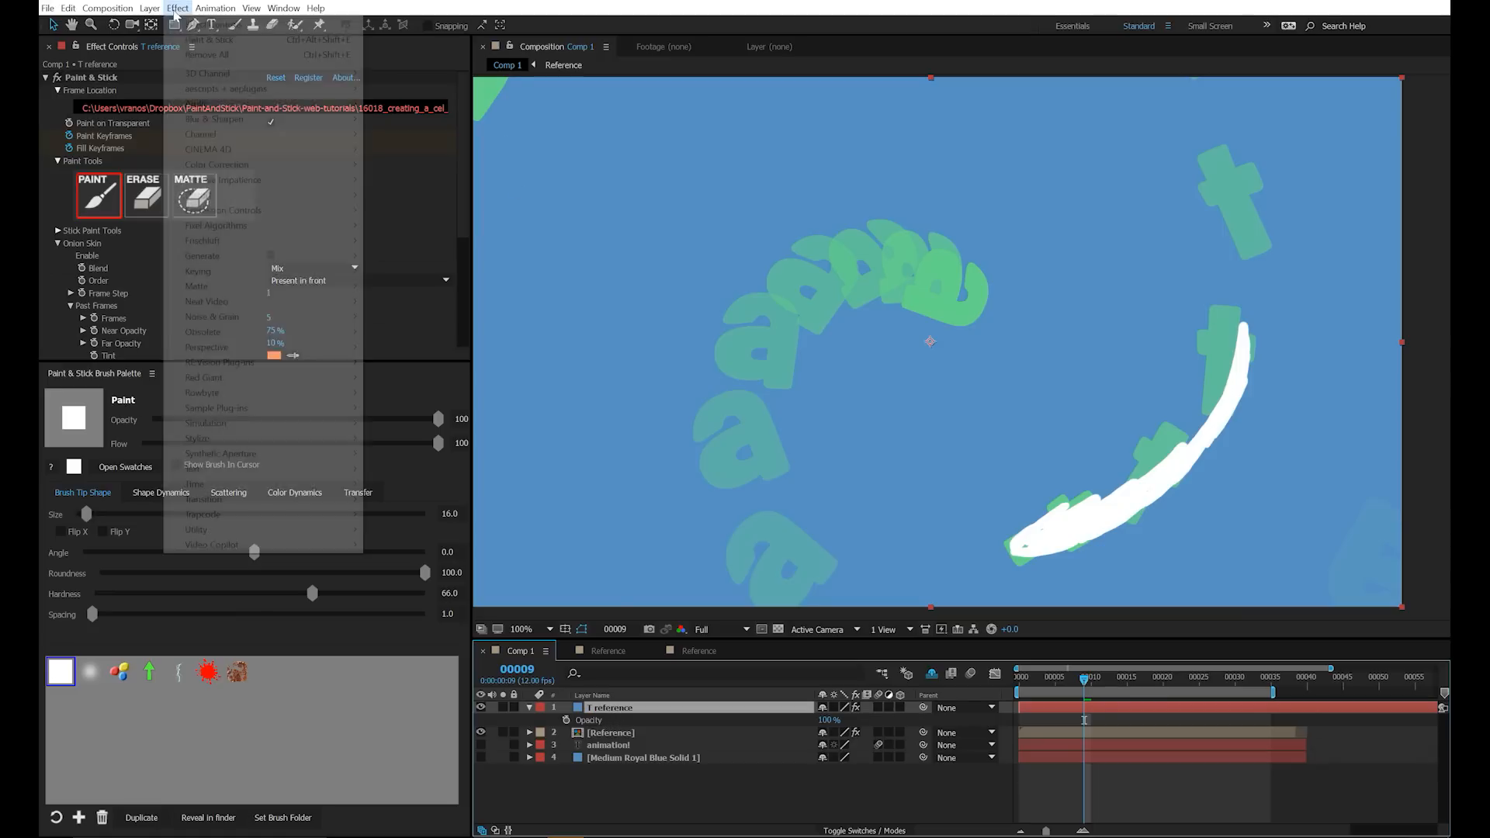
click(218, 164)
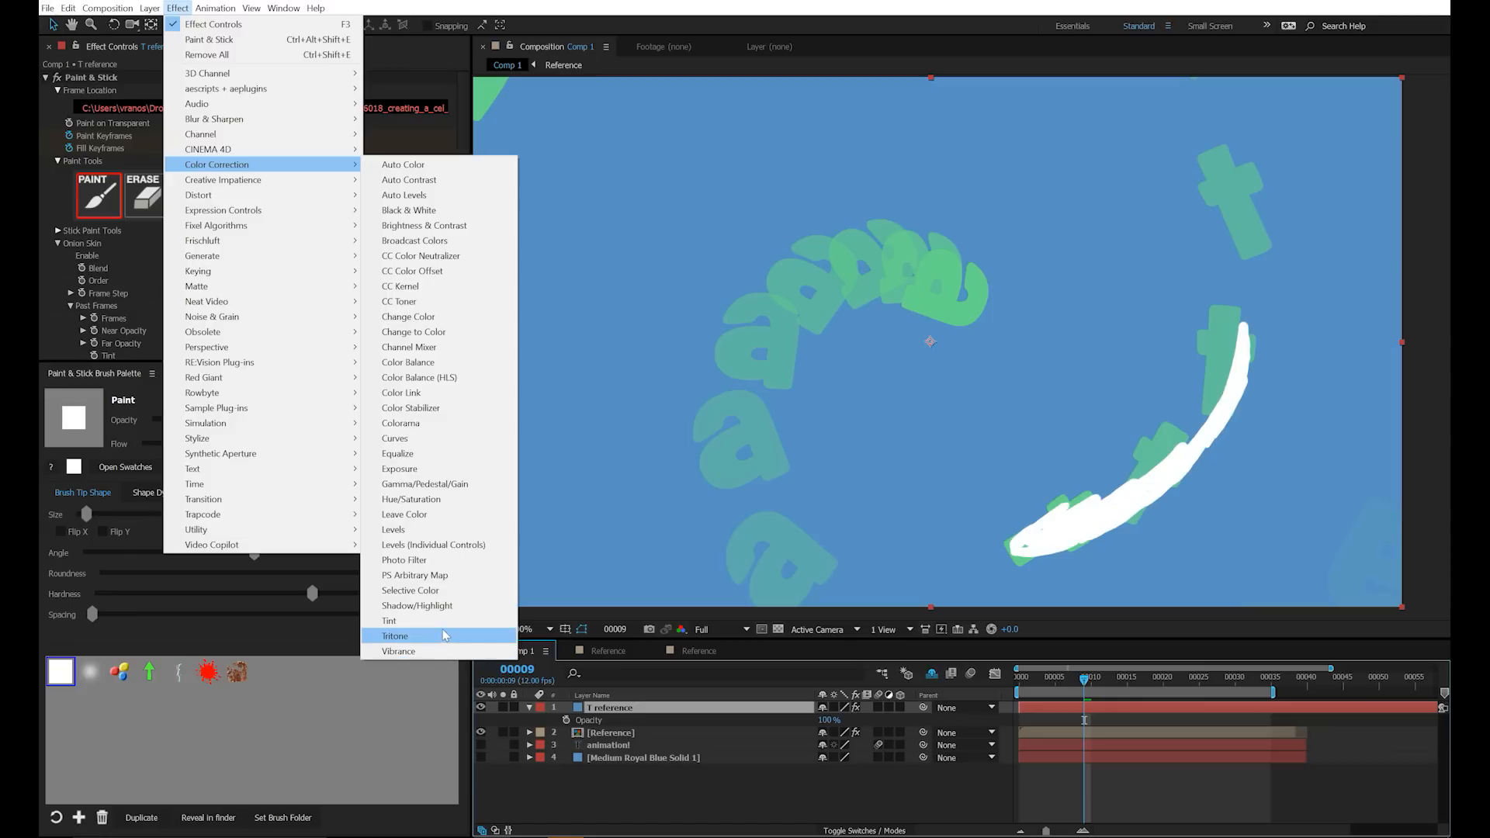
click(389, 620)
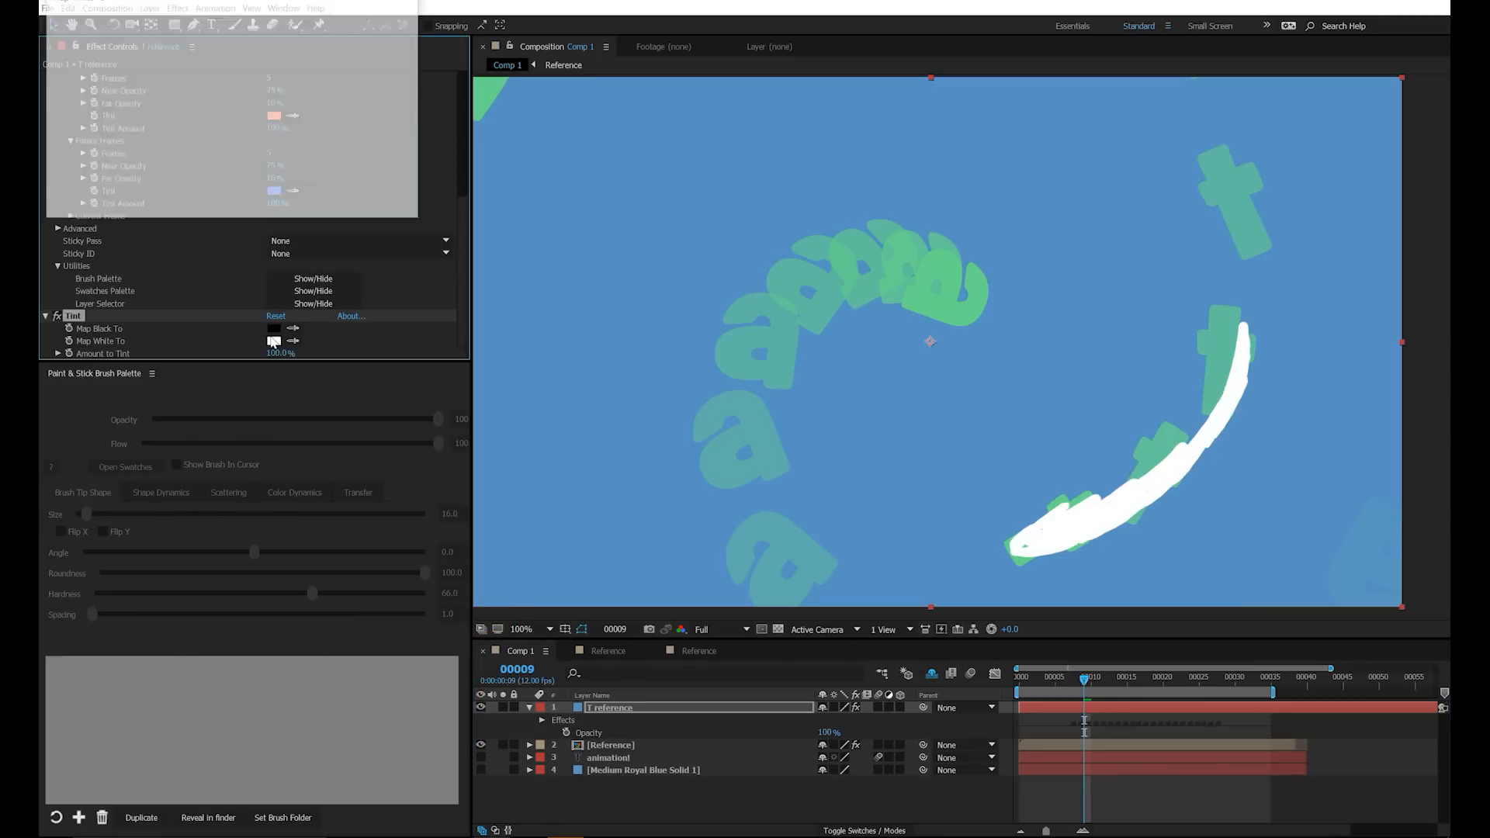
click(275, 340)
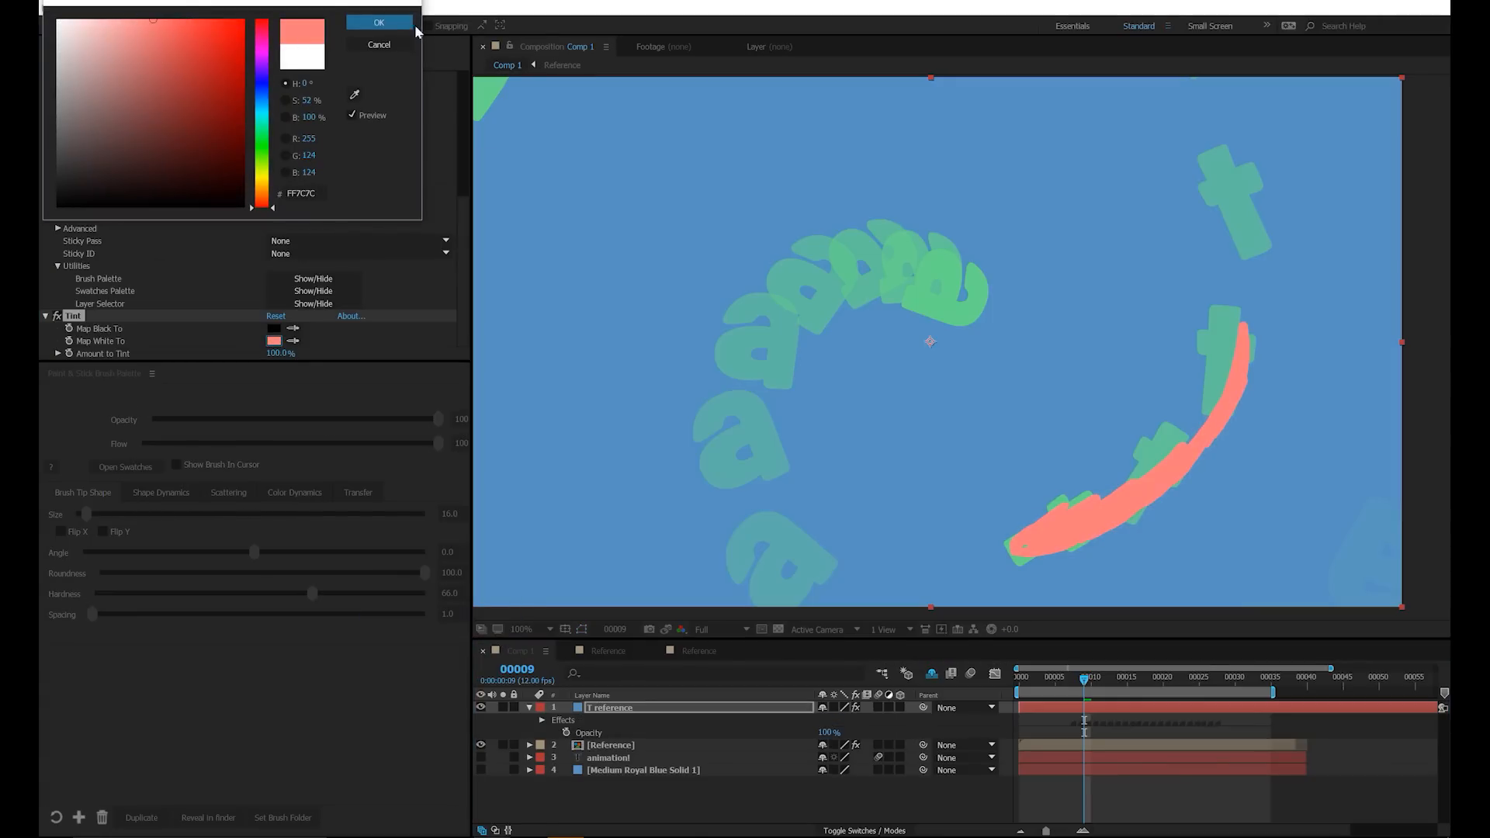
click(379, 22)
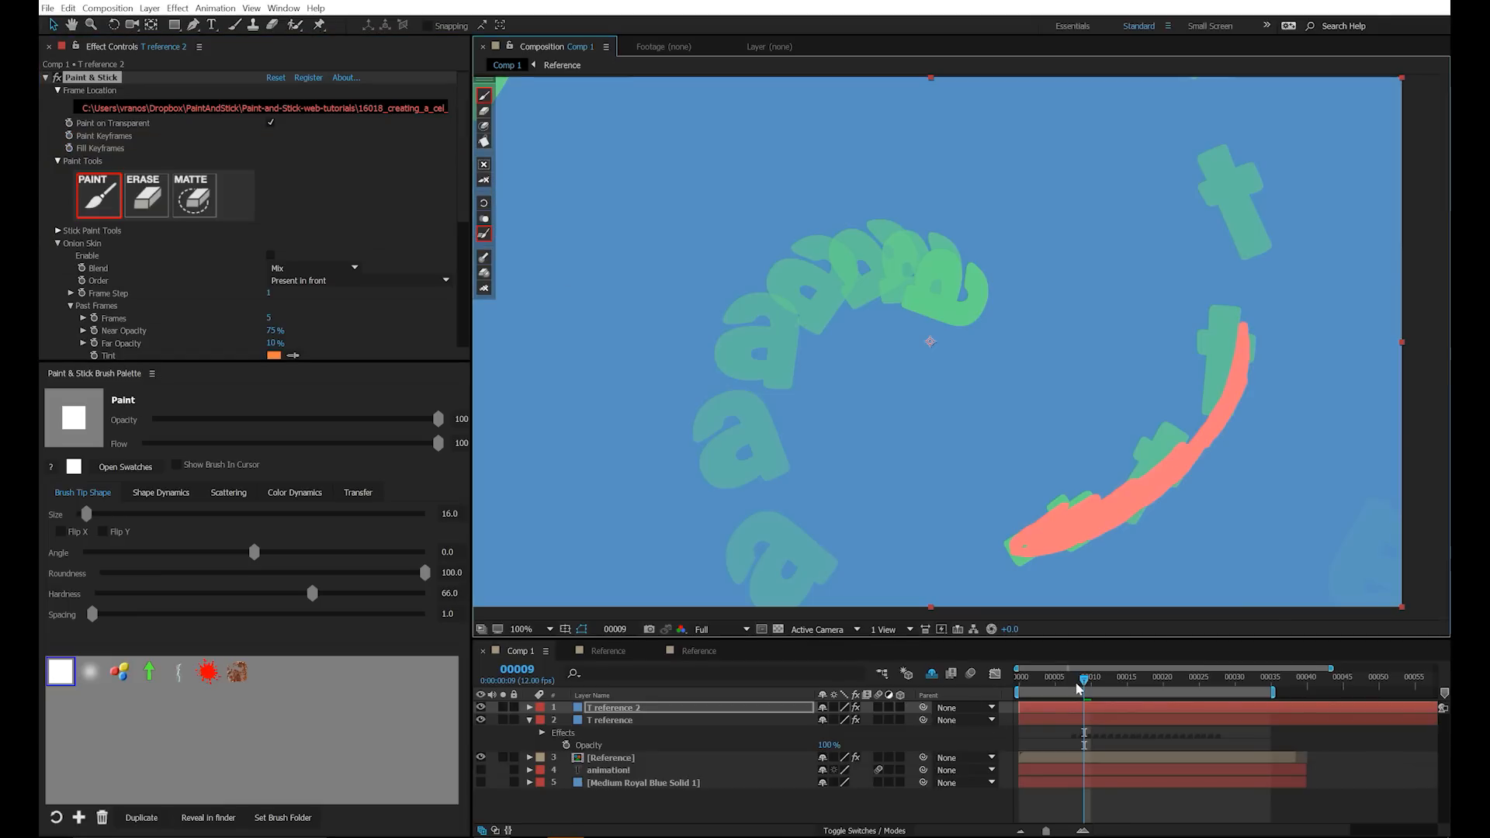
- Move to frame 8 and zoom in to paint on the duplicate T reference 2
click(1072, 680)
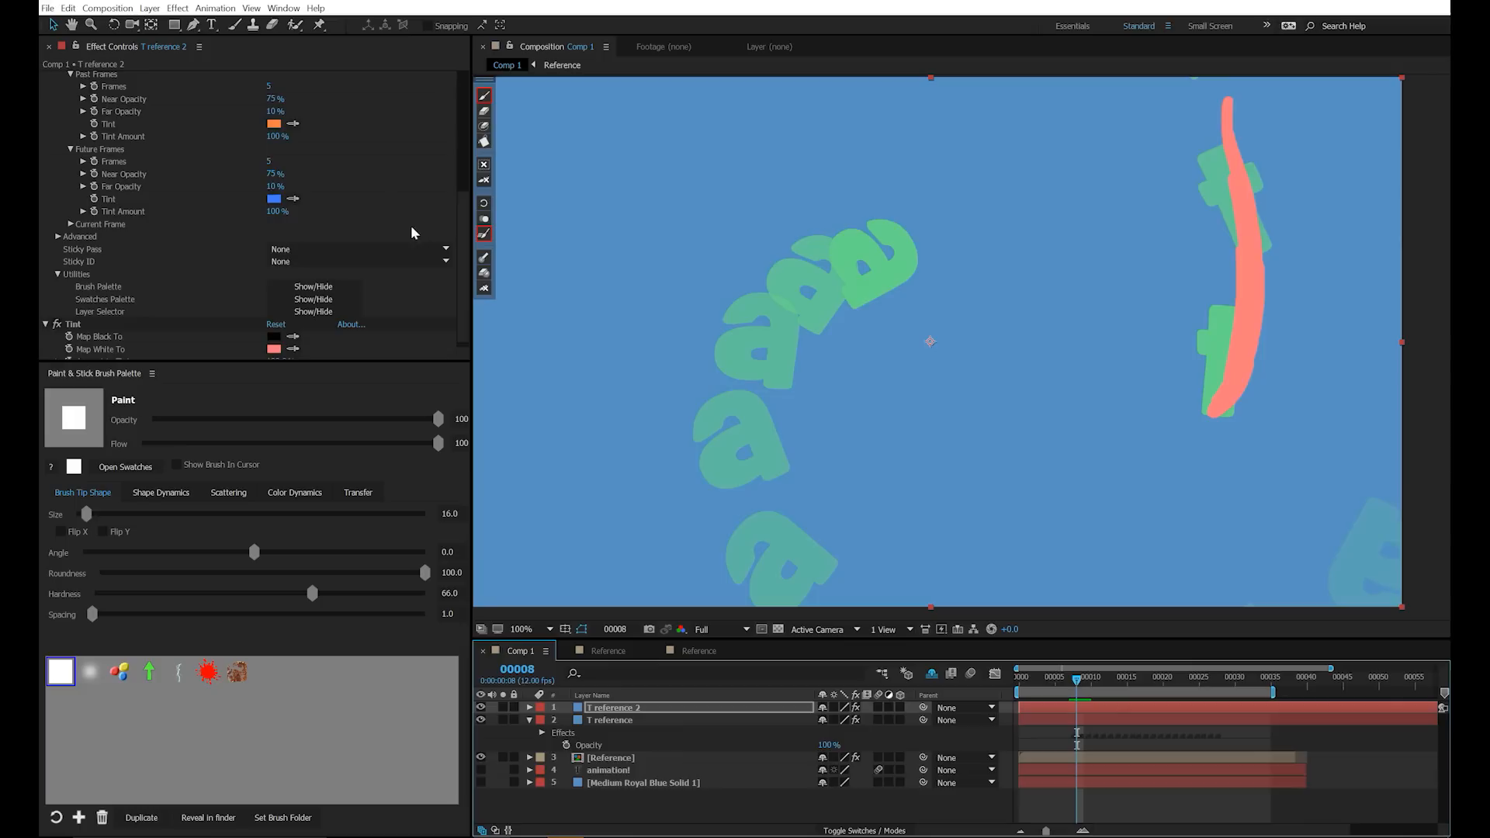
scroll(up, 3)
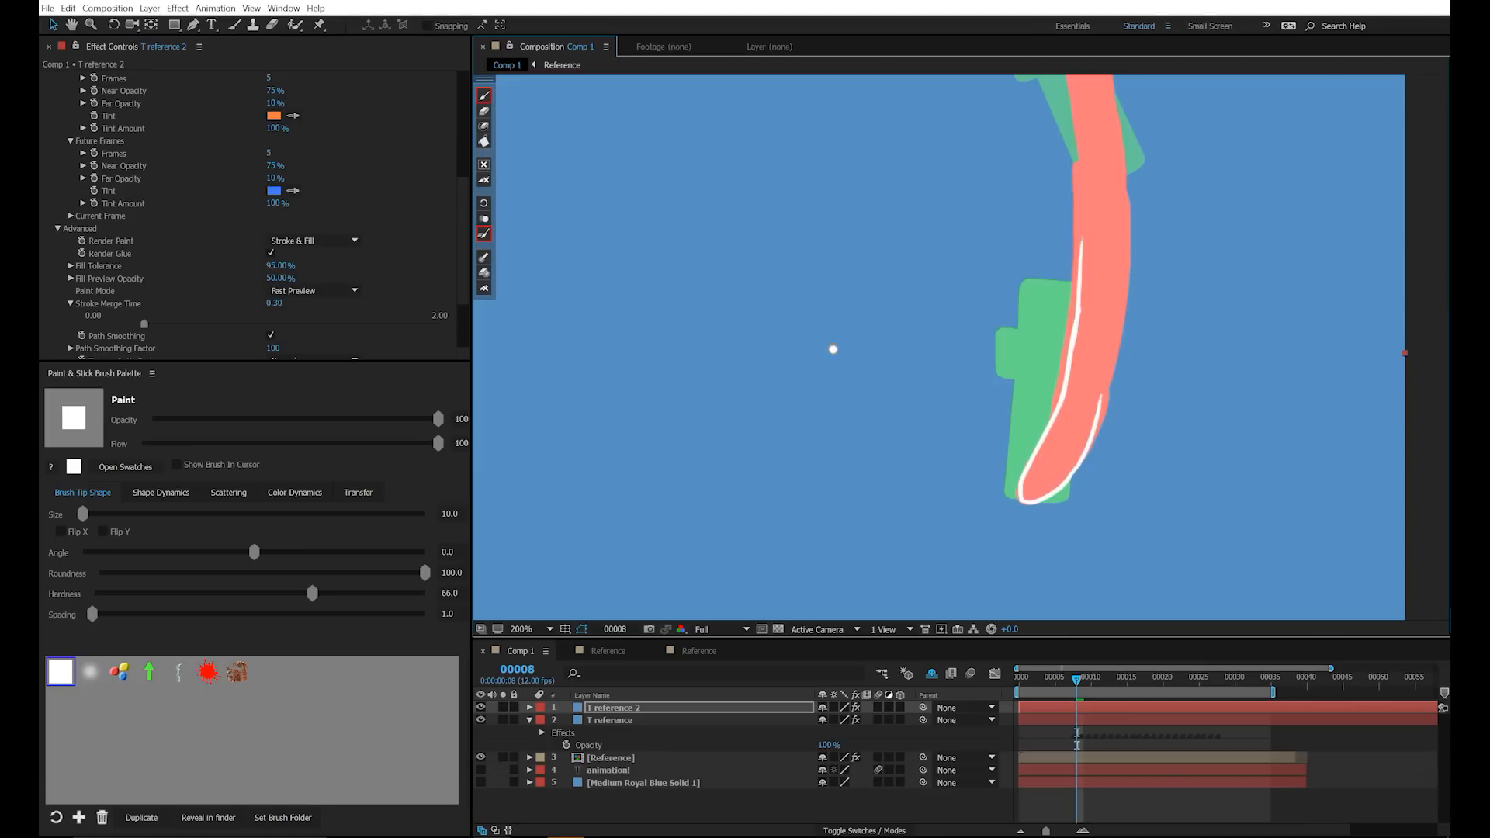
mouse_move(718, 484)
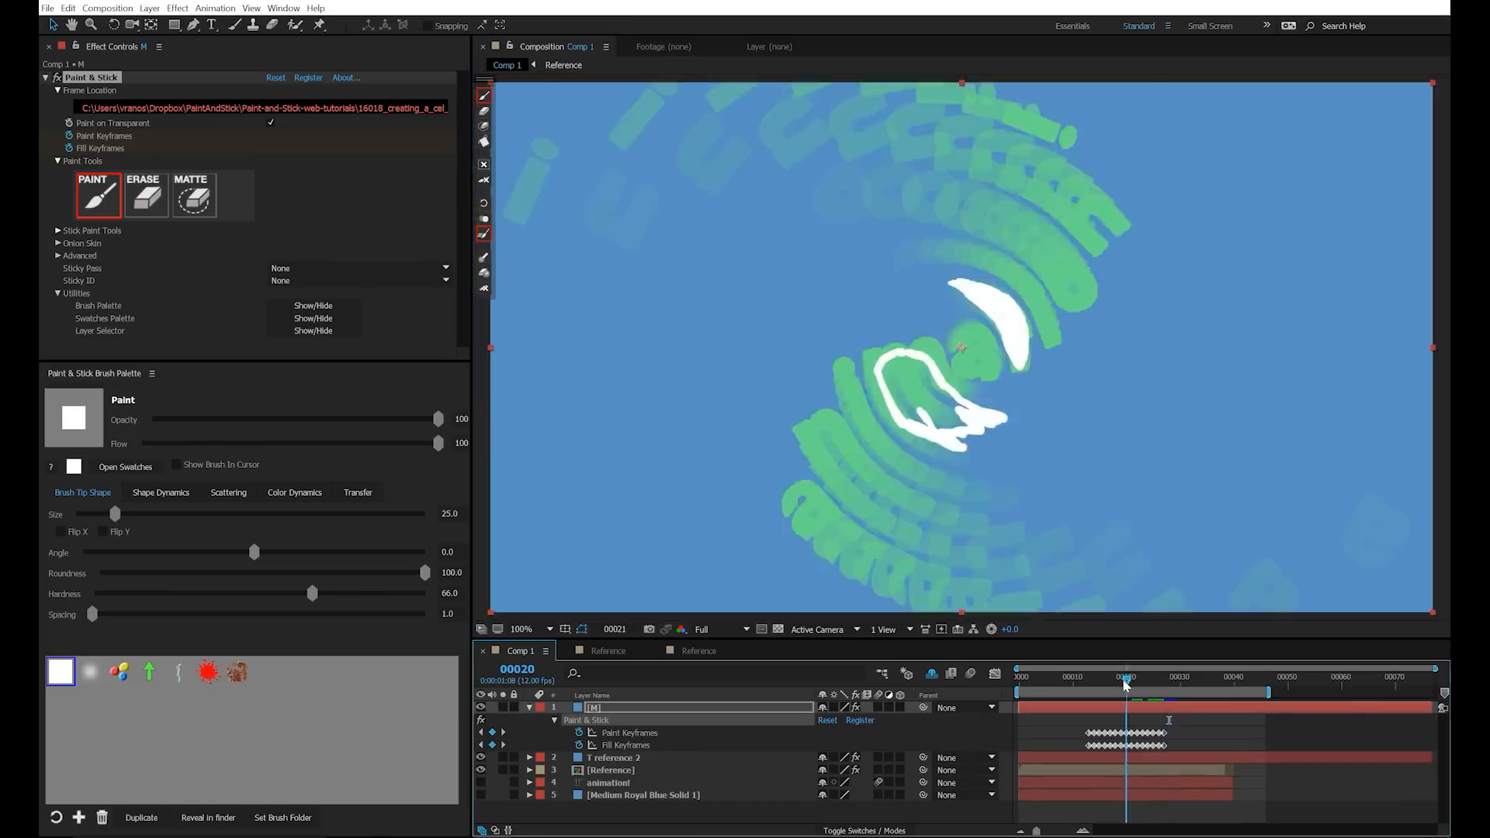
- Brush further white M strokes on the M layer at frames 19 and 20
click(1018, 677)
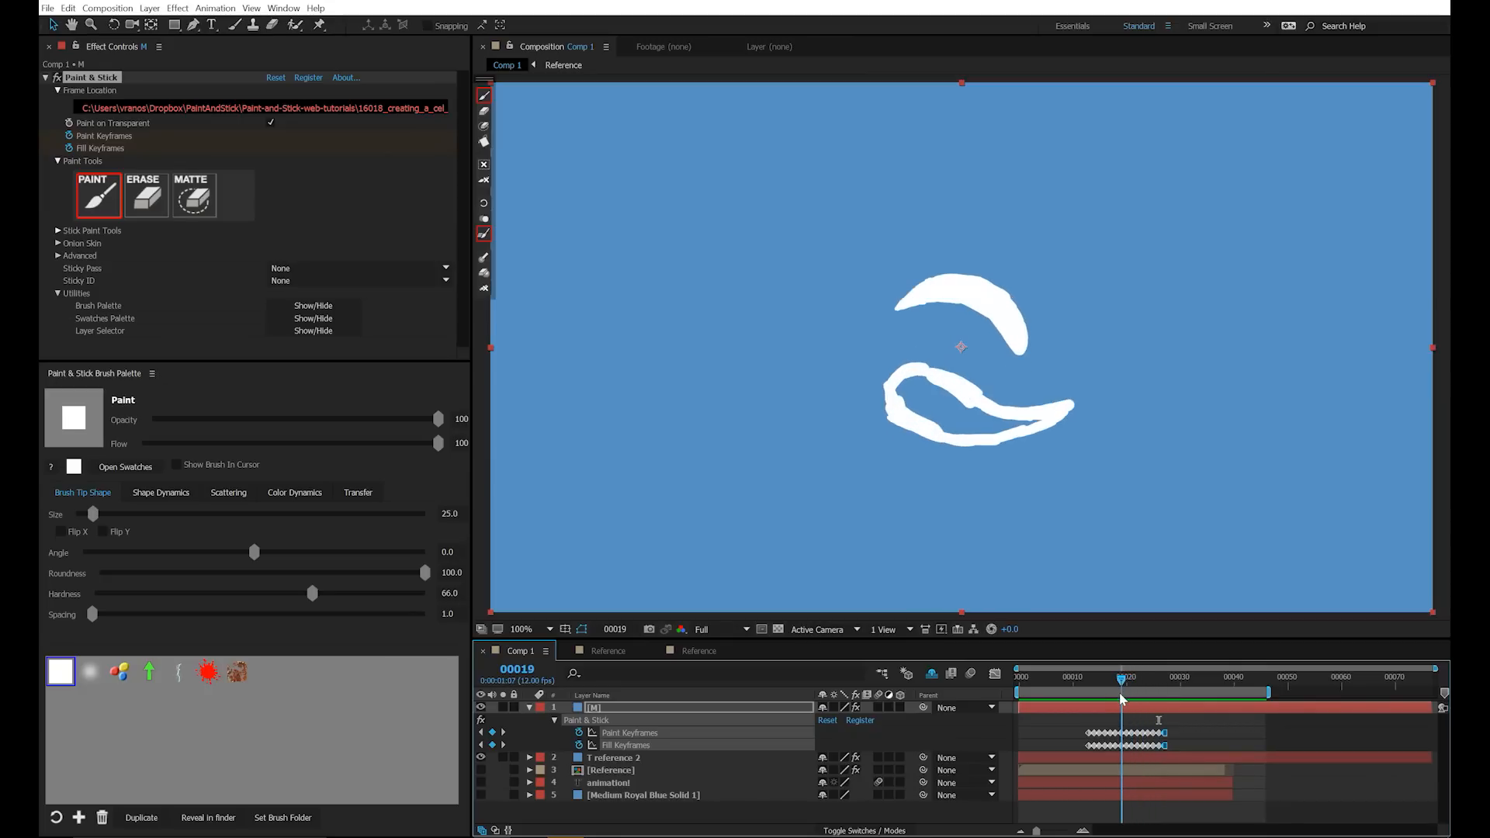
click(1144, 678)
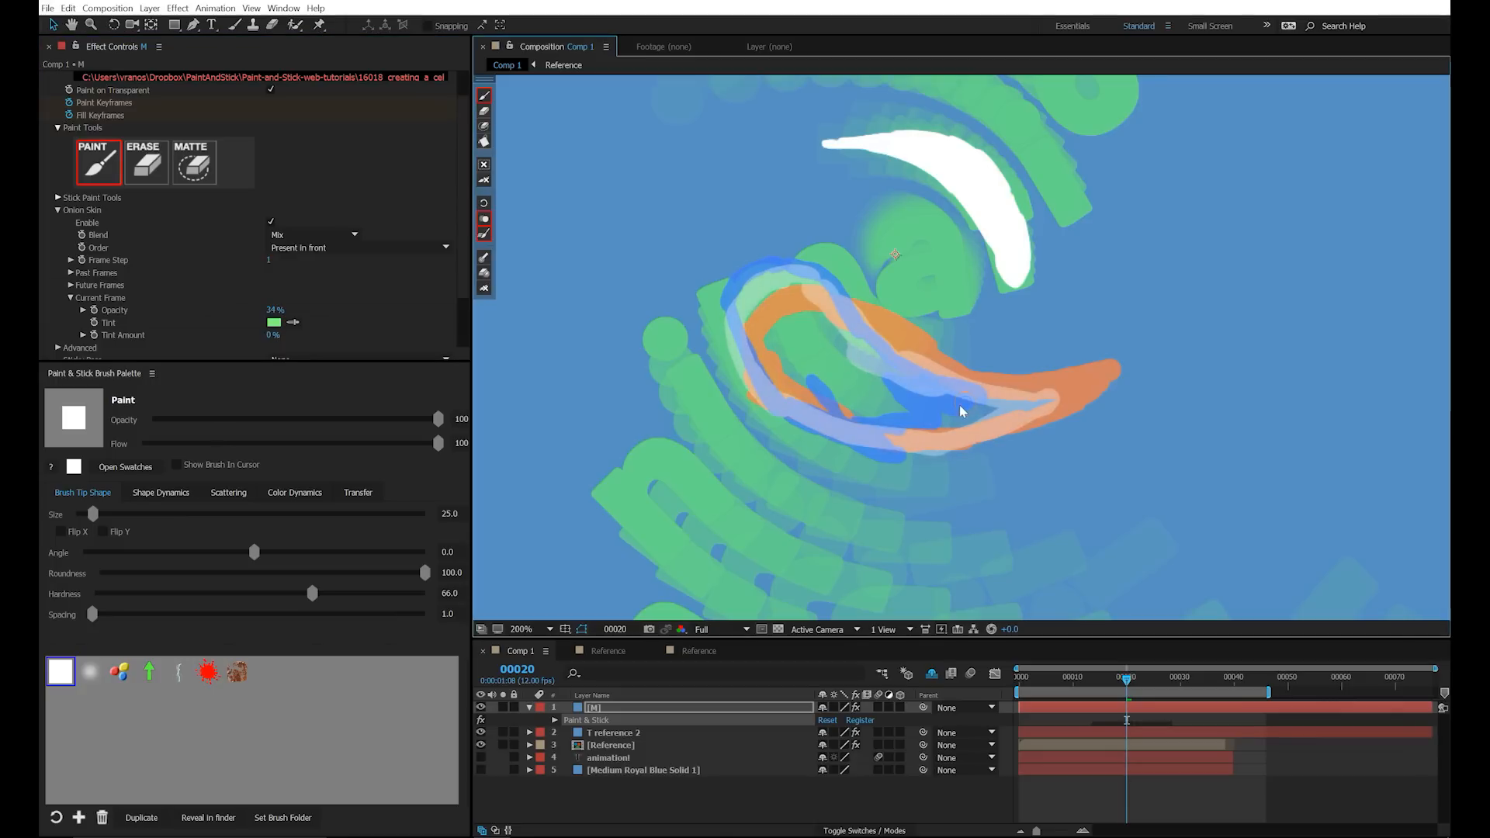
- Erase stray M paint, return to painting and lay the first white stroke on new layer A
click(143, 161)
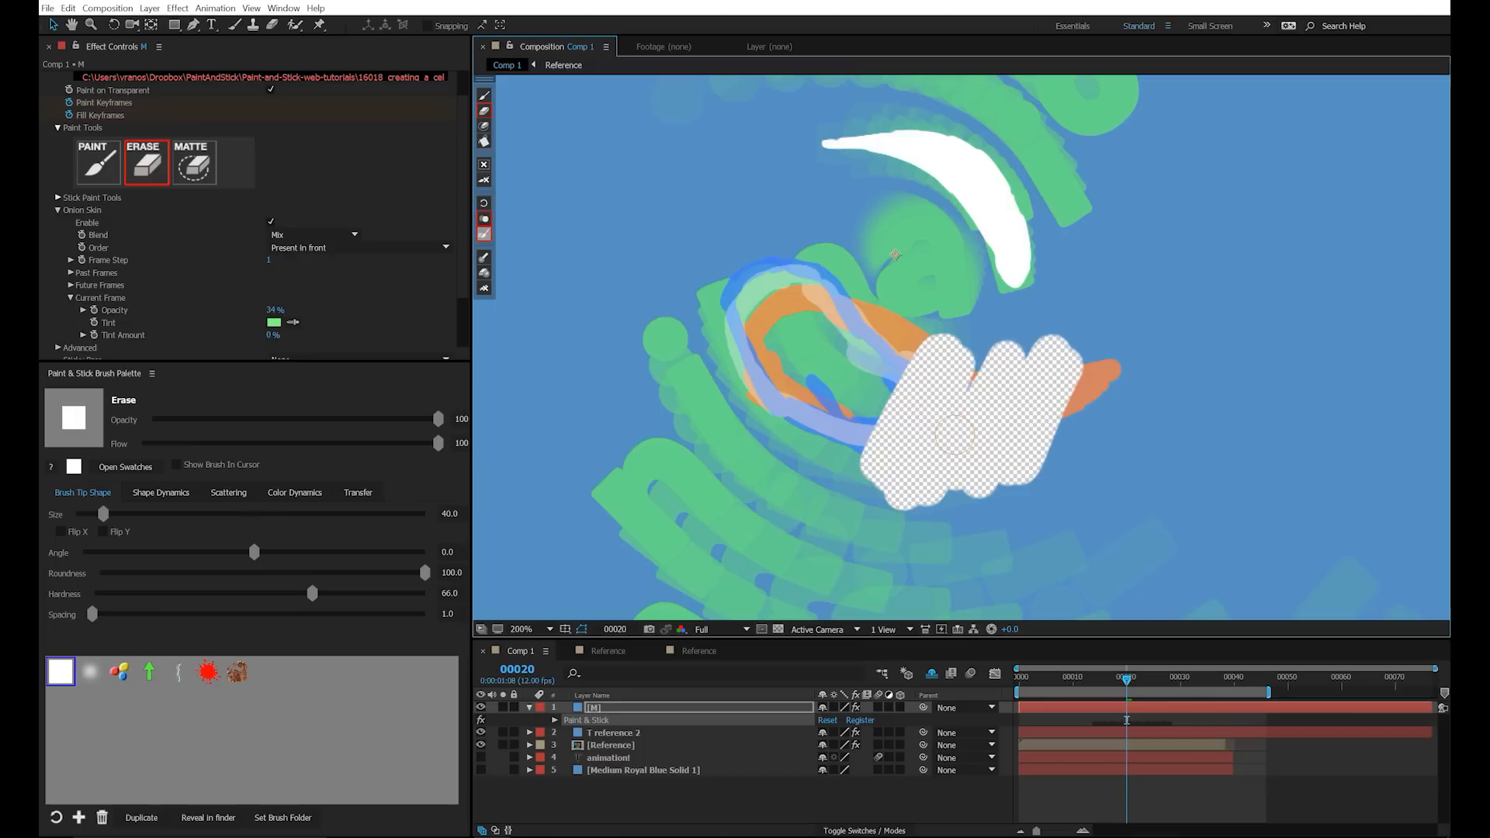
click(96, 160)
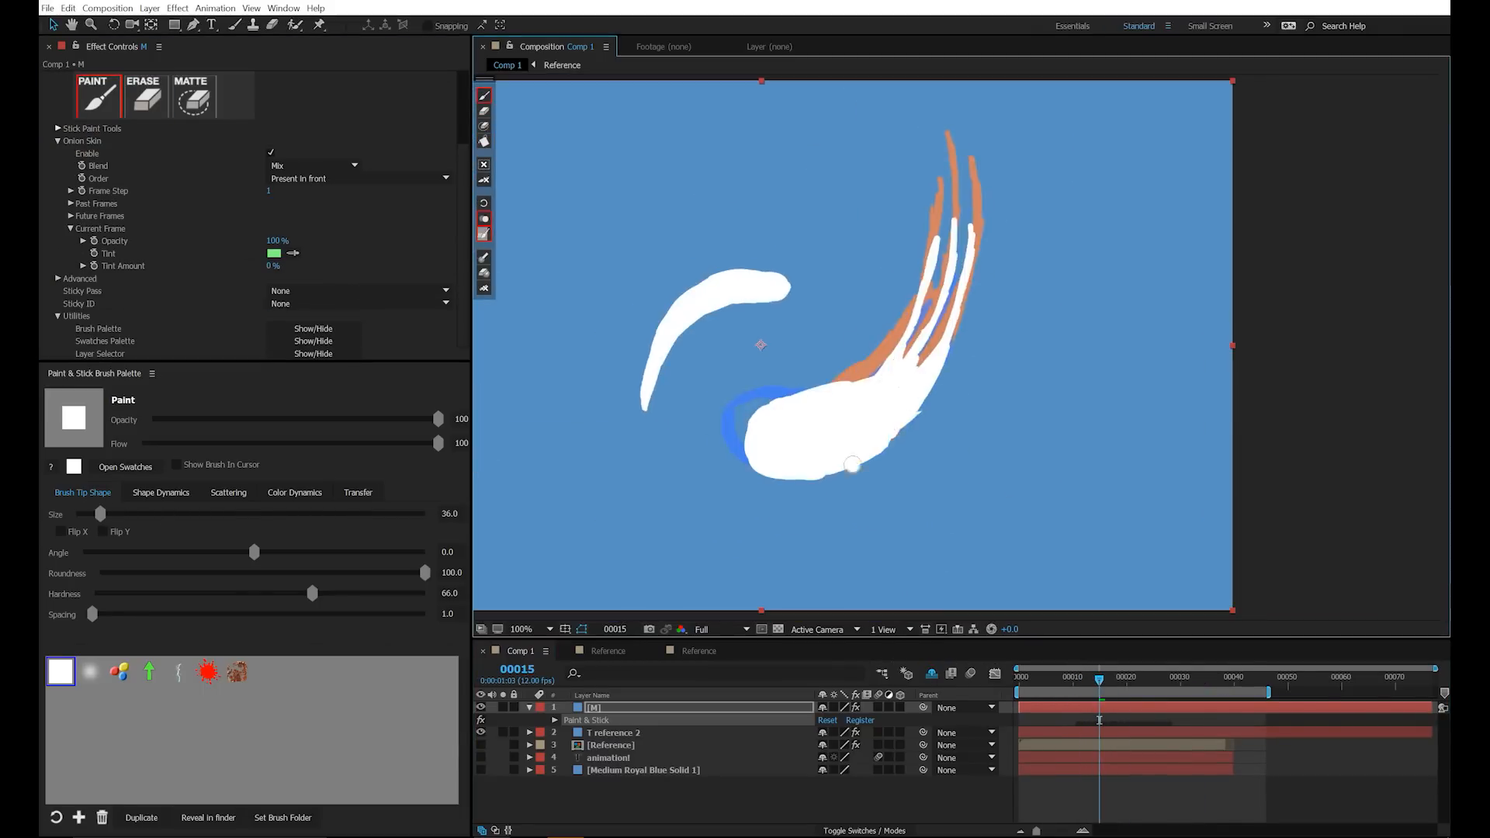
click(1129, 677)
text(A)
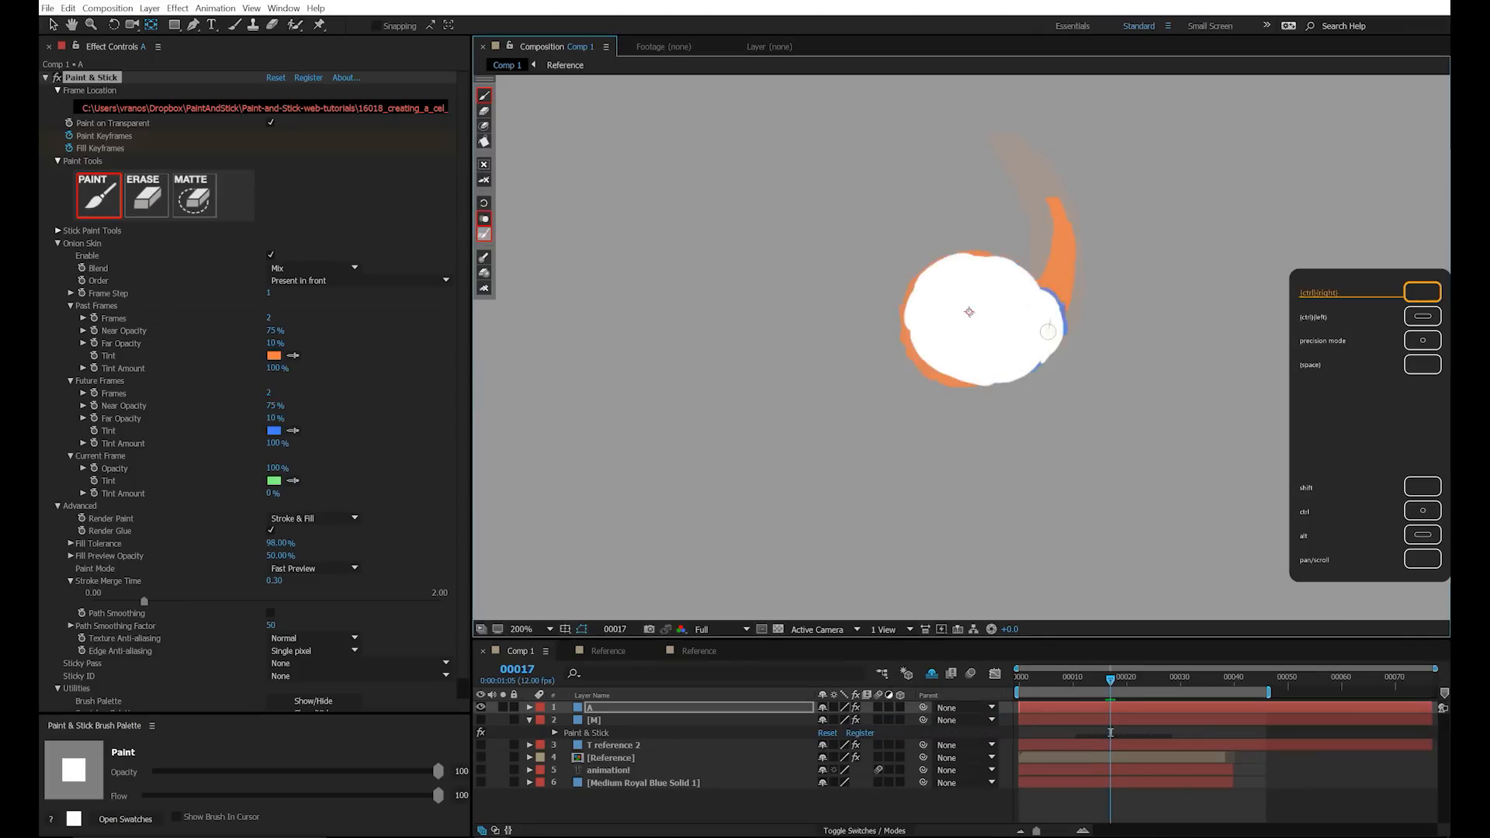
- Paint the i, o and n in white on their own layers: left I, O and N left
click(1023, 677)
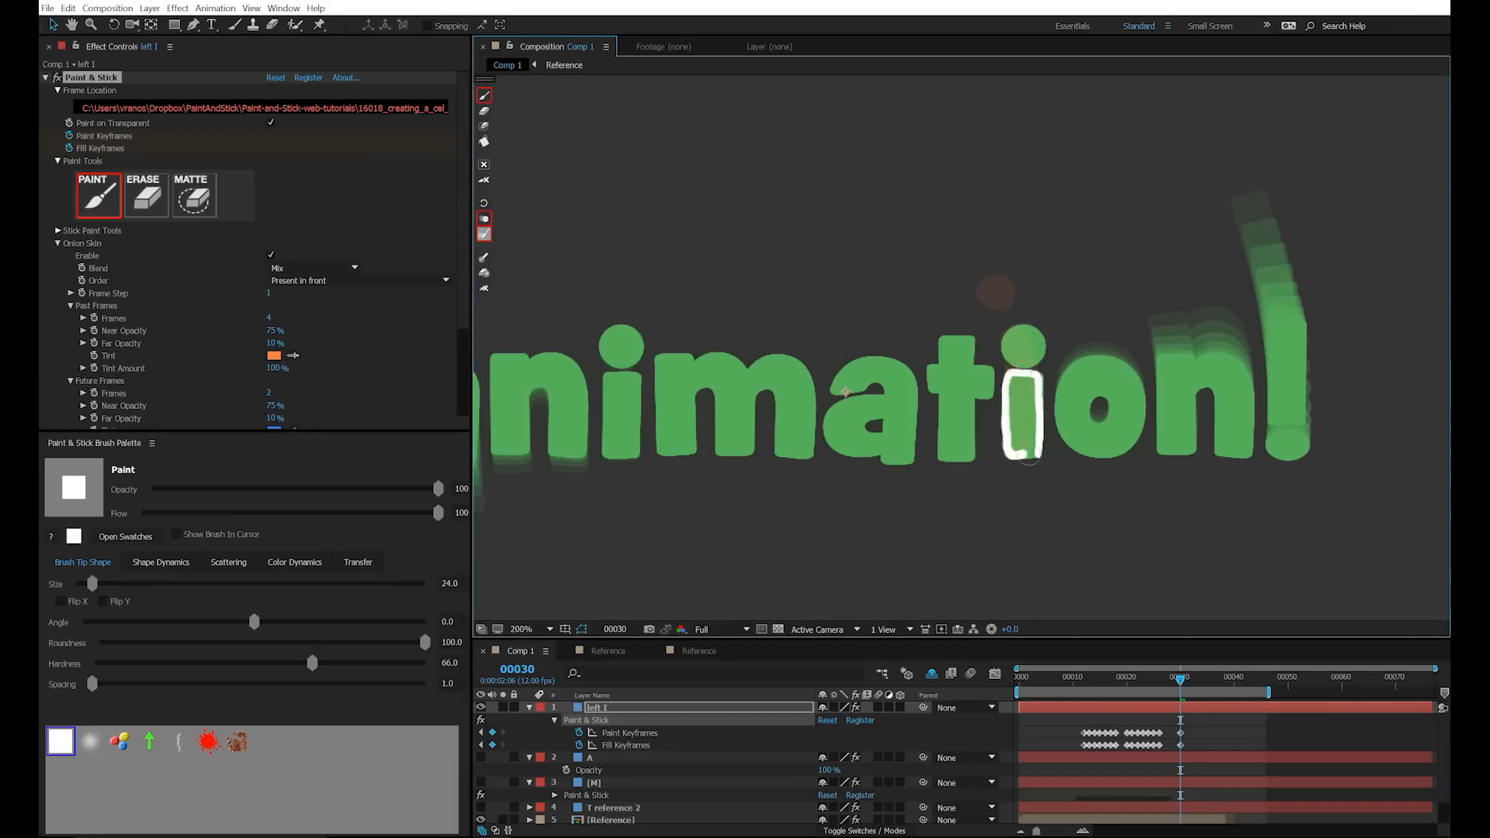
click(1121, 675)
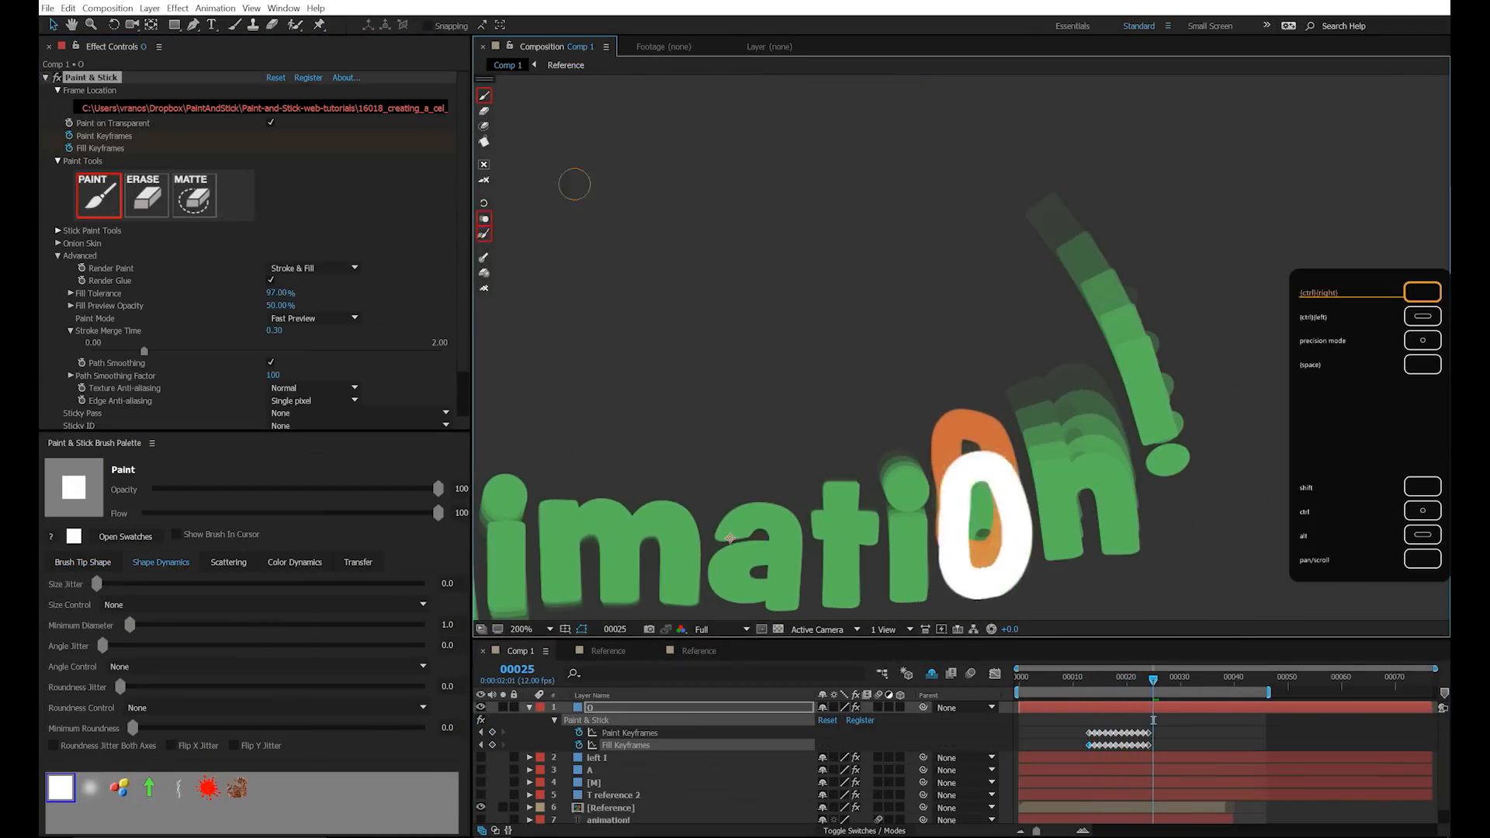
click(1019, 676)
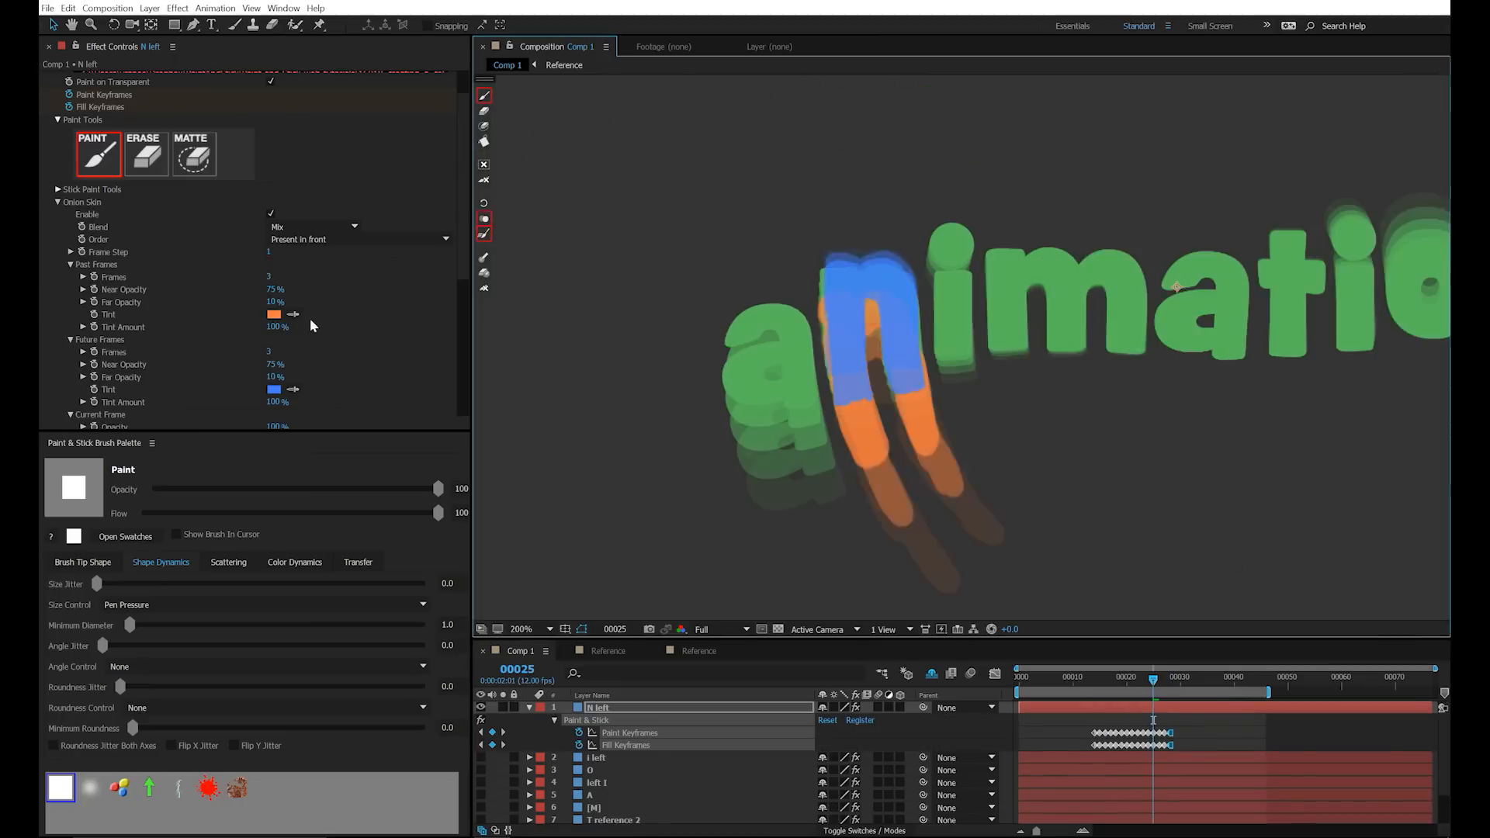
click(1027, 676)
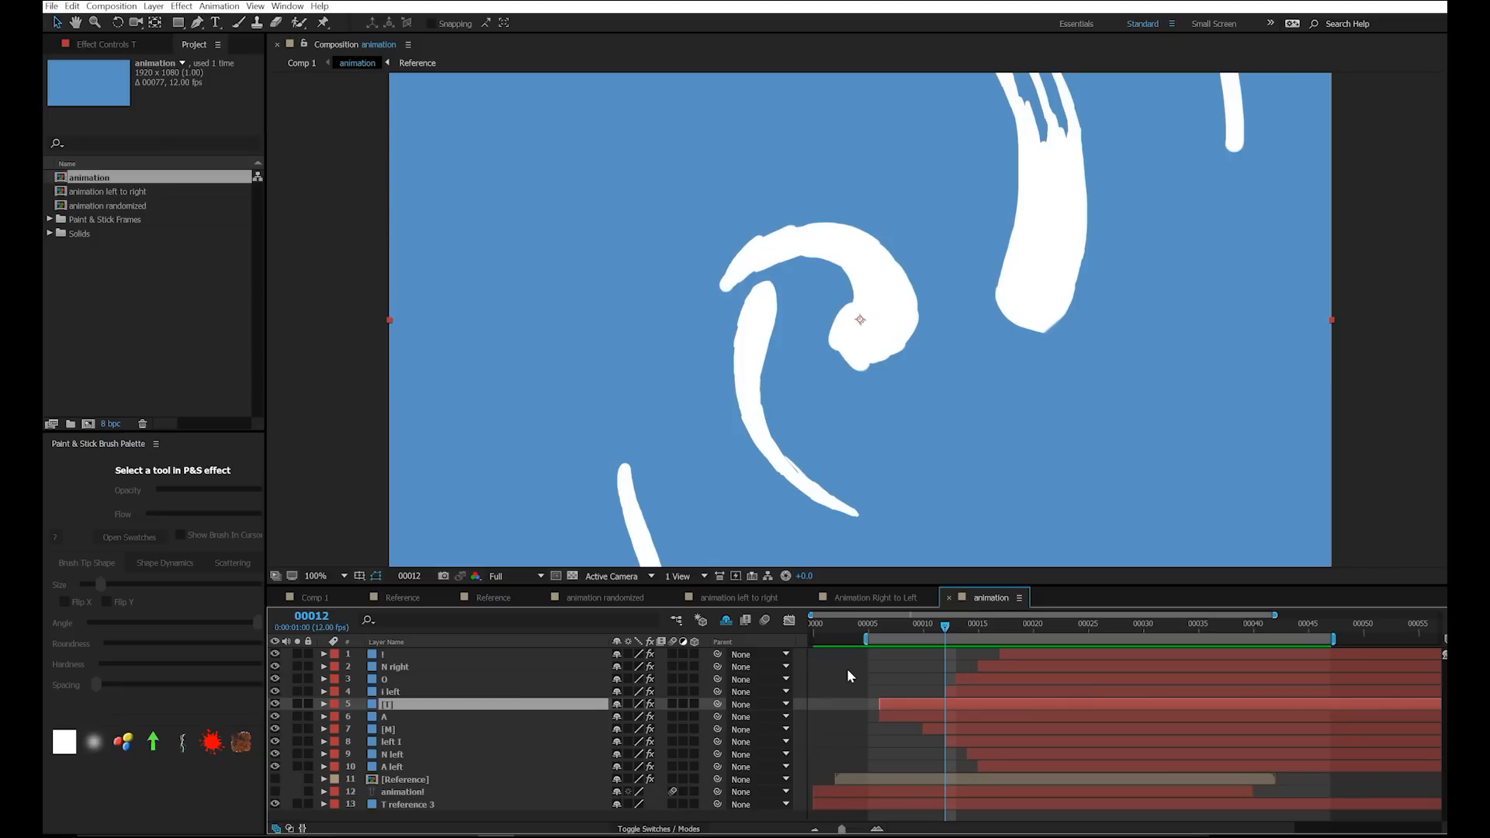
mouse_move(112, 197)
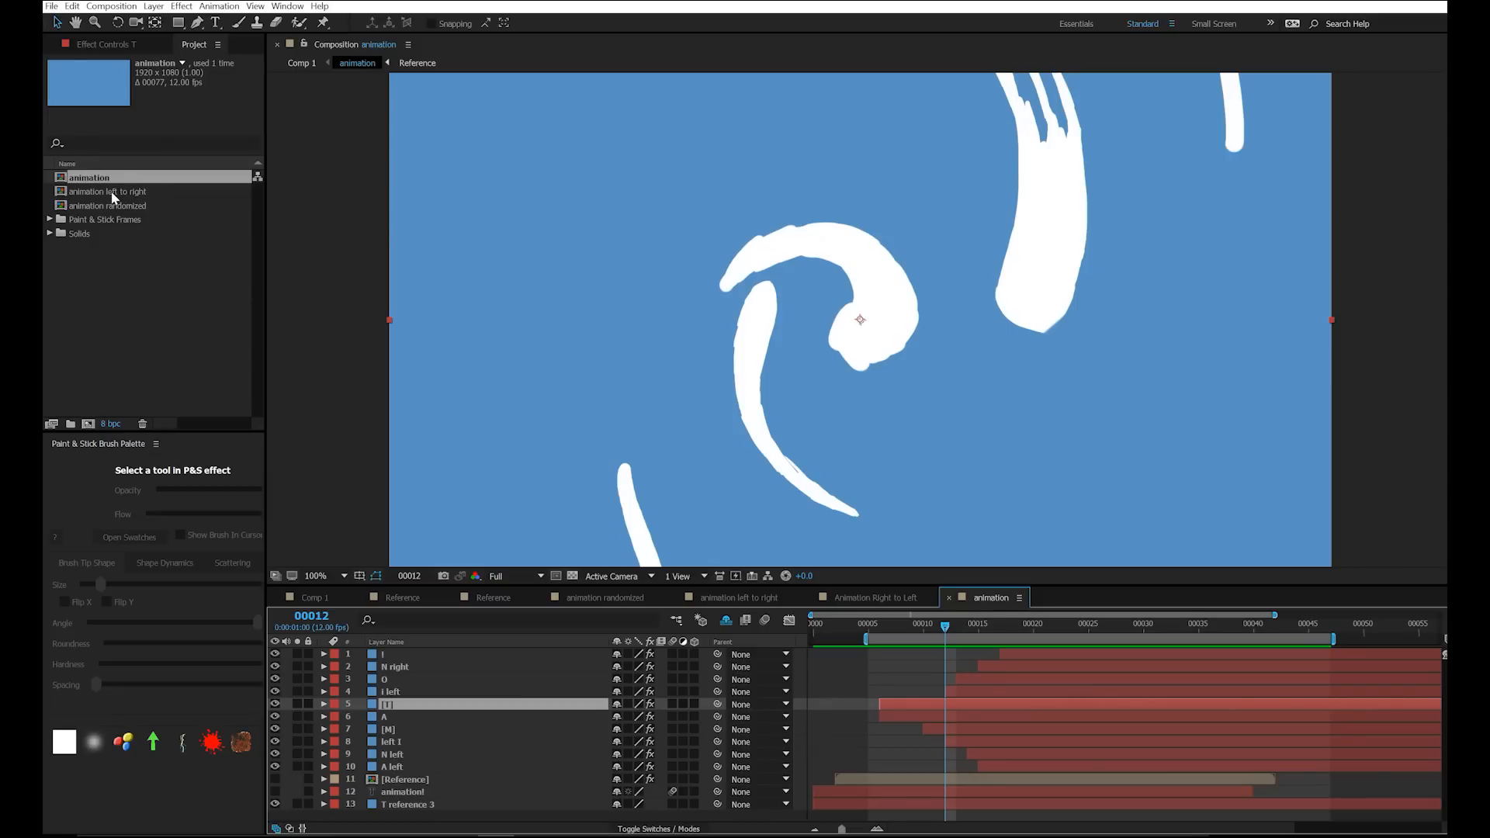
- Switch to the 'animation left to right' comp and return to its first frame
double_click(114, 191)
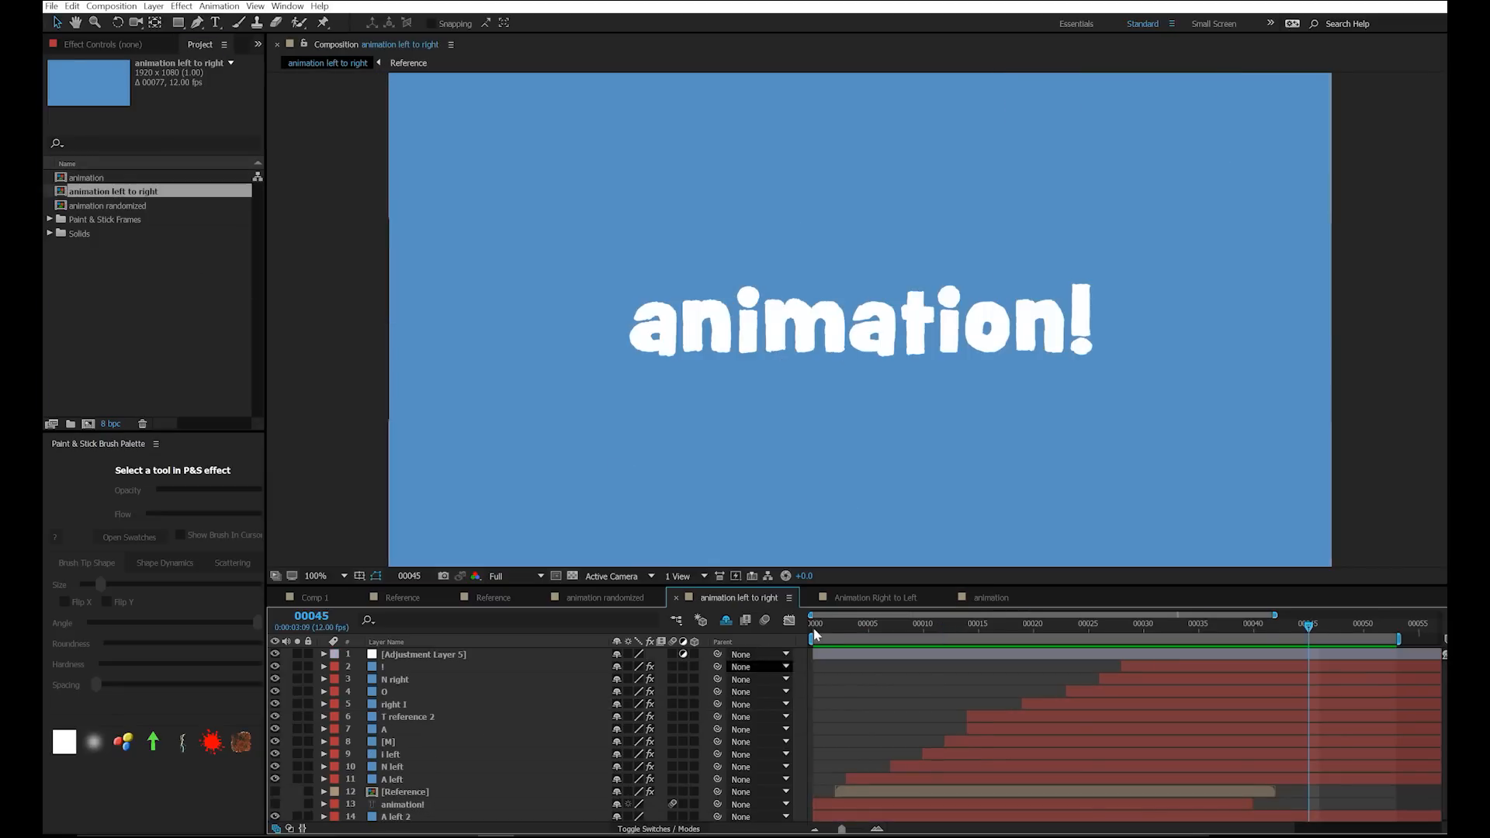
click(812, 624)
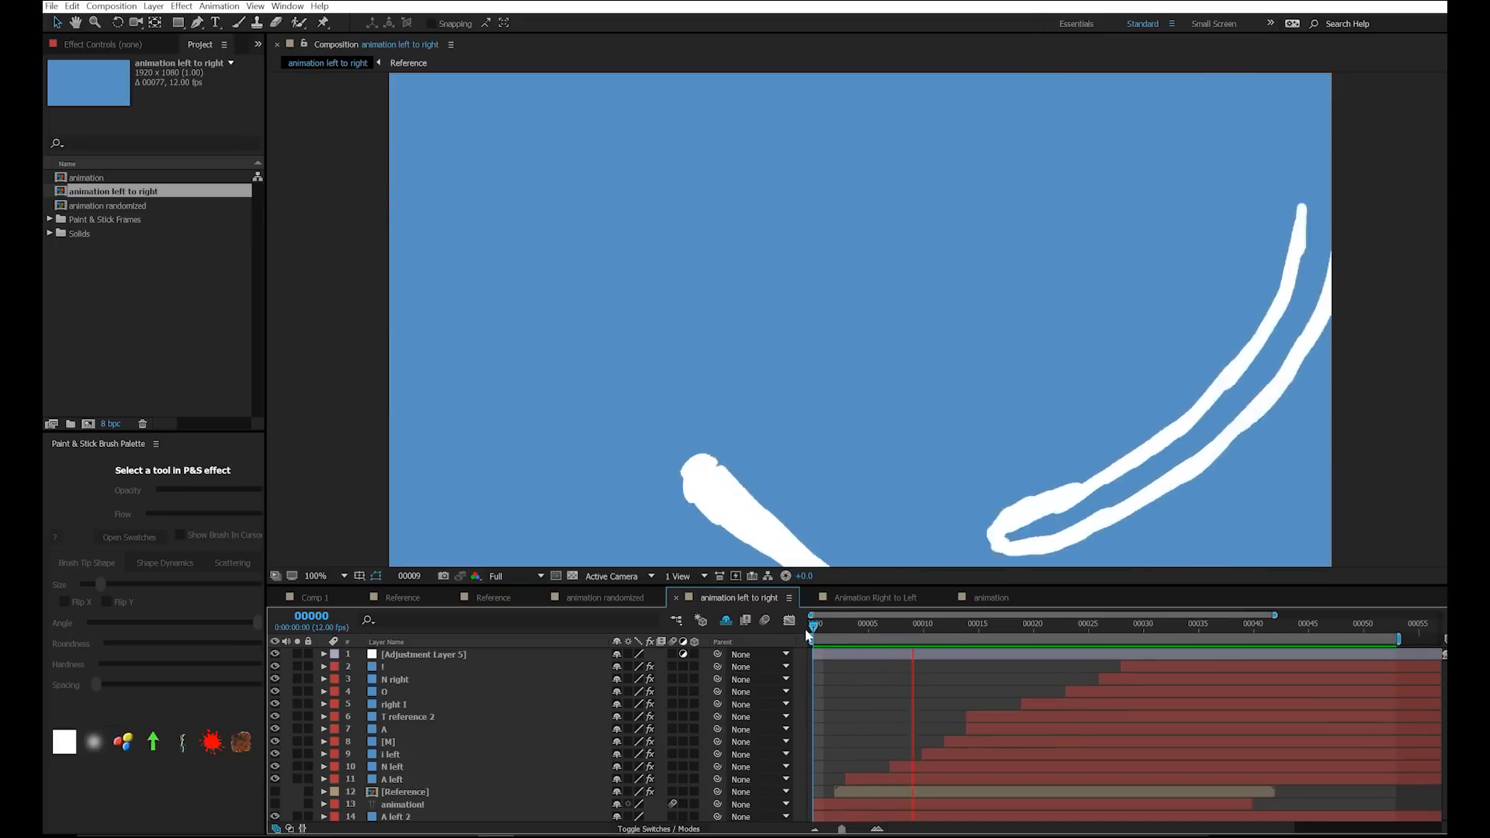